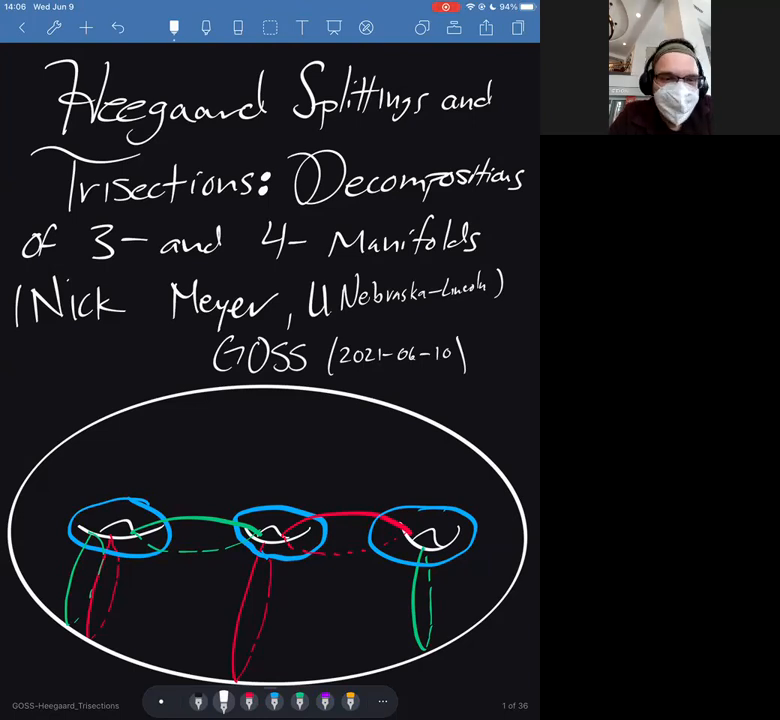
Erase the wrong day in the title-page date and rewrite it as 09, then add a 4 to the notes
left_click(238, 28)
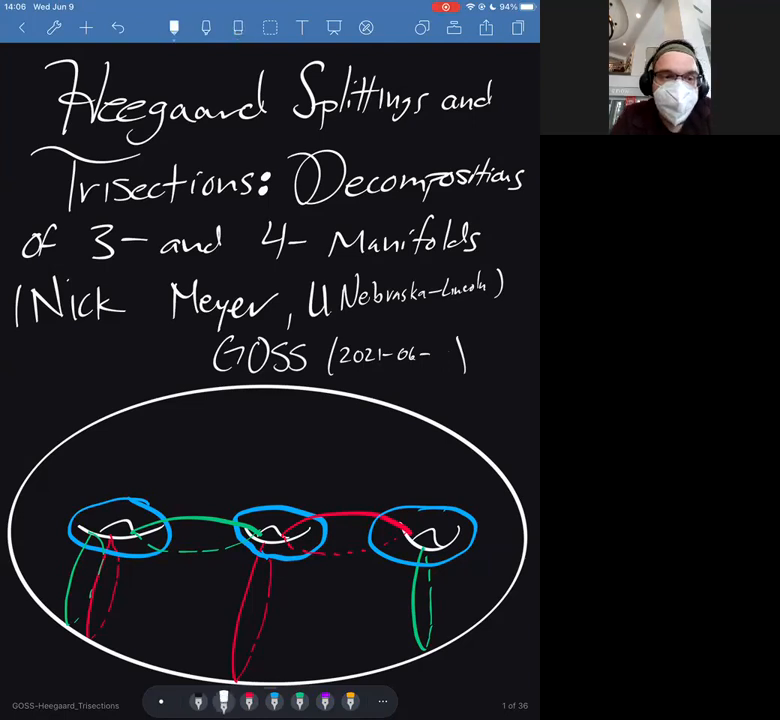
type("09")
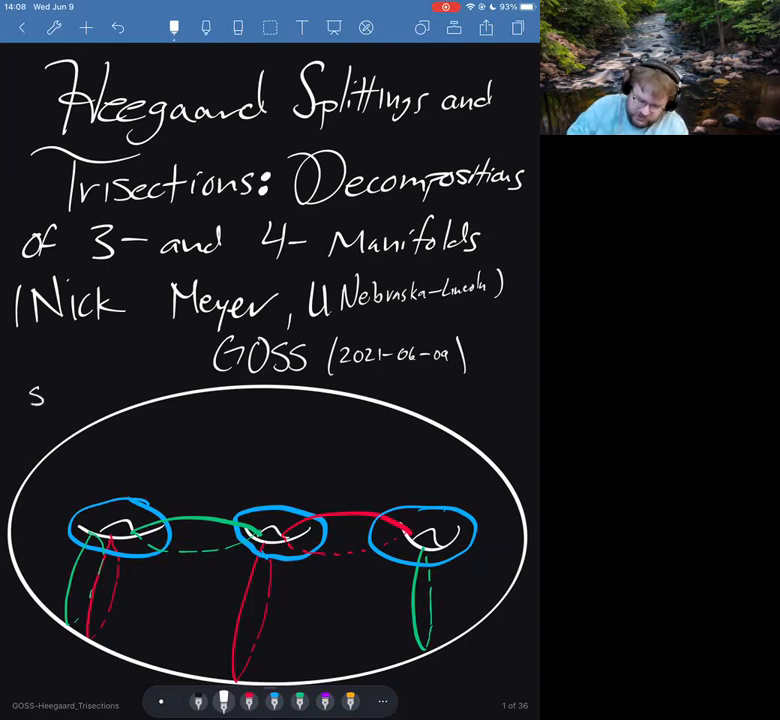
type("4")
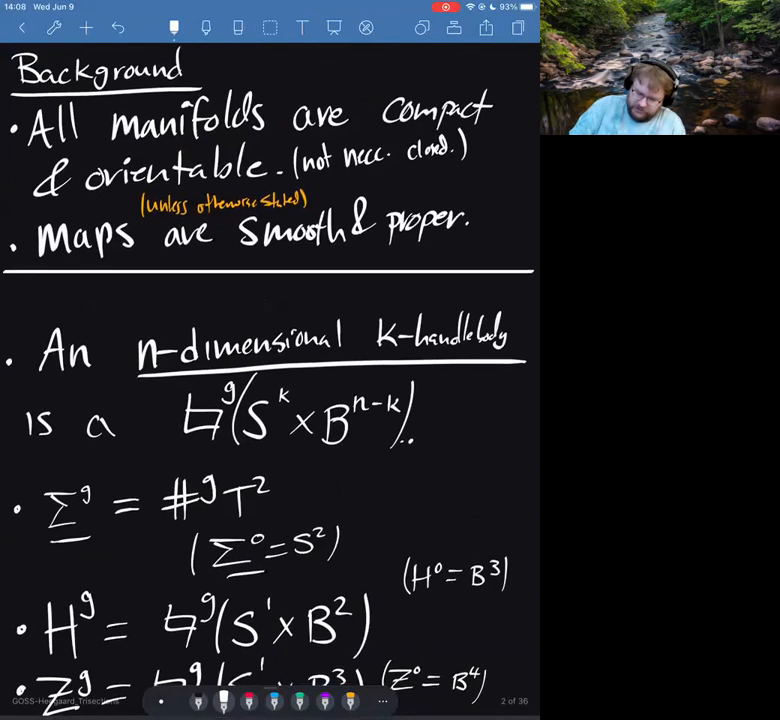
Scroll down to the Background page with the handlebody definitions
scroll("down", 3)
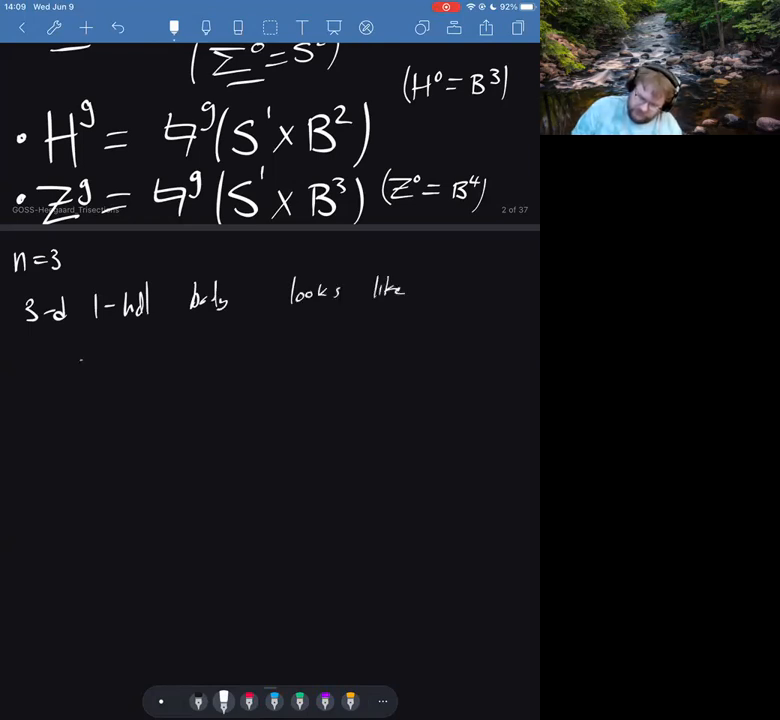
Handwrite under n=3 that a 3-d 1-handlebody looks like a solid version of Σ^g
type("a solid")
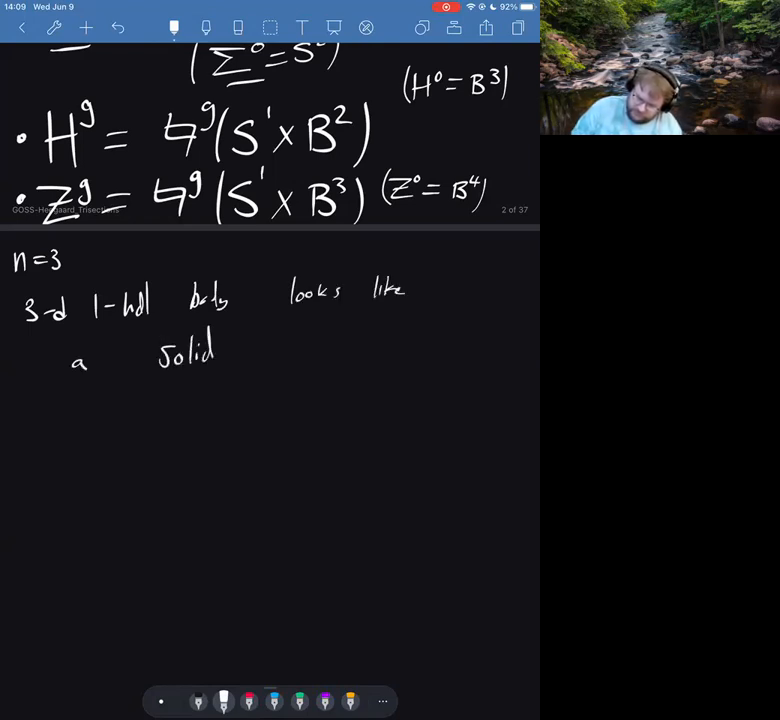
type("version")
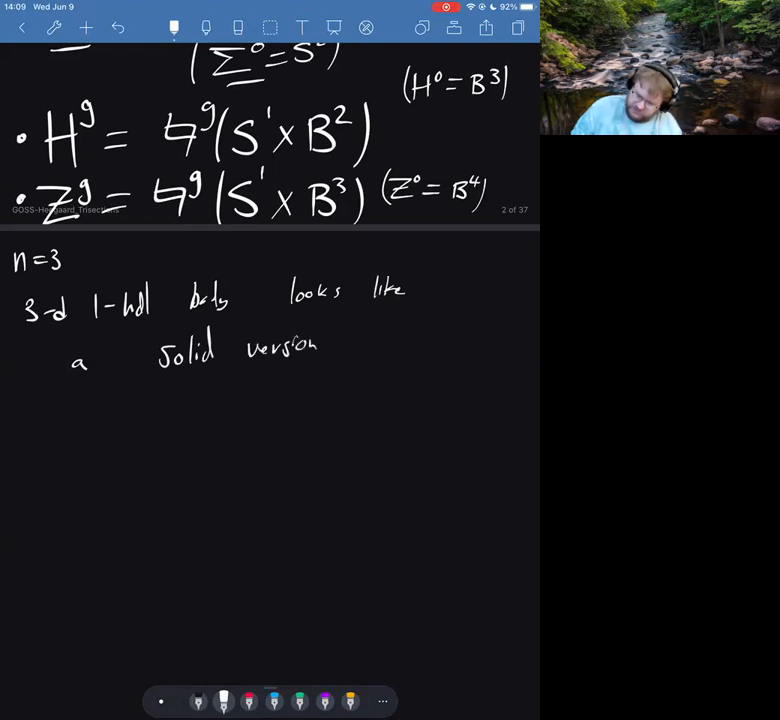
type("of Σg.")
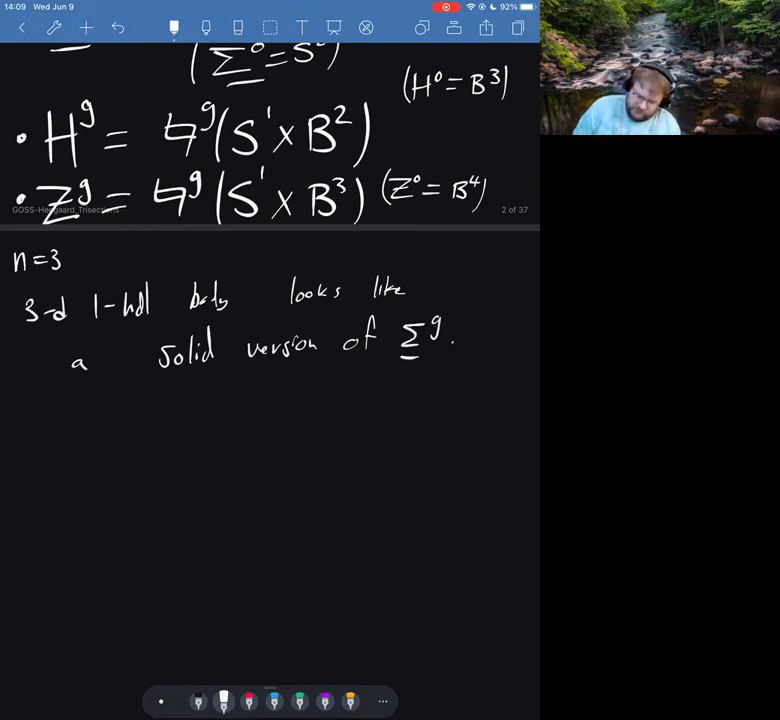
type("3-d 1-hdl body w/ 3")
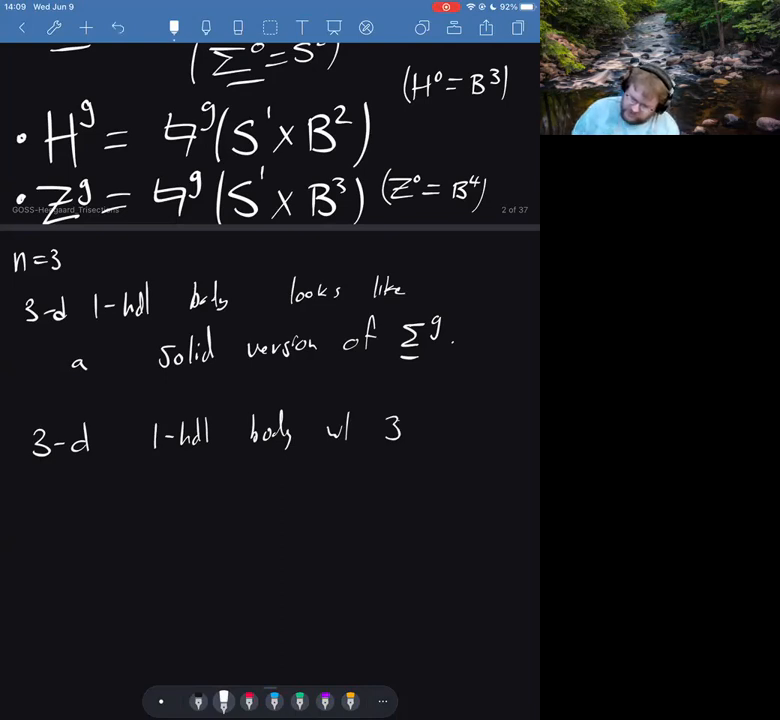
type("handler")
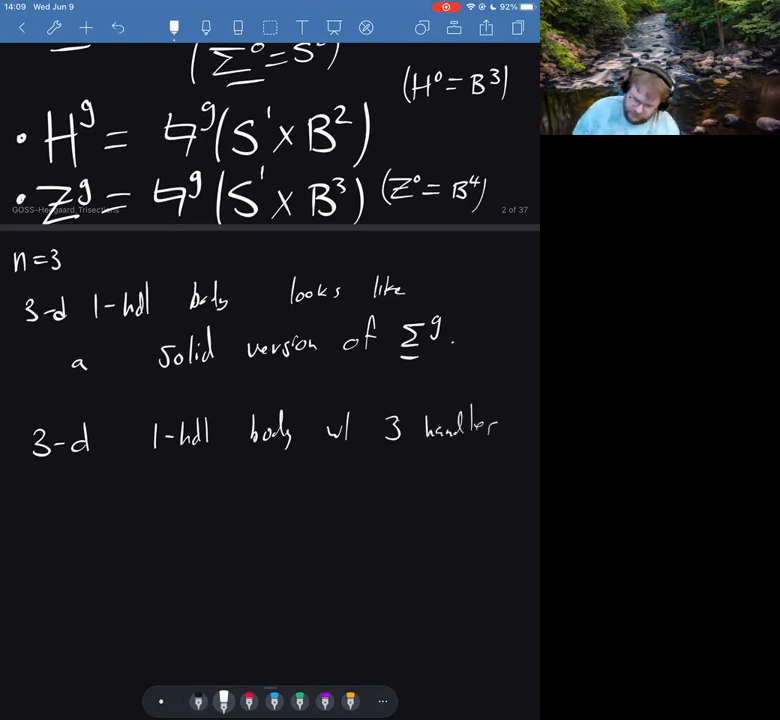
type("looks like")
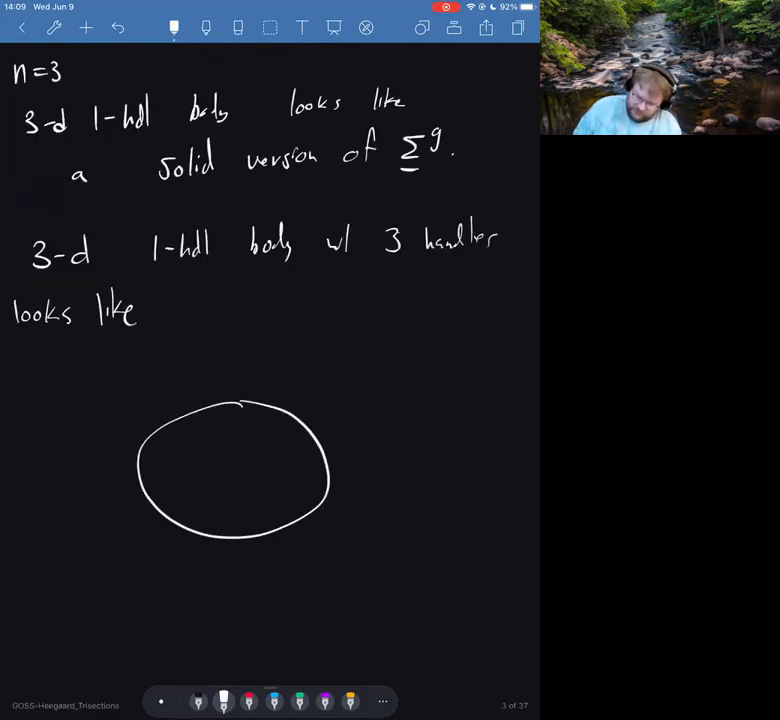
Sketch a round ball with handle arcs attached on top as the 3-handle picture
left_click_drag(150, 464, 310, 500)
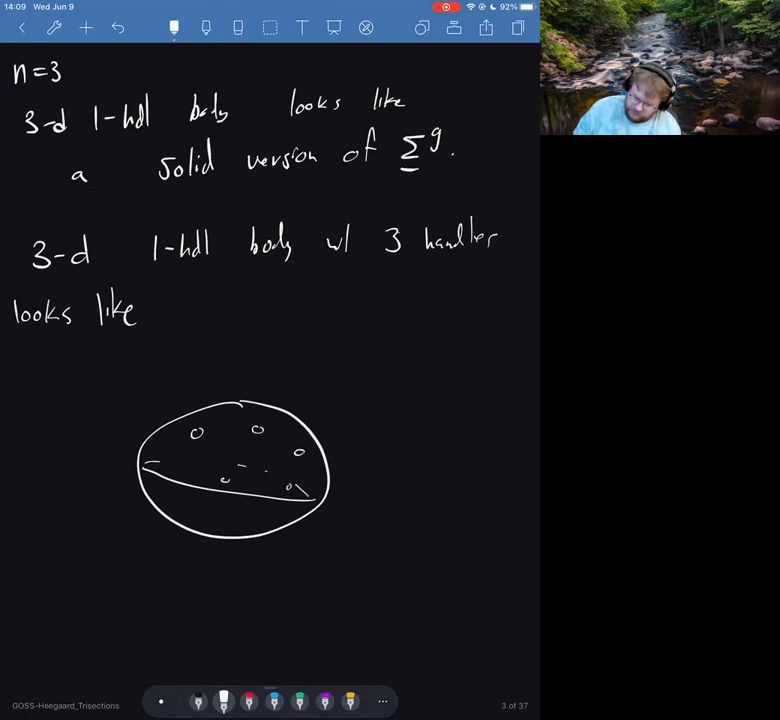
left_click_drag(184, 414, 188, 476)
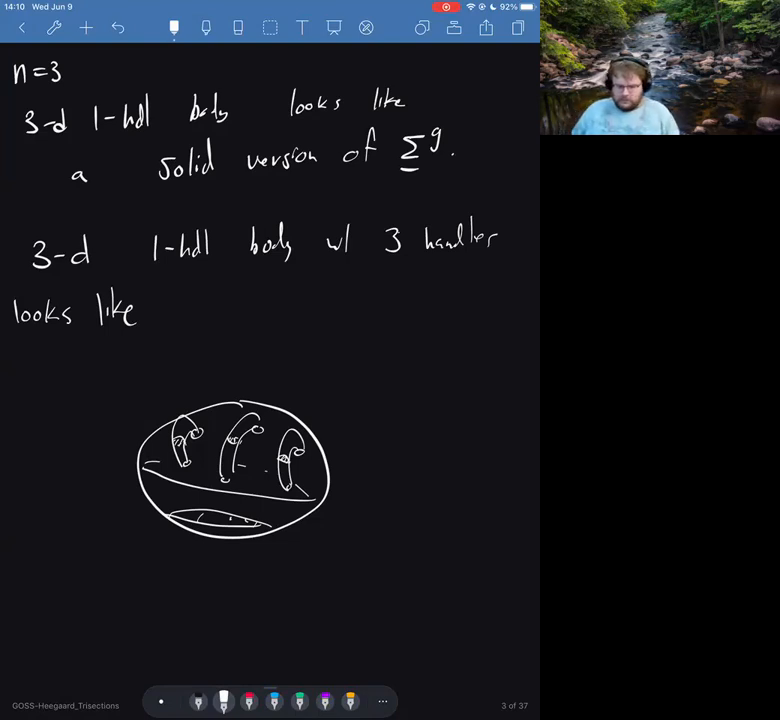
Scroll down through the notes to reach a new blank page
scroll("down", 3)
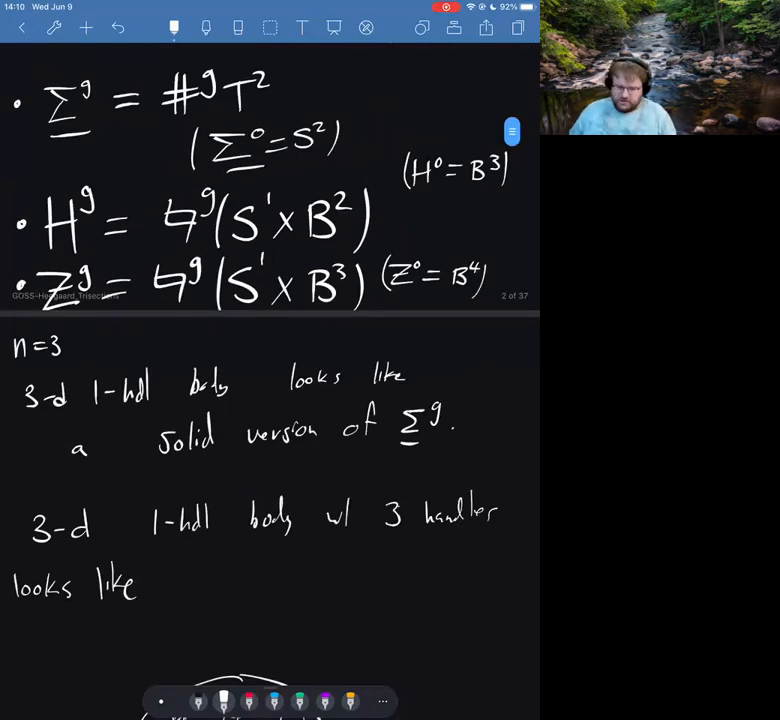
scroll("down", 3)
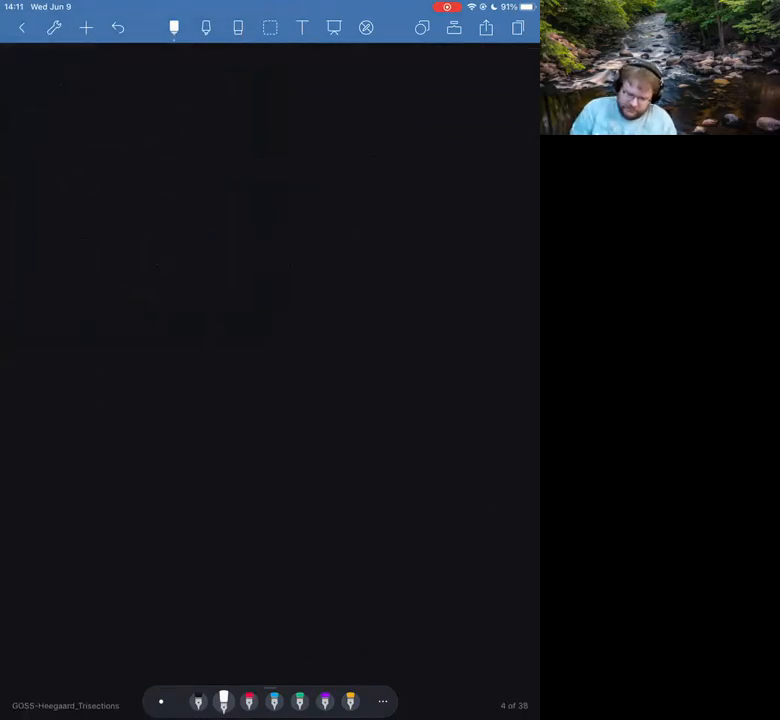
Handwrite that for M, N the connected sum M#N is the n-manifold defined as follows
left_click_drag(36, 96, 140, 76)
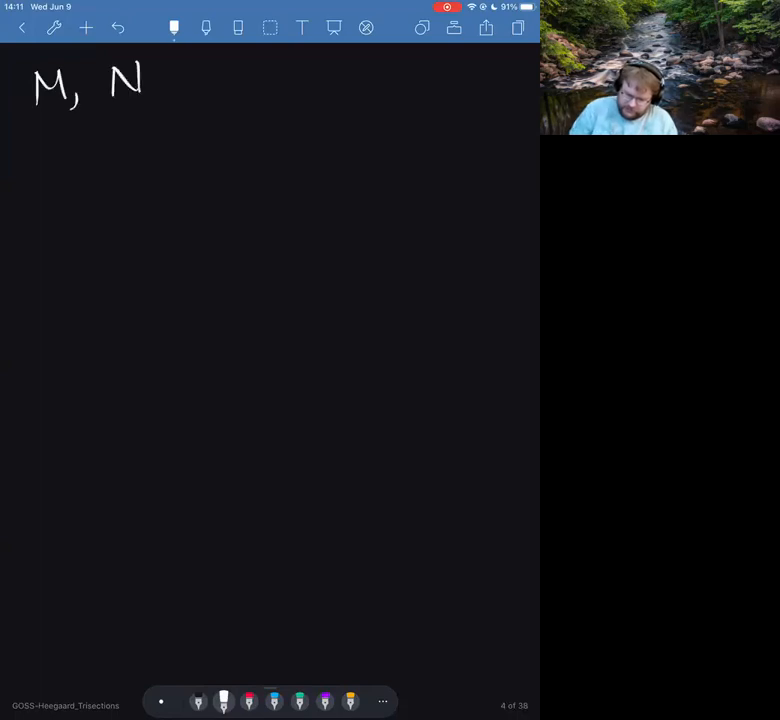
type("bc cr")
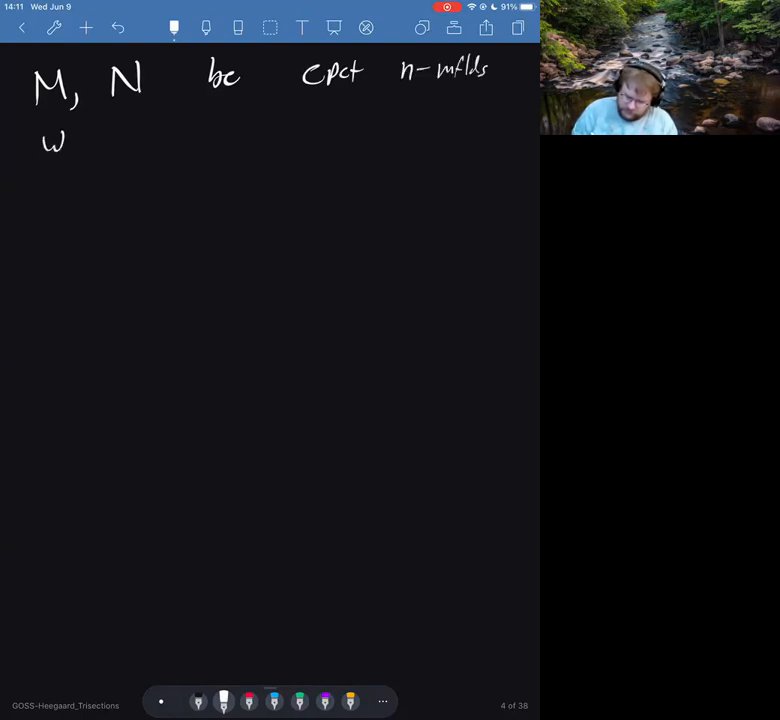
left_click_drag(110, 142, 180, 142)
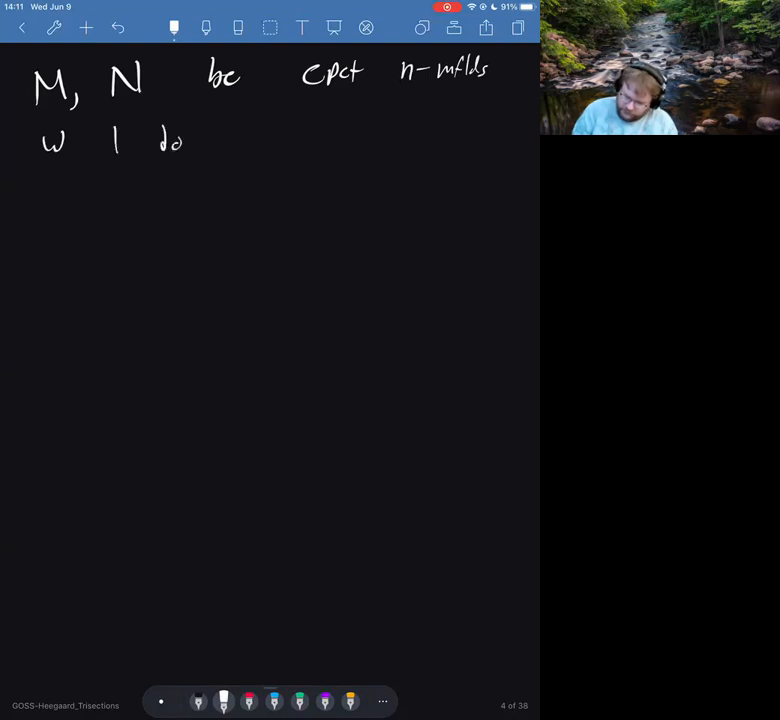
type("comp.")
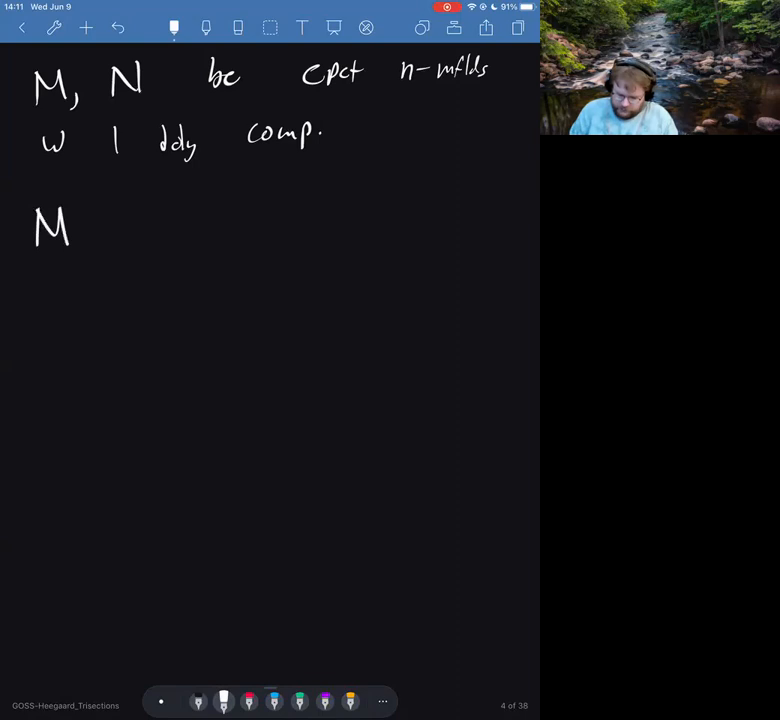
left_click_drag(82, 238, 96, 224)
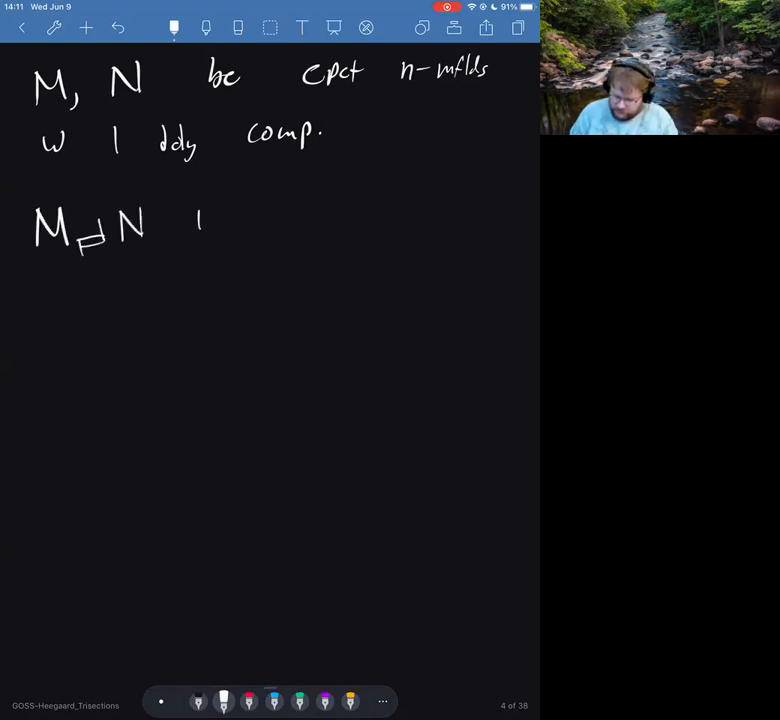
type("Is the n")
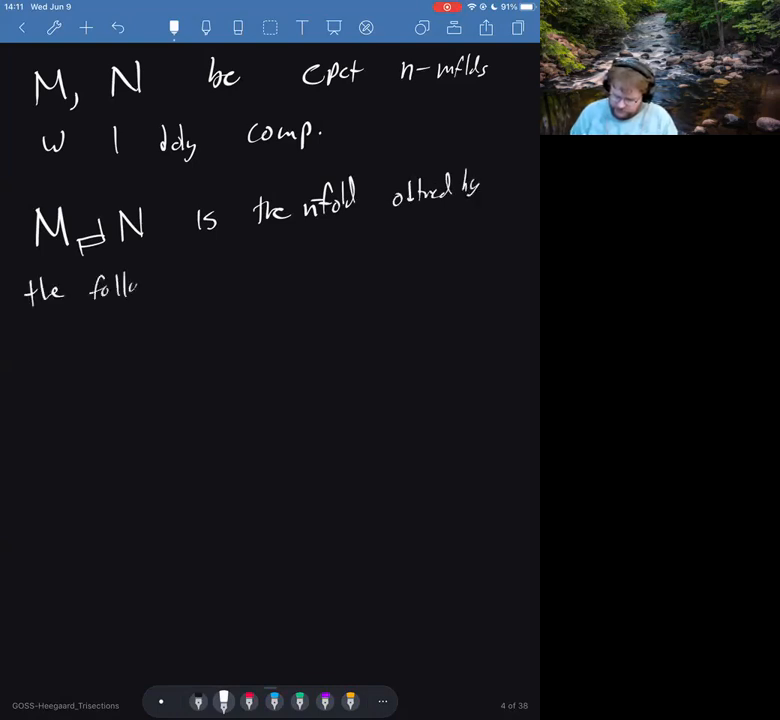
Define S, S' as n-1 spheres in ∂M, ∂N respectively, below 'follows:'
type("follows:")
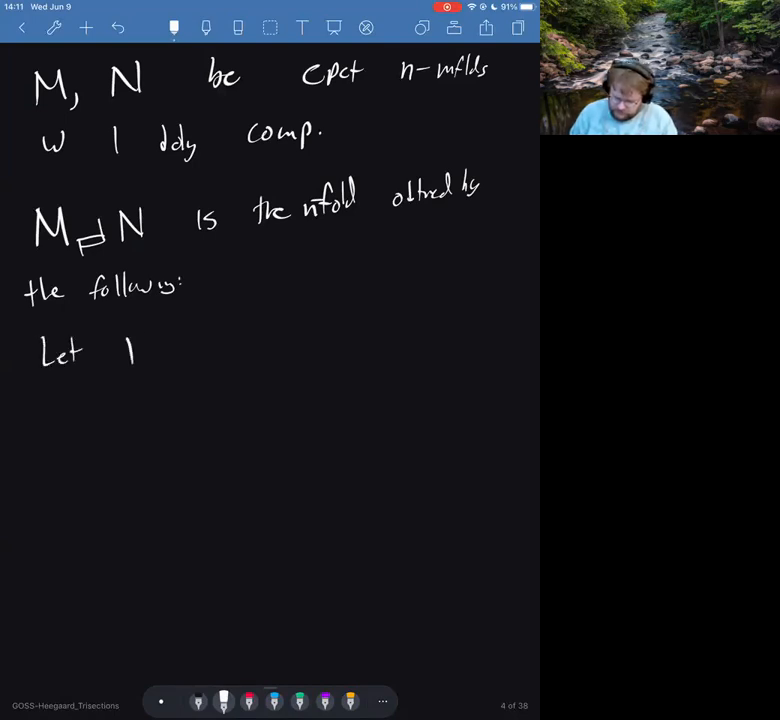
left_click_drag(120, 350, 216, 360)
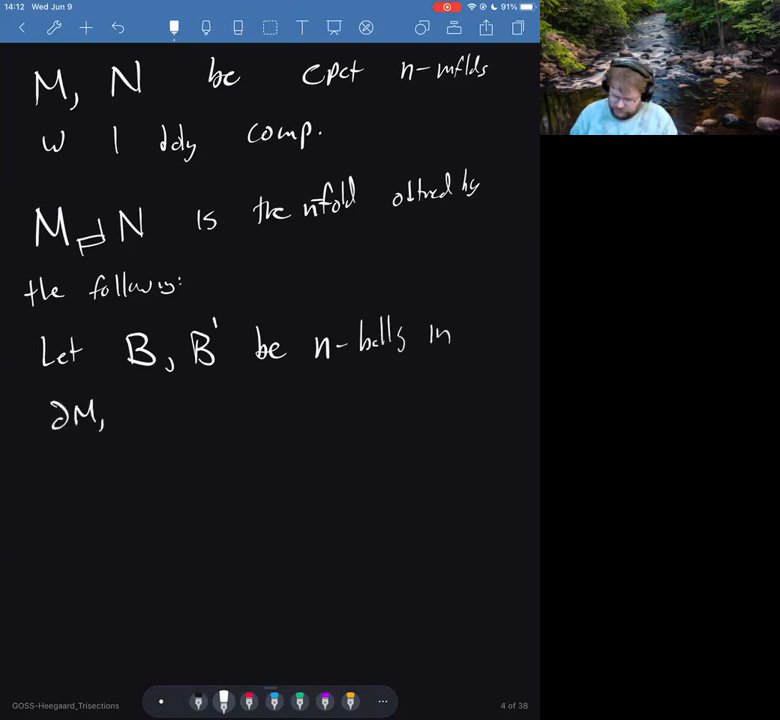
type("∂N")
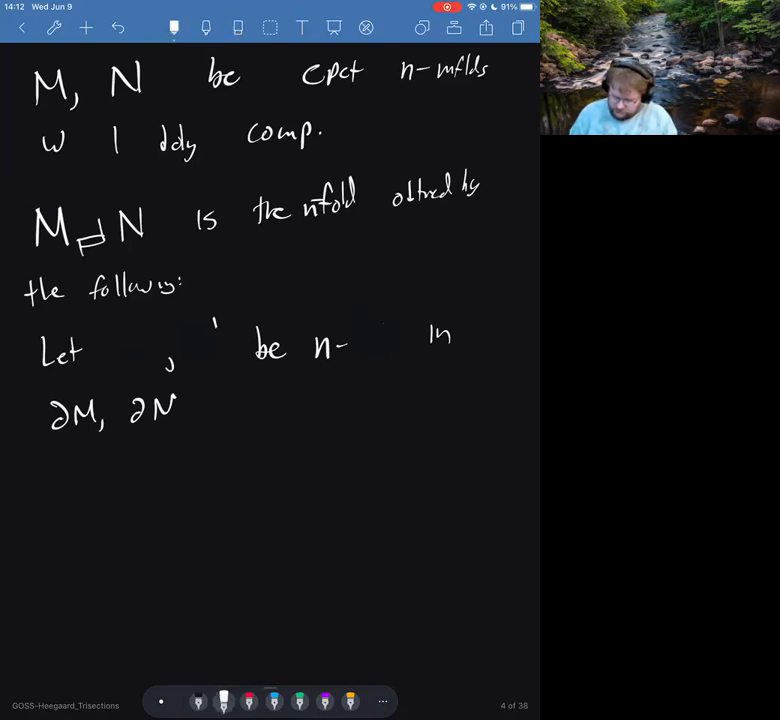
type("-1 sub")
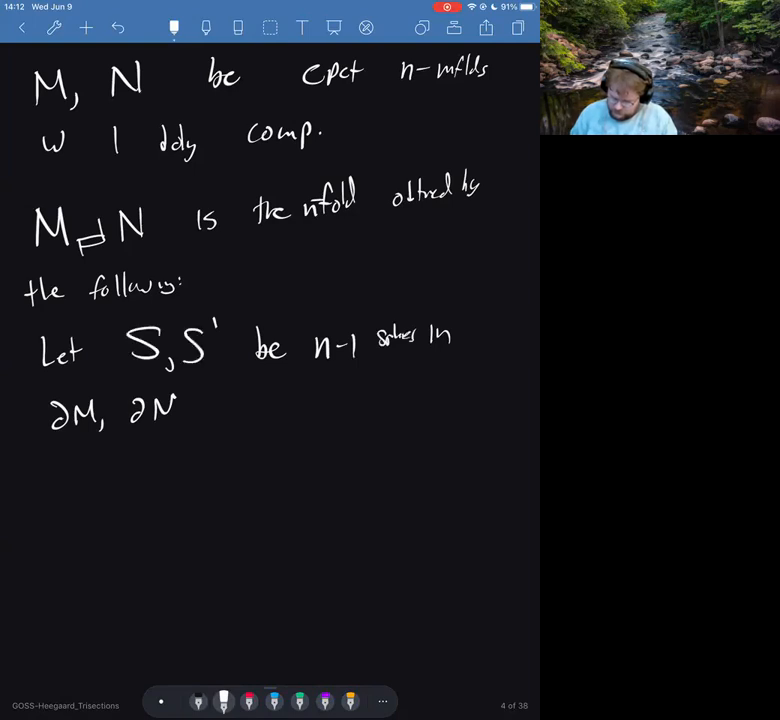
type(", resp.")
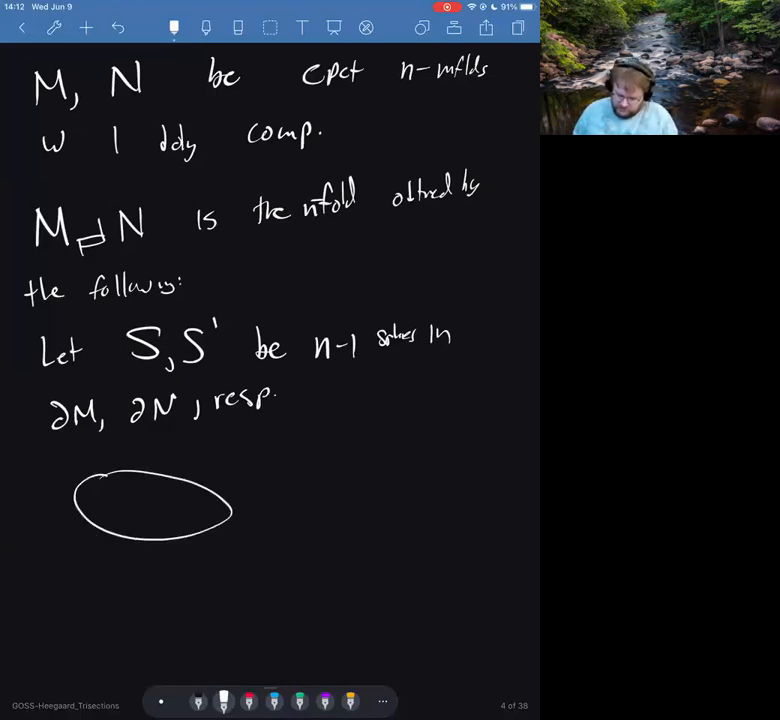
Sketch the two manifold blobs with marked disks and draw the tube joining them
left_click_drag(156, 500, 144, 540)
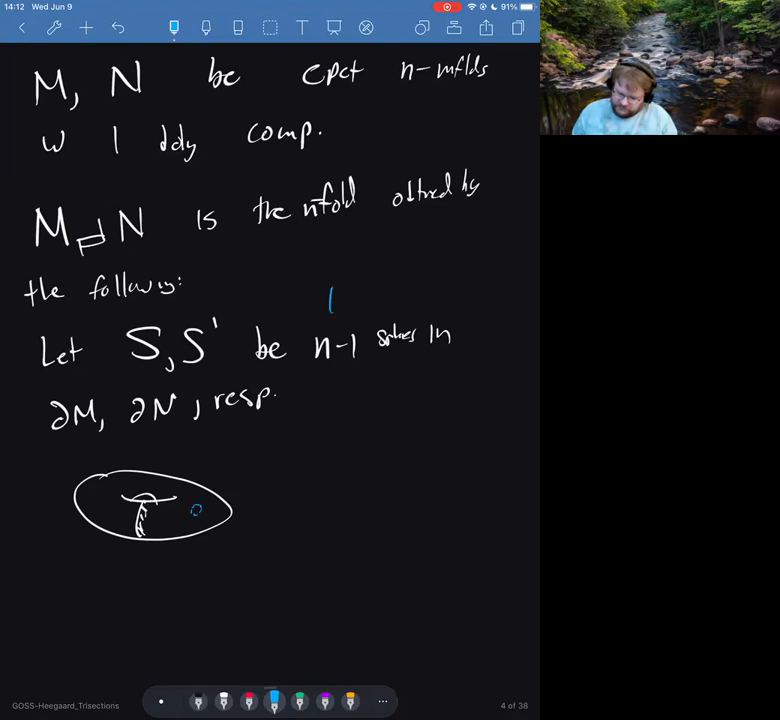
type("disk")
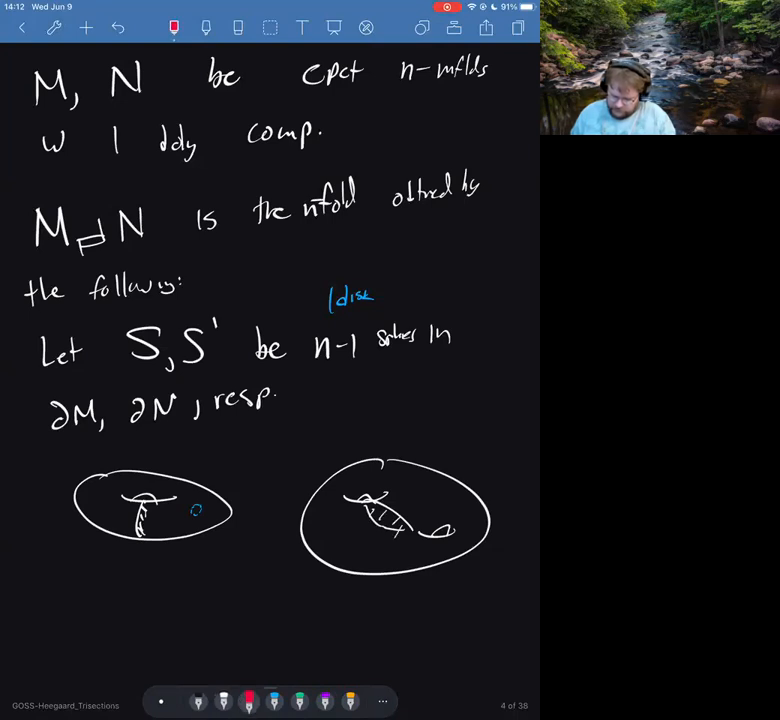
left_click_drag(322, 532, 336, 528)
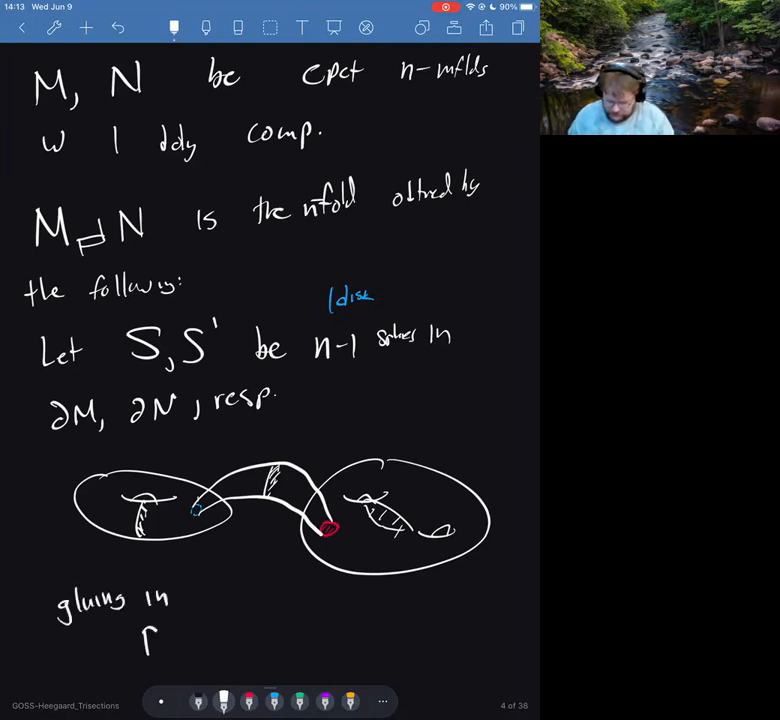
Handwrite 'B^{n-1} × I identifying' for the gluing description
type("B^n")
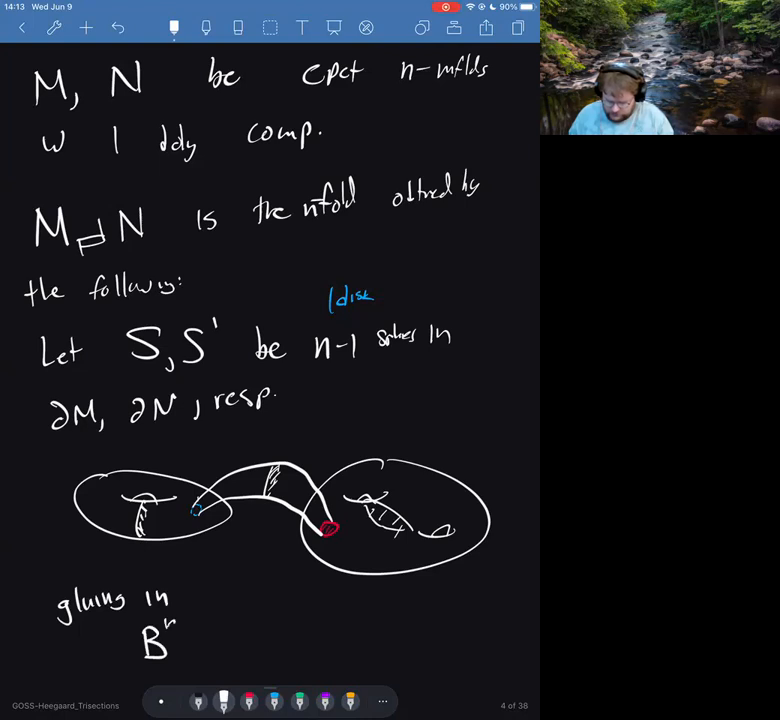
type("-1")
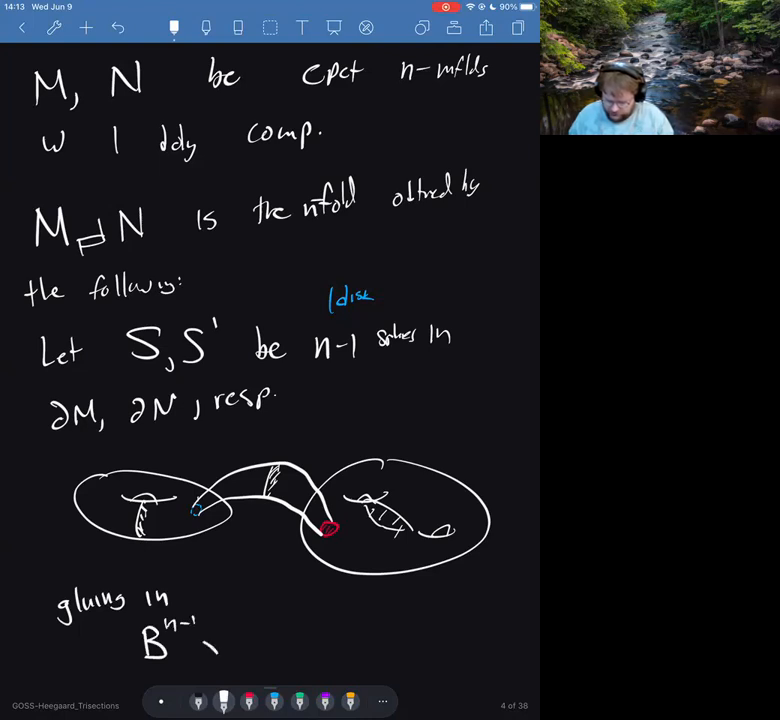
type("×I")
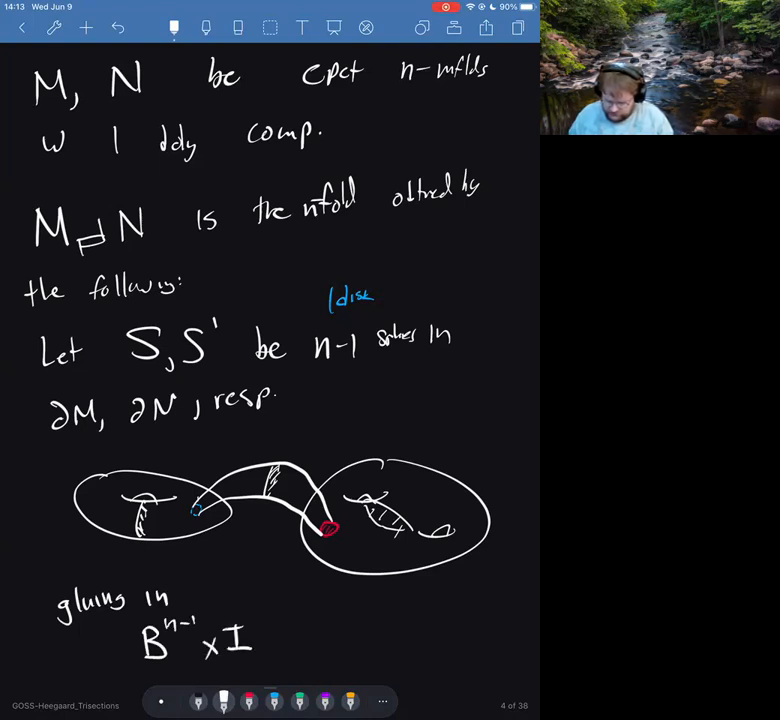
type("Identifying")
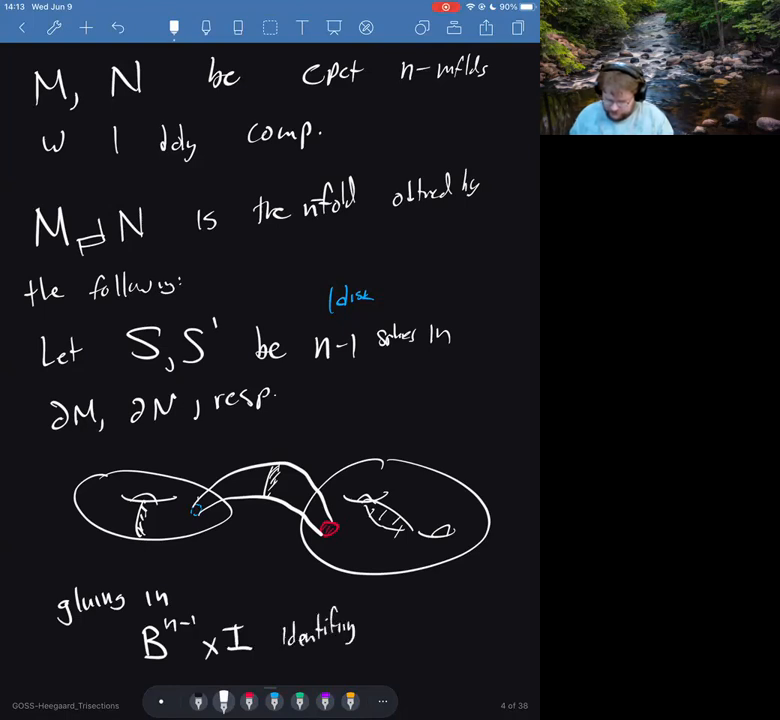
Erase the old wording and finish with 'w/ disks. (balls'
left_click(384, 624)
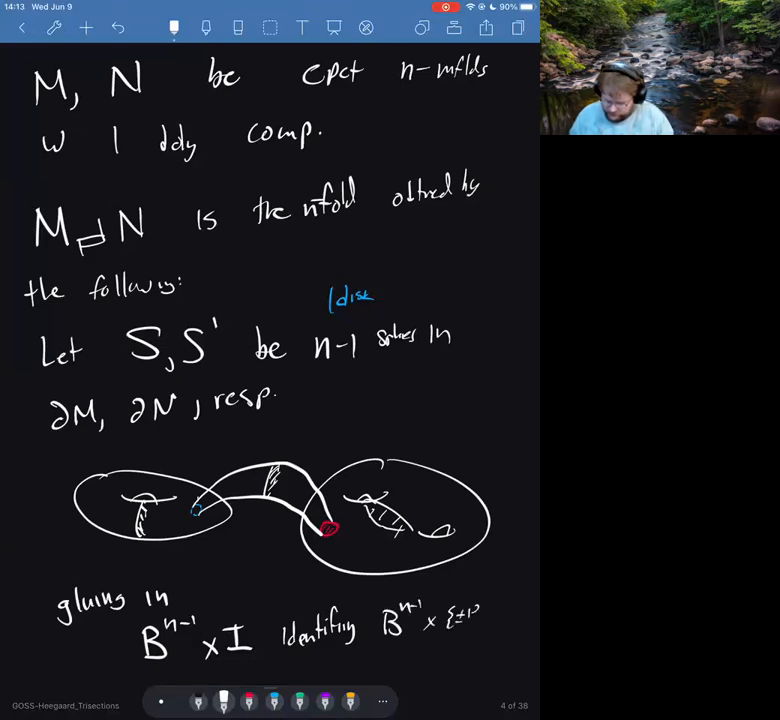
type("w/ di")
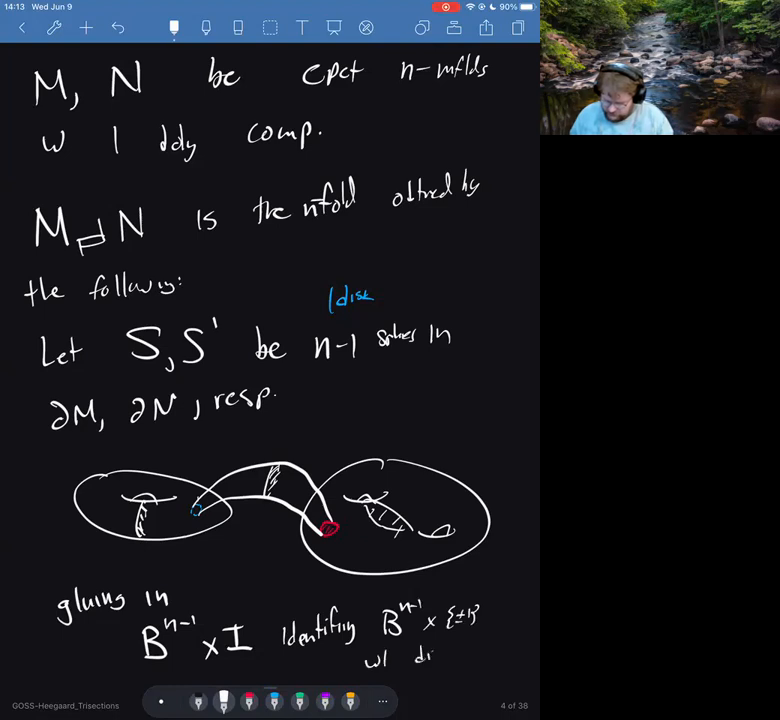
type("disks.")
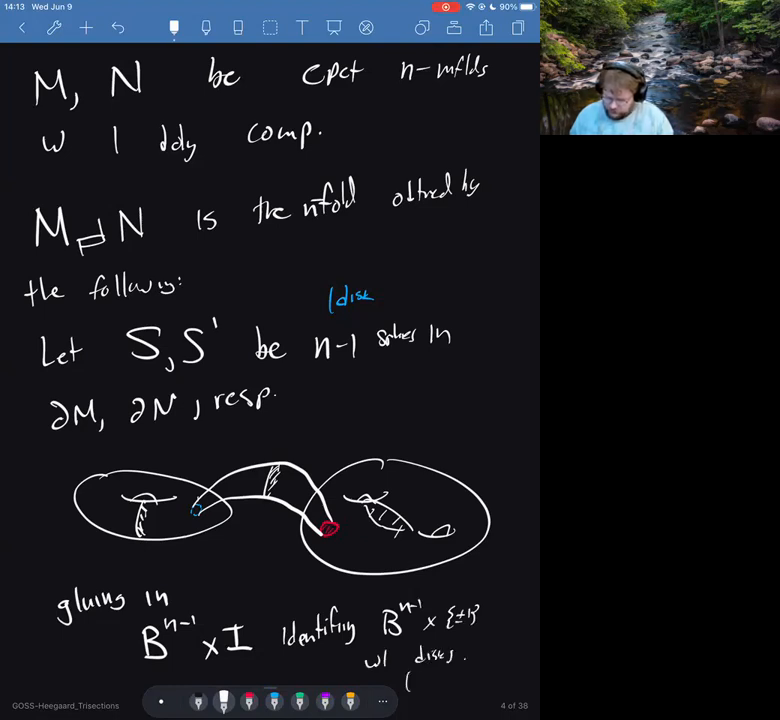
type("(balls")
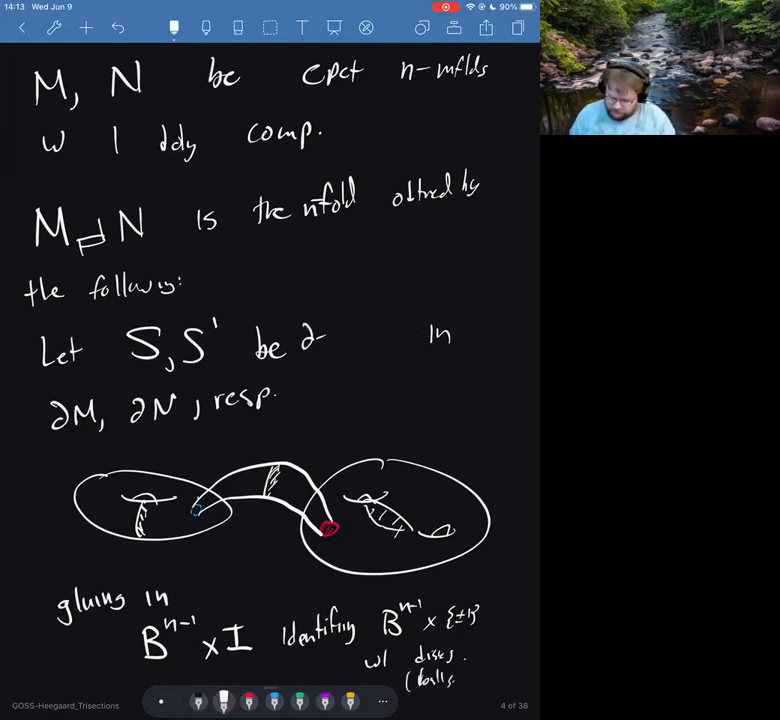
Write '∂-pll balls' and the relation ∂(M#N) = ∂M#∂N
type("-pll hlls")
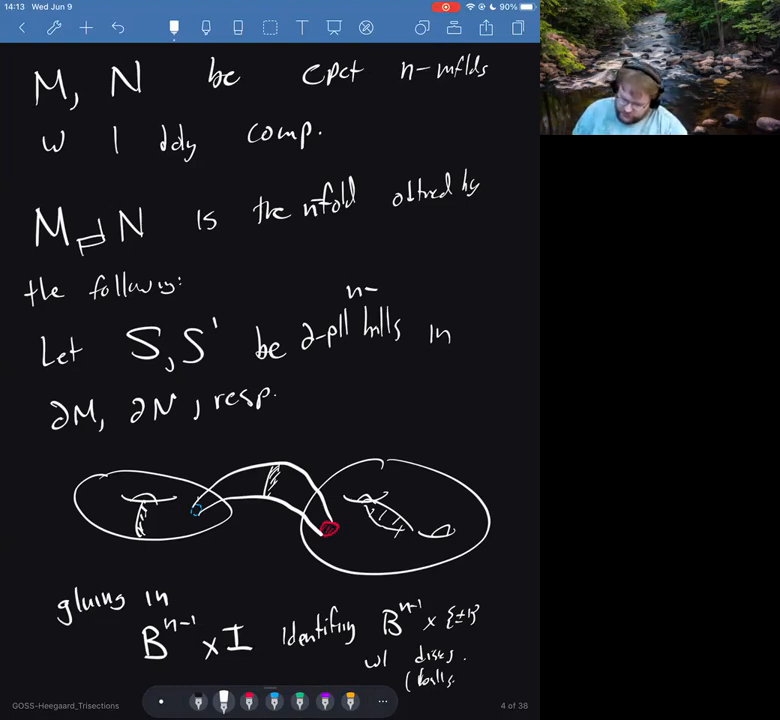
type("M")
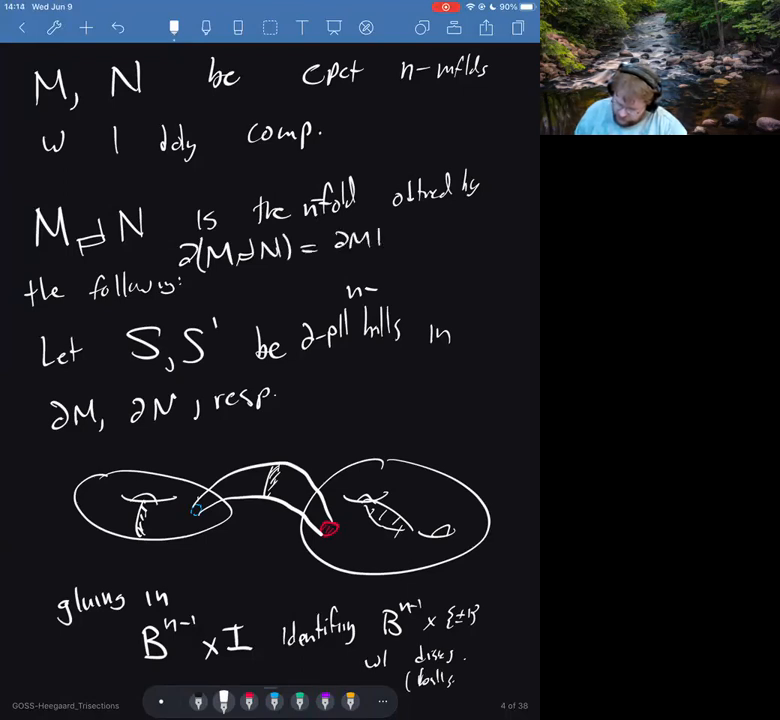
type("#∂N")
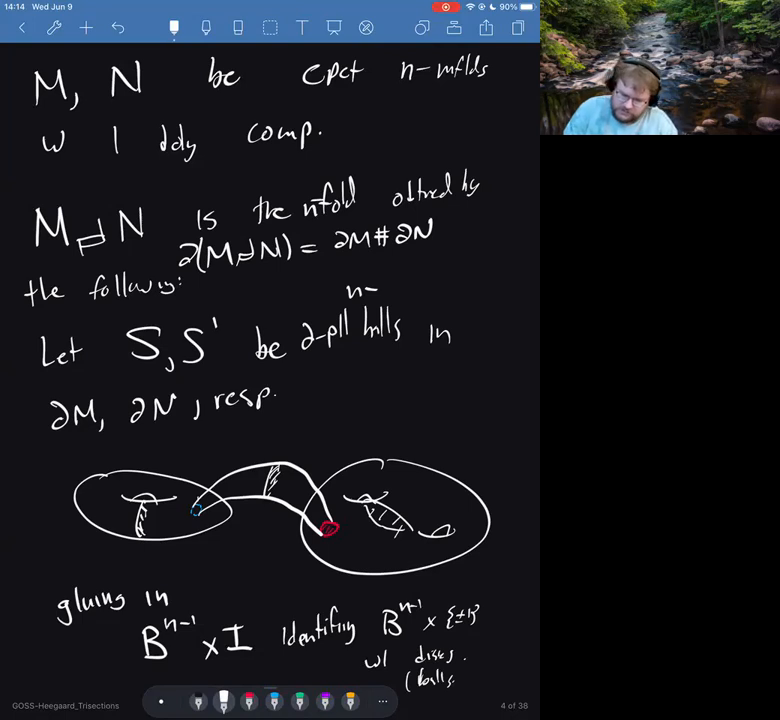
Add the interior relation int(M#N) ≅ int(M)#int(N)
type("int(M#N")
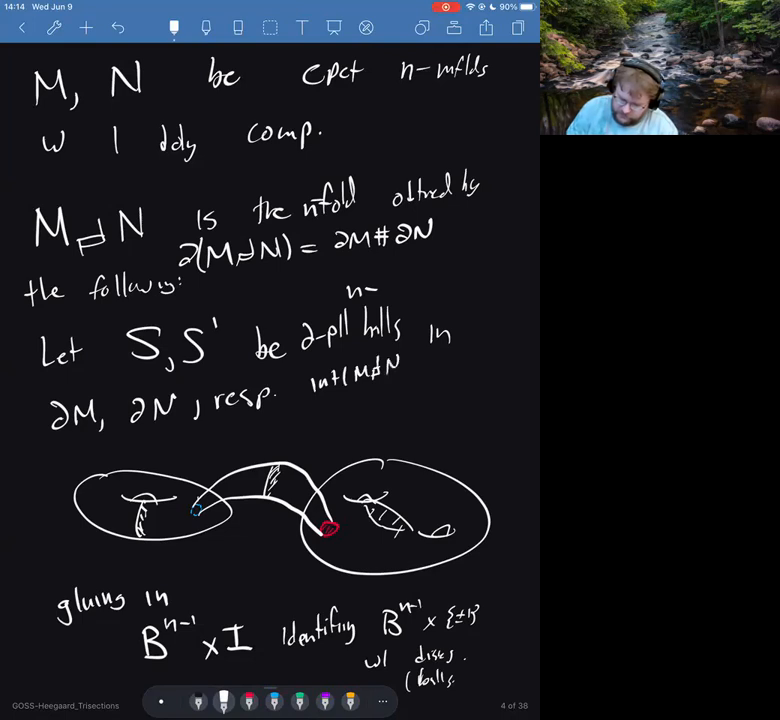
type("≅")
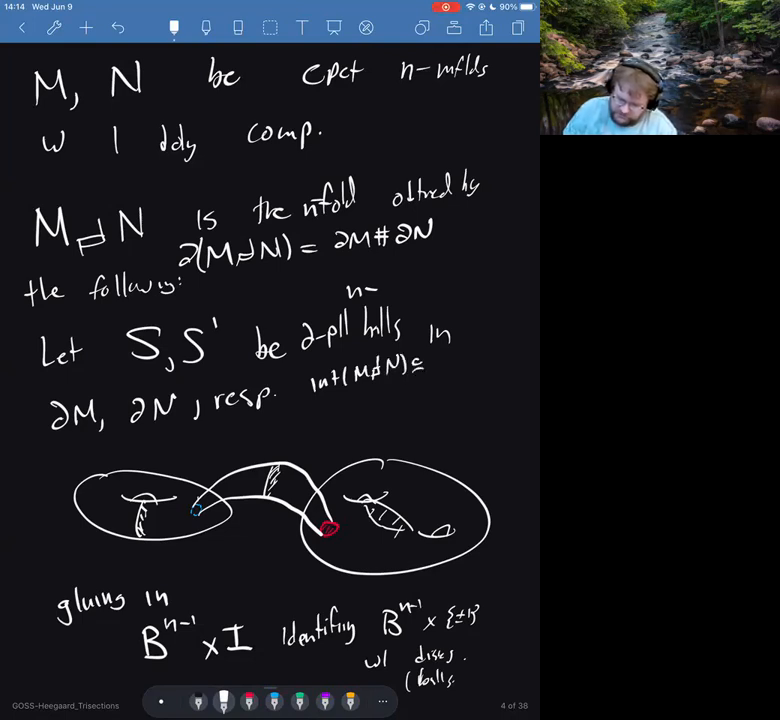
type("Int(M)♮int(M")
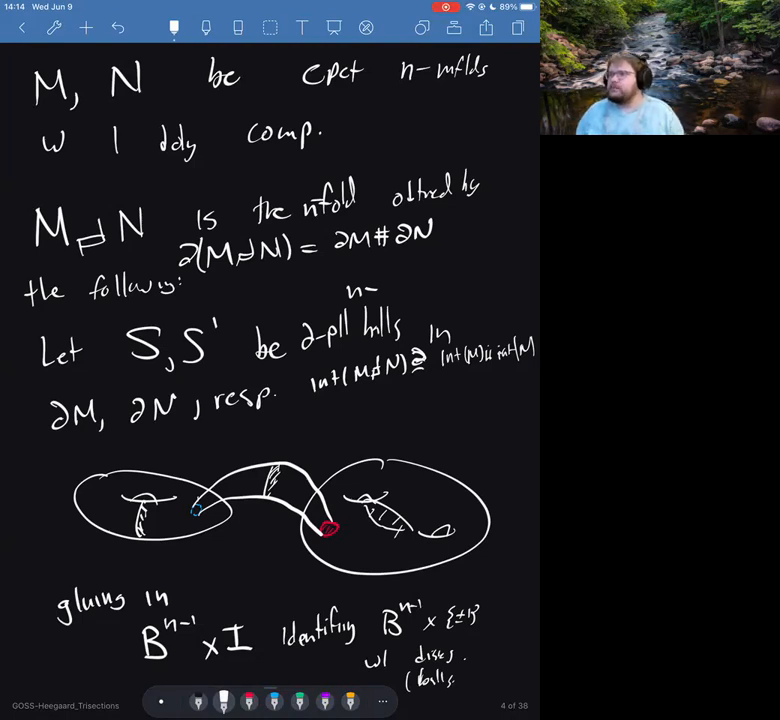
Scroll down past the 3D handlebody sketches to the Heegaard Splitting page
scroll("down", 3)
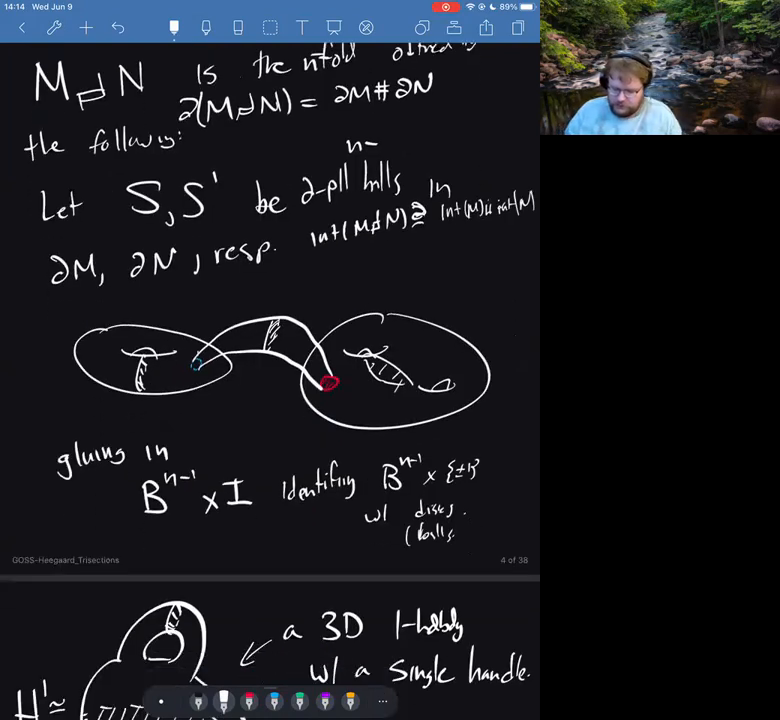
scroll("down", 3)
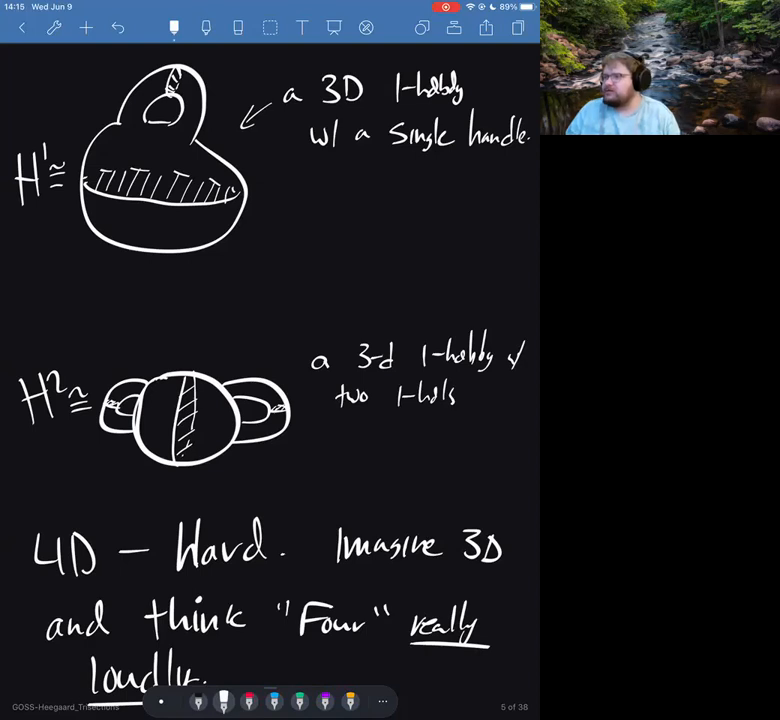
scroll("down", 3)
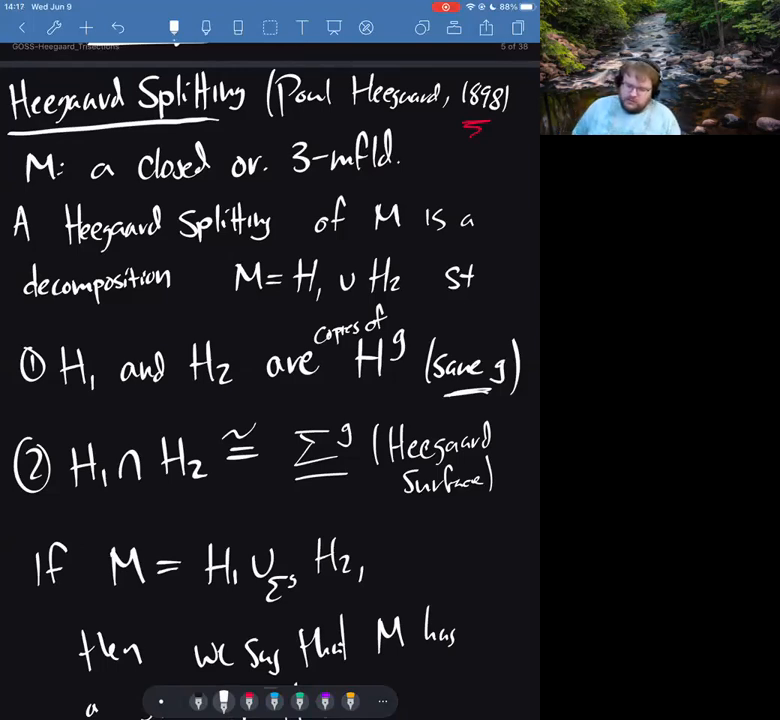
Add the red note M = H1 ∪ H2, H1 ∩ H2 = Σg beside the definition, then return to white ink
scroll("down", 3)
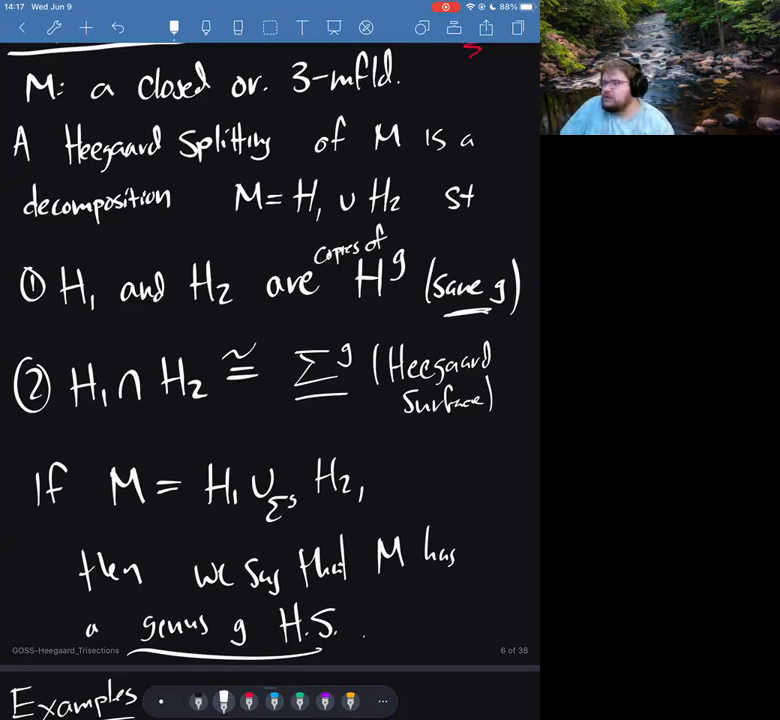
left_click(300, 450)
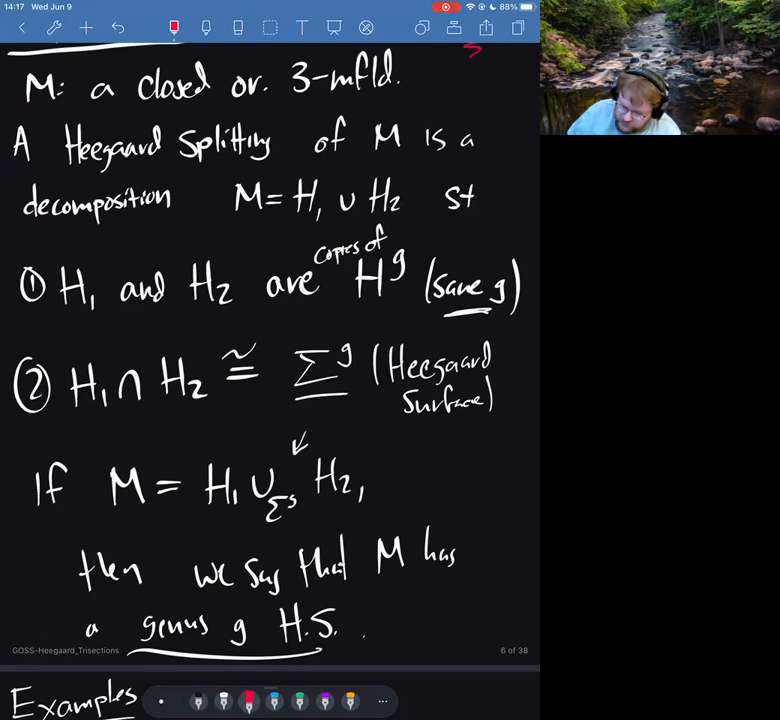
type("M=")
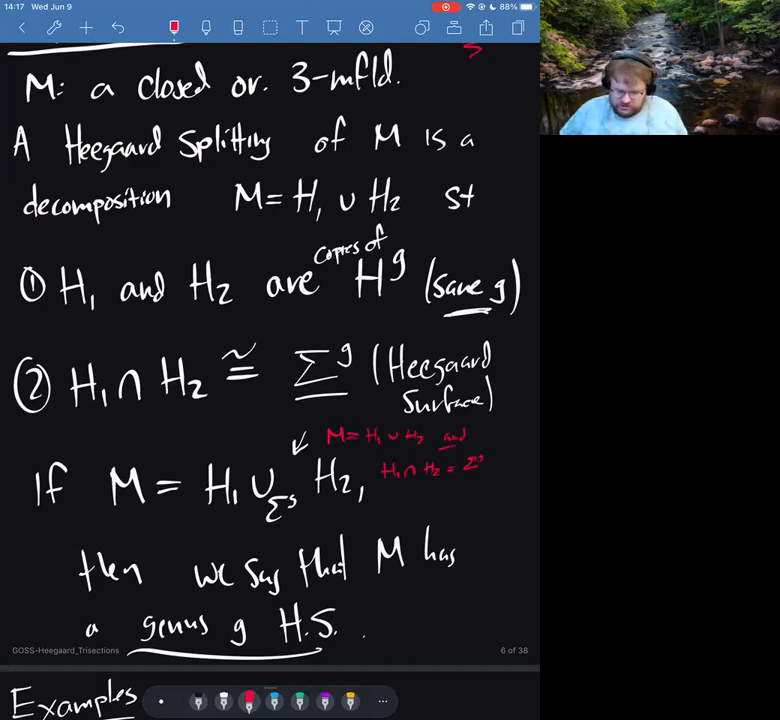
left_click(86, 28)
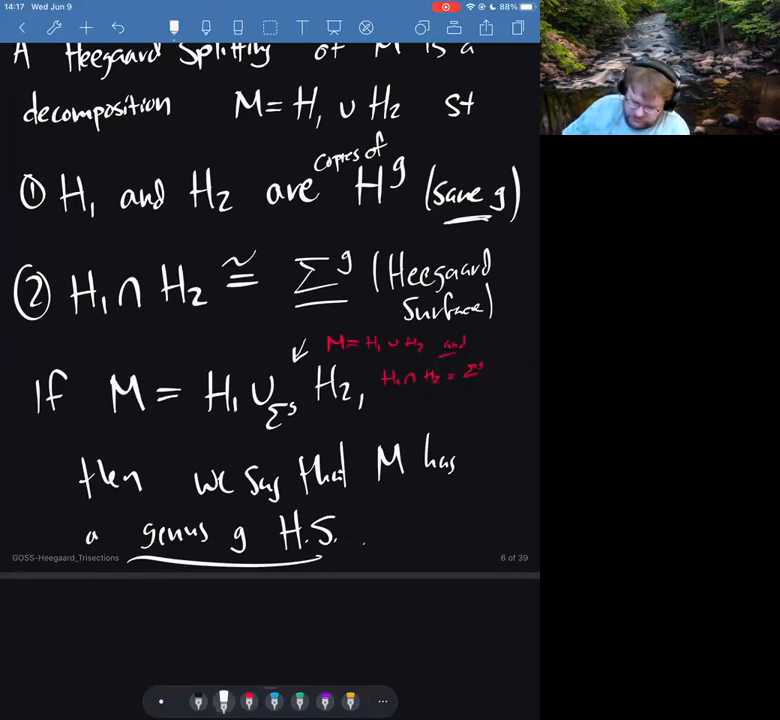
Draw the circle M and the blue Σ line across its middle
scroll("down", 3)
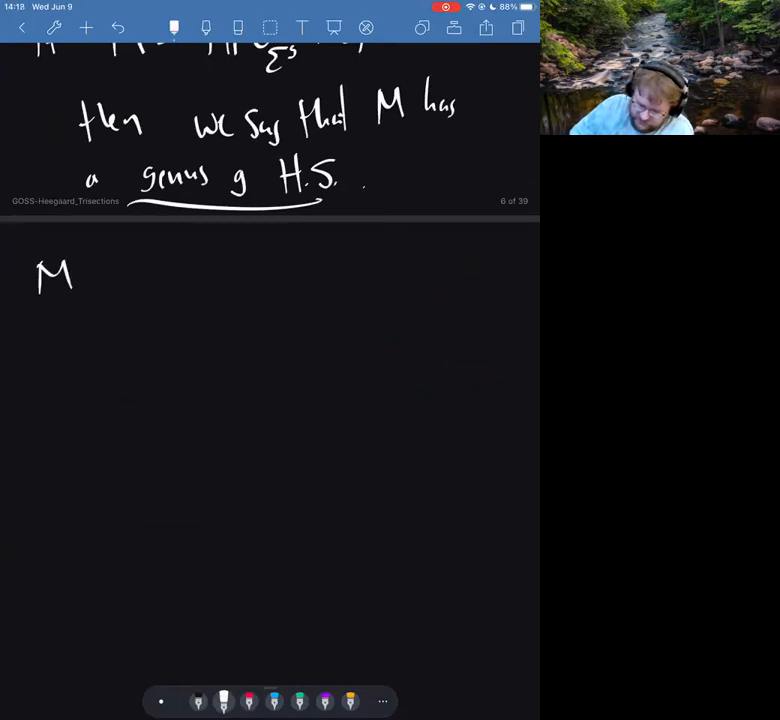
left_click_drag(150, 256, 176, 480)
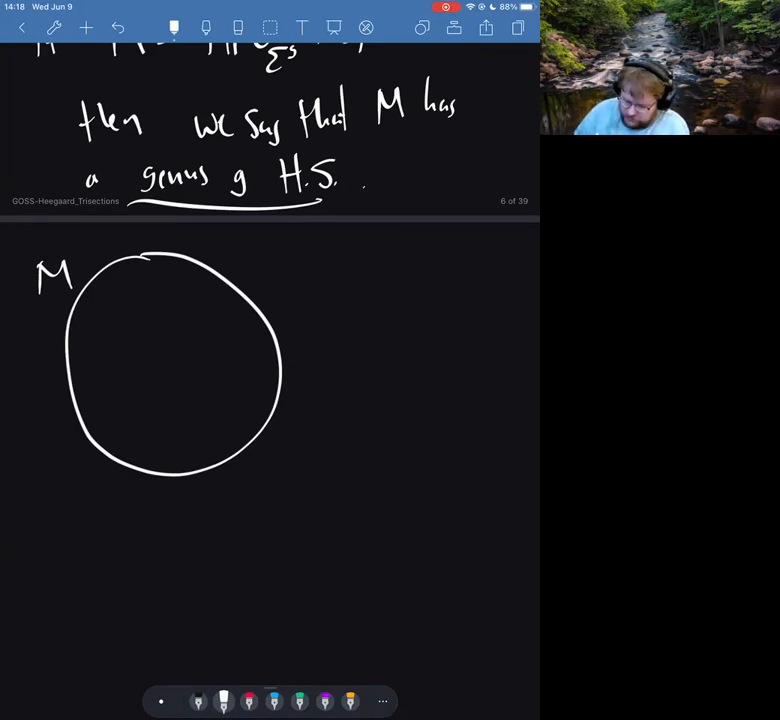
left_click(272, 700)
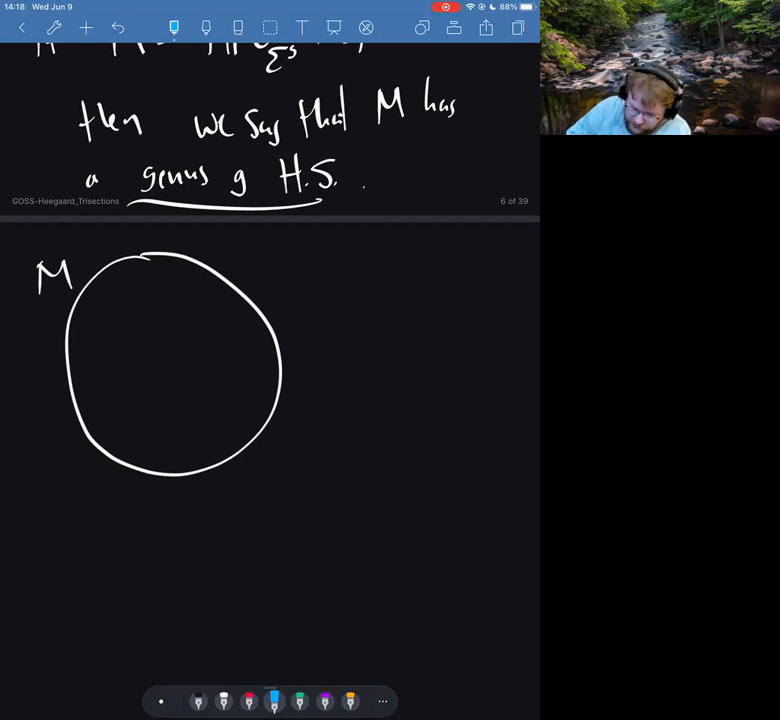
left_click_drag(72, 374, 284, 368)
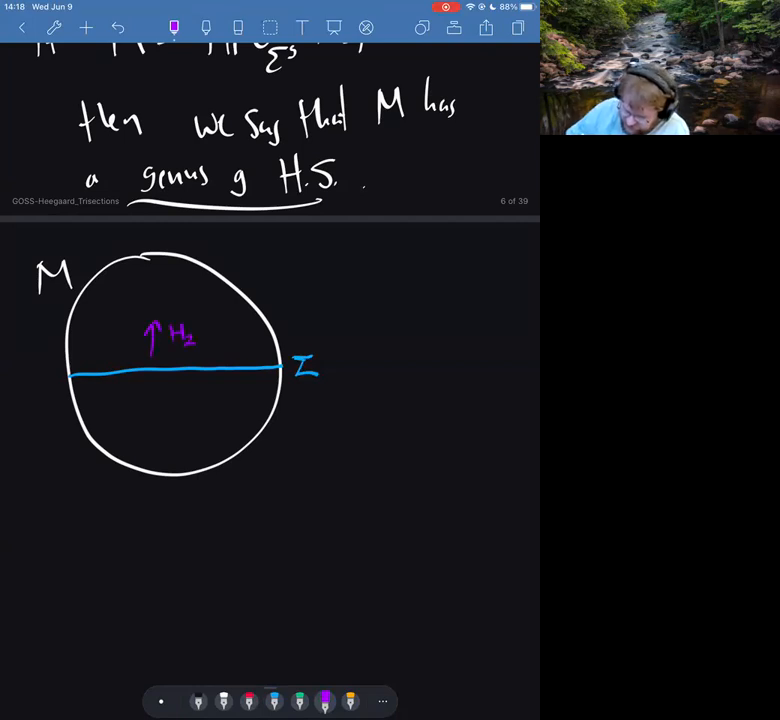
Label H1 in the lower half and circle the H2, H1, Σ labels in red
left_click_drag(152, 390, 152, 424)
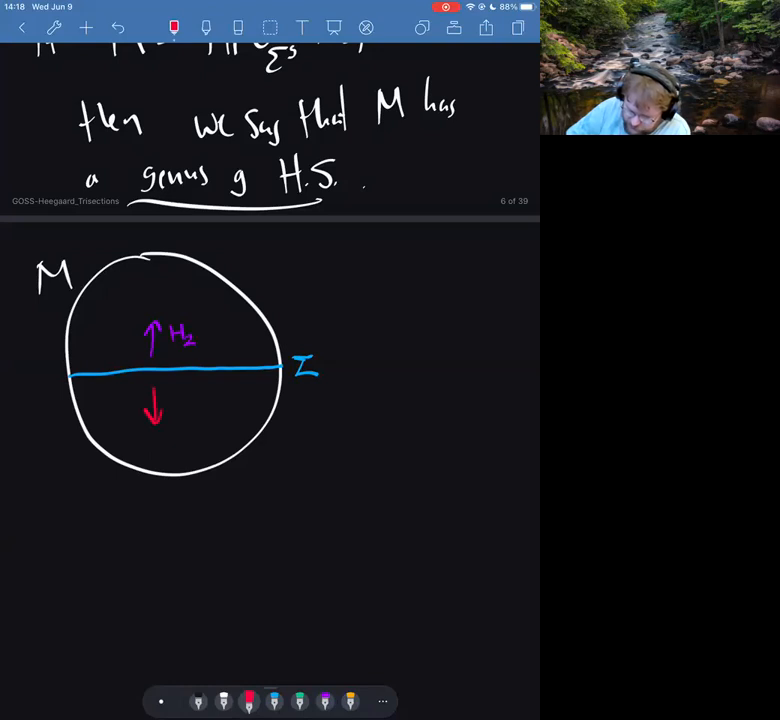
type("H1")
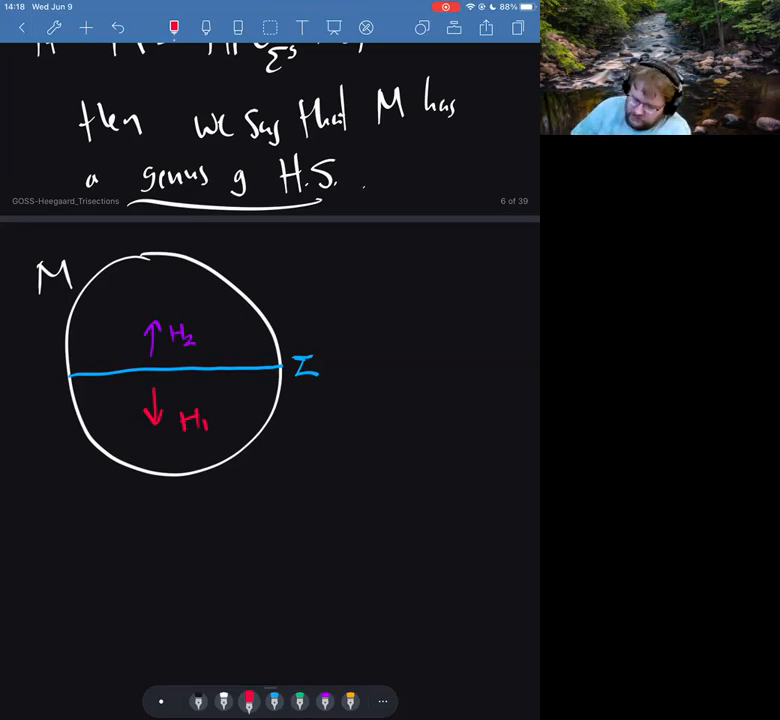
left_click_drag(290, 344, 330, 390)
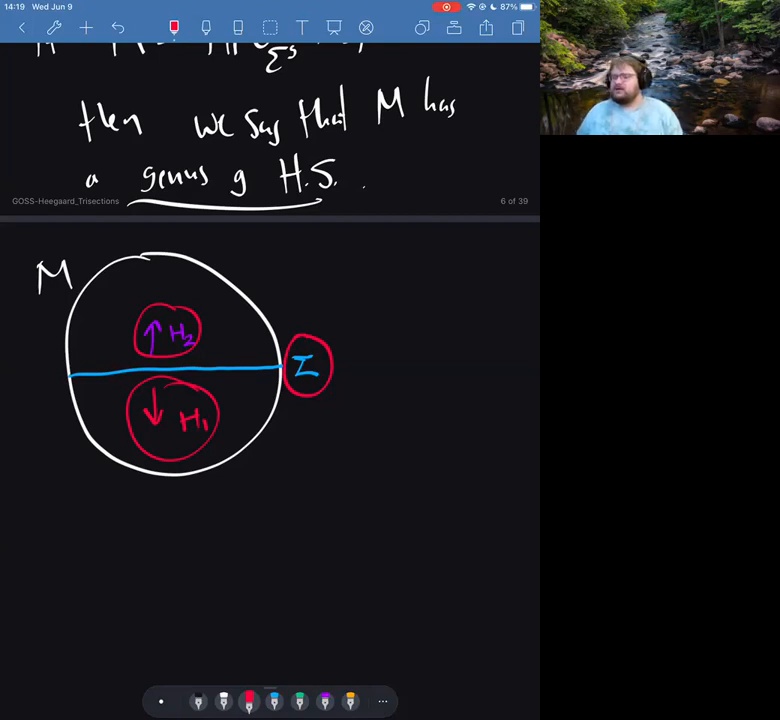
Write B³ for the H⁰ pieces and add red marks beneath Σ⁰ and S²
scroll("down", 3)
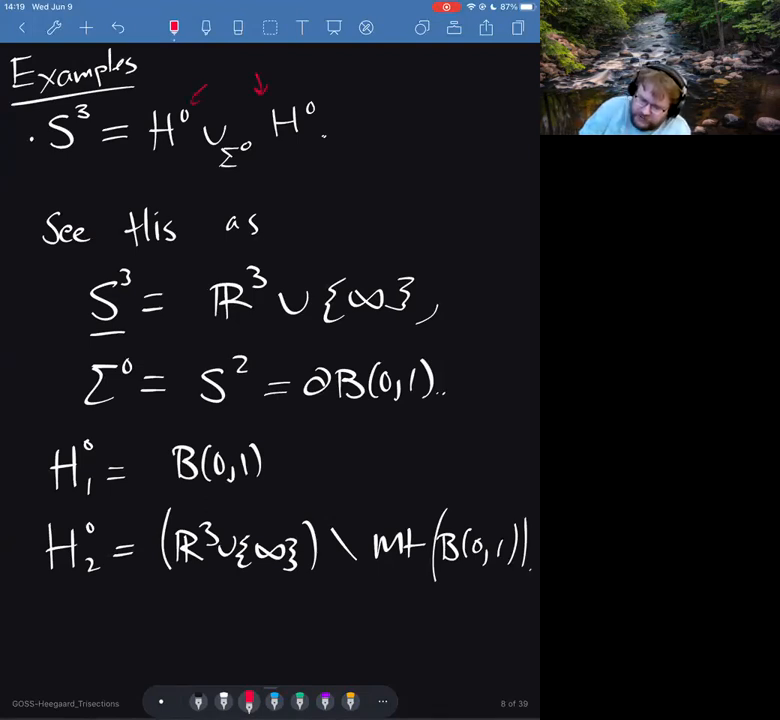
type("B³")
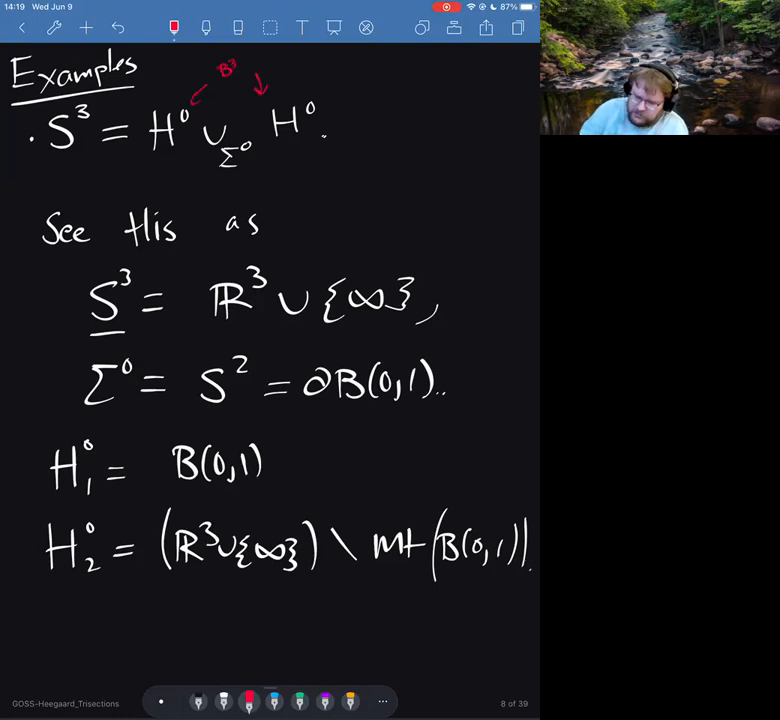
left_click_drag(240, 200, 244, 180)
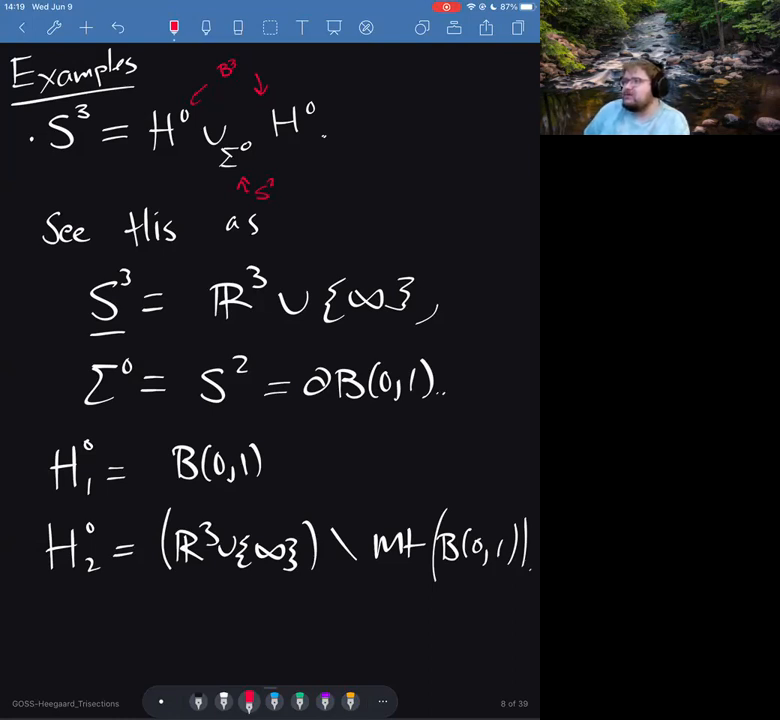
left_click_drag(204, 344, 230, 344)
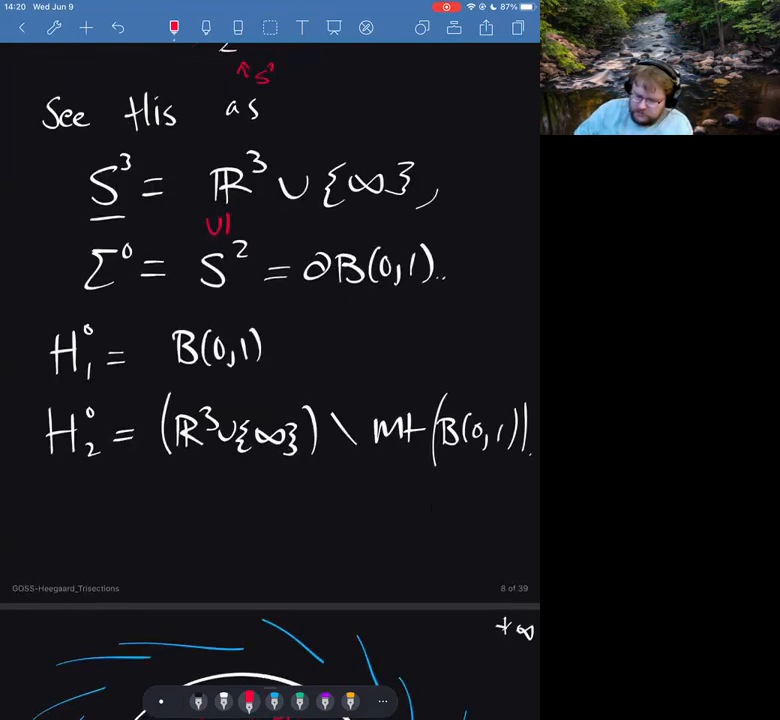
Scroll through the ball drawing down to the genus-1 torus example
scroll("down", 3)
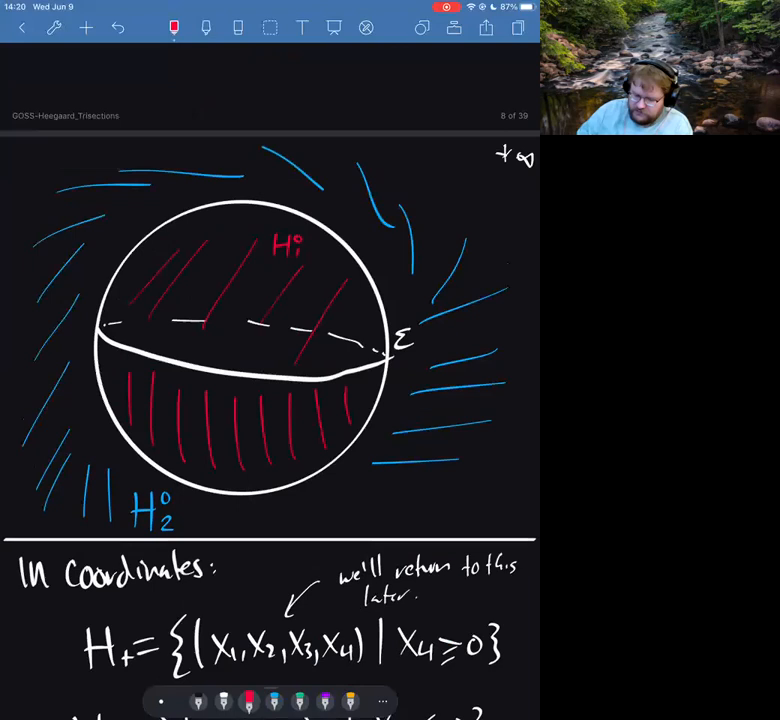
scroll("down", 3)
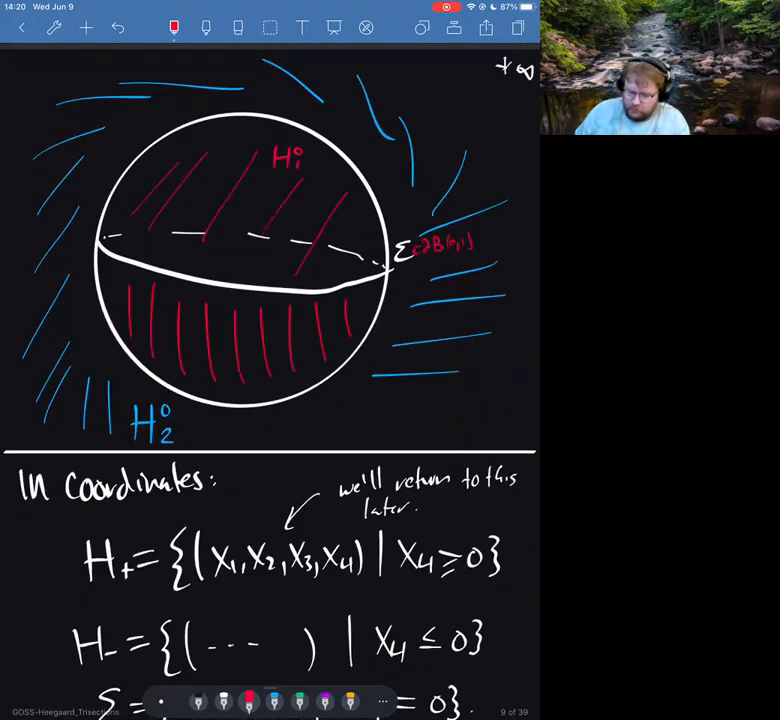
scroll("down", 3)
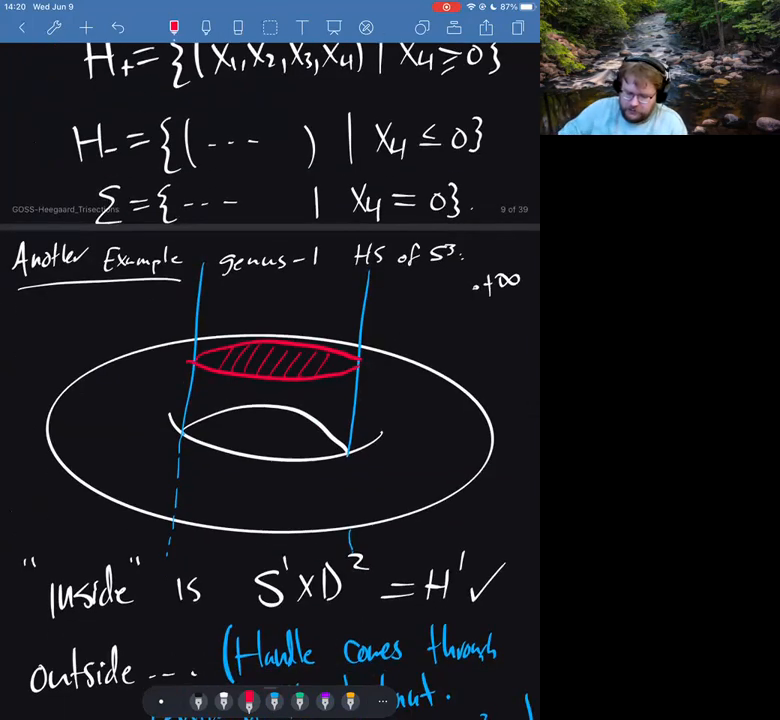
Write the H_1 note about the outside handle passing through the donut's centre
scroll("down", 3)
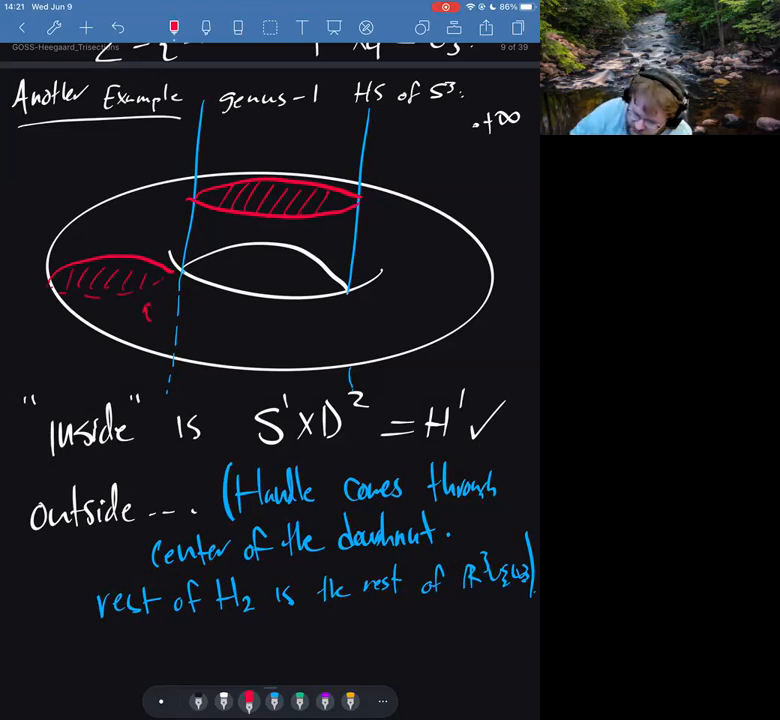
type("H_1")
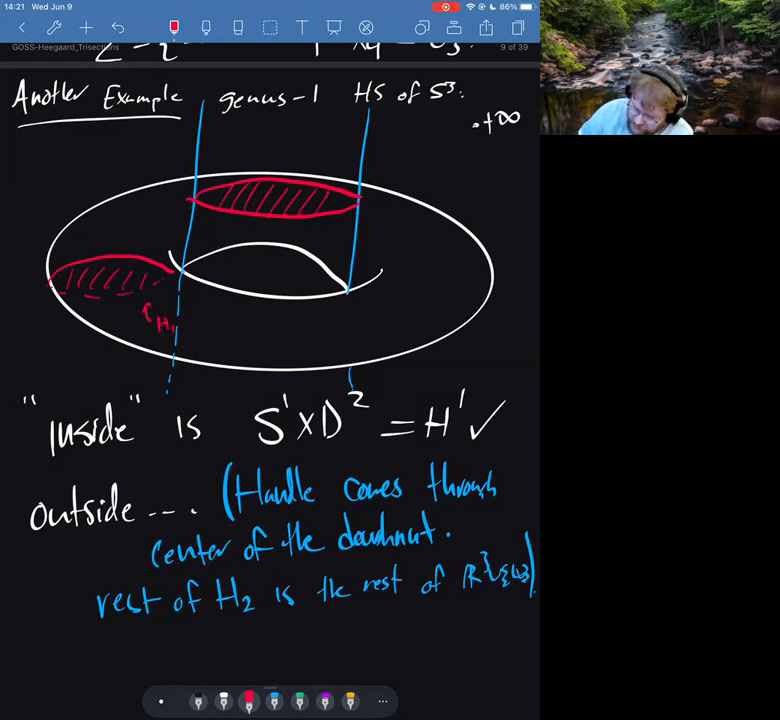
left_click(272, 700)
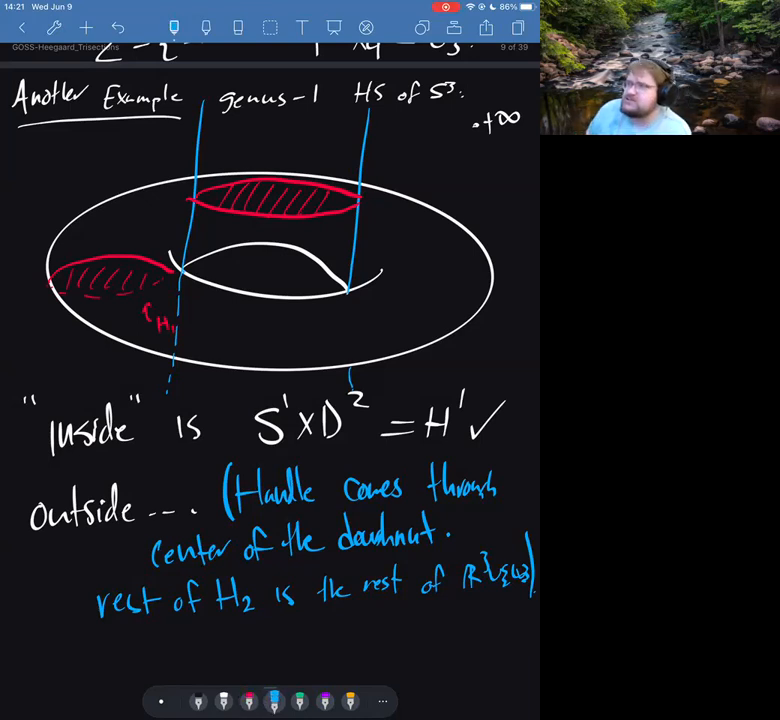
left_click(238, 28)
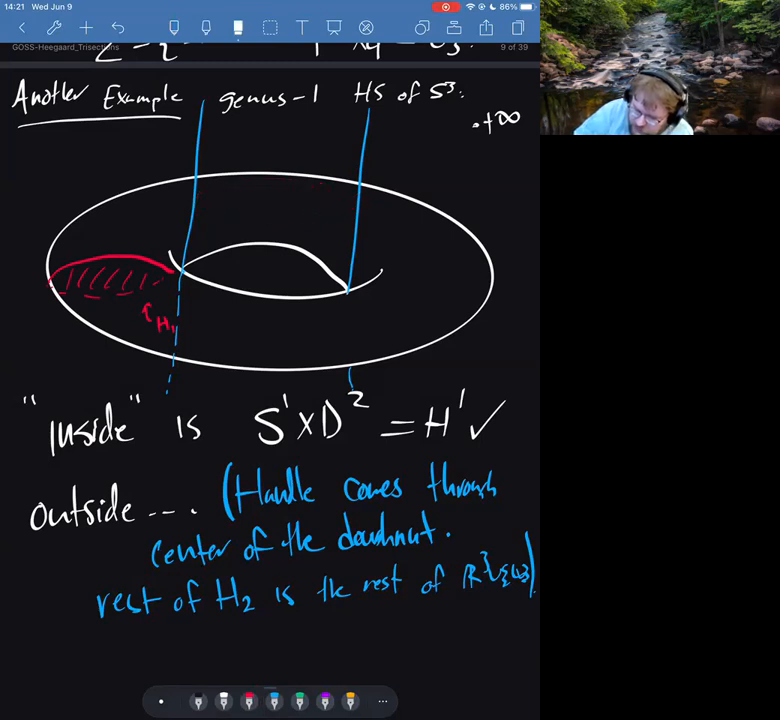
Sketch the blue handle's hidden arc and the red meridian disc on the torus
left_click_drag(188, 236, 272, 240)
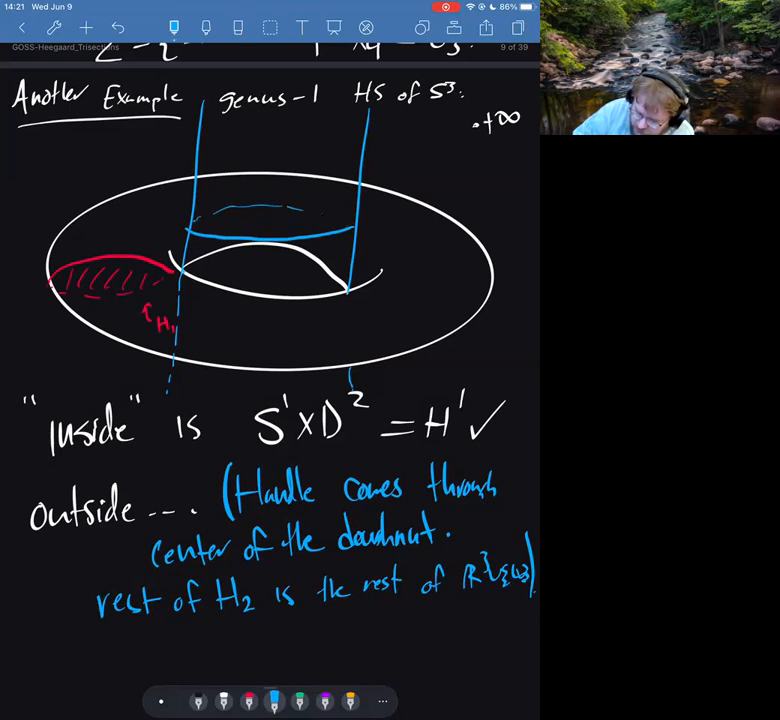
left_click_drag(210, 220, 330, 216)
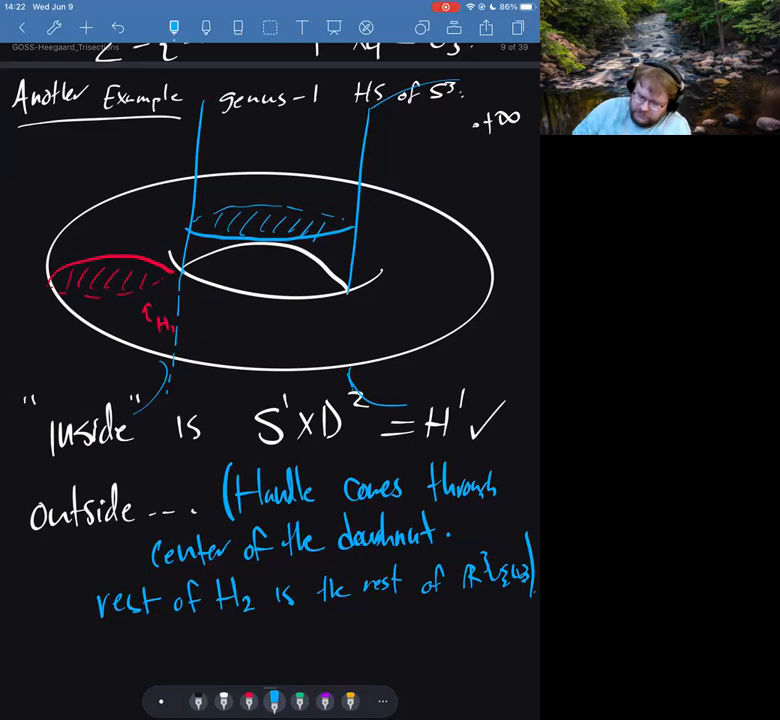
left_click_drag(260, 400, 224, 356)
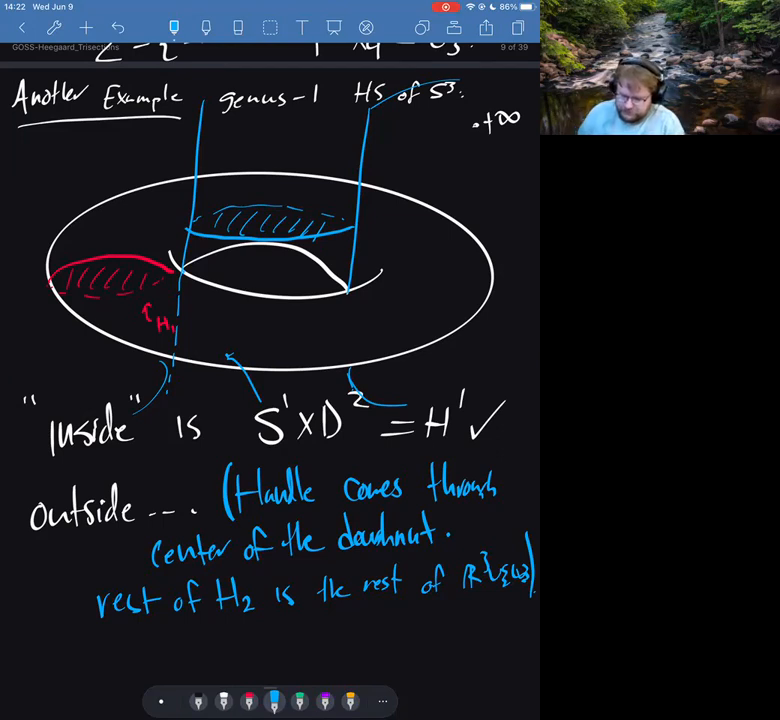
Scroll to the Trisections page for the (g; k1,k2,k3)-trisection definition
scroll("down", 3)
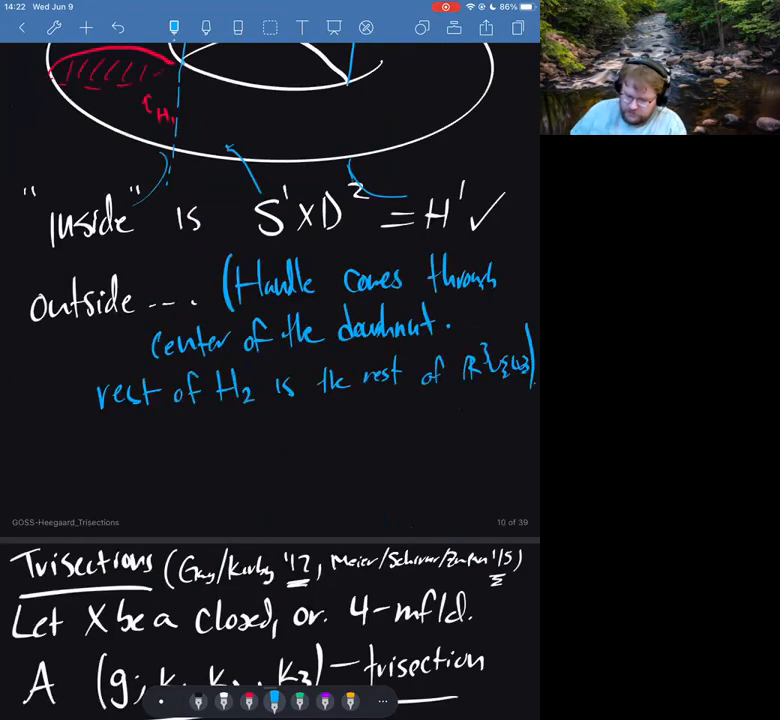
scroll("up", 3)
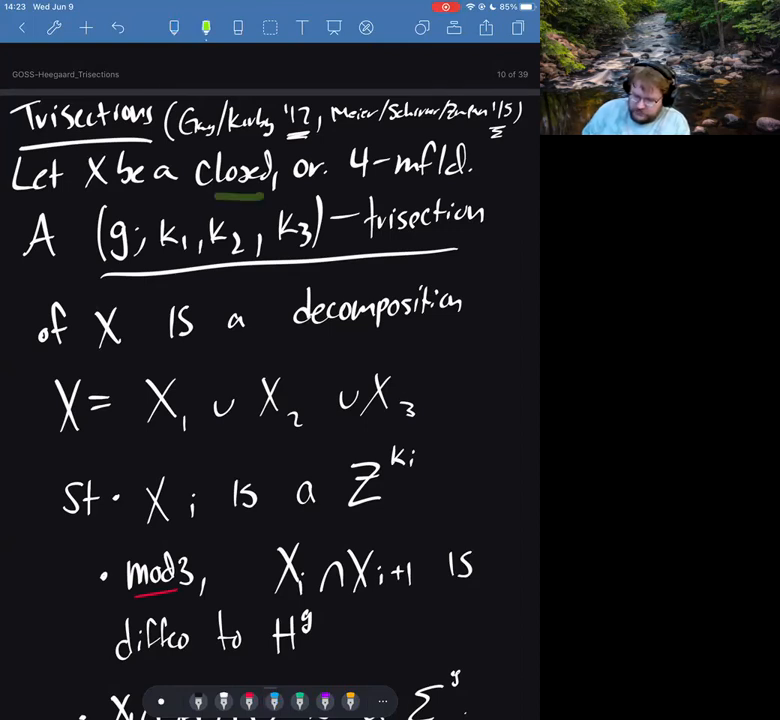
Underline X1 and X3 in the decomposition and trace X1 in red
left_click_drag(290, 188, 336, 184)
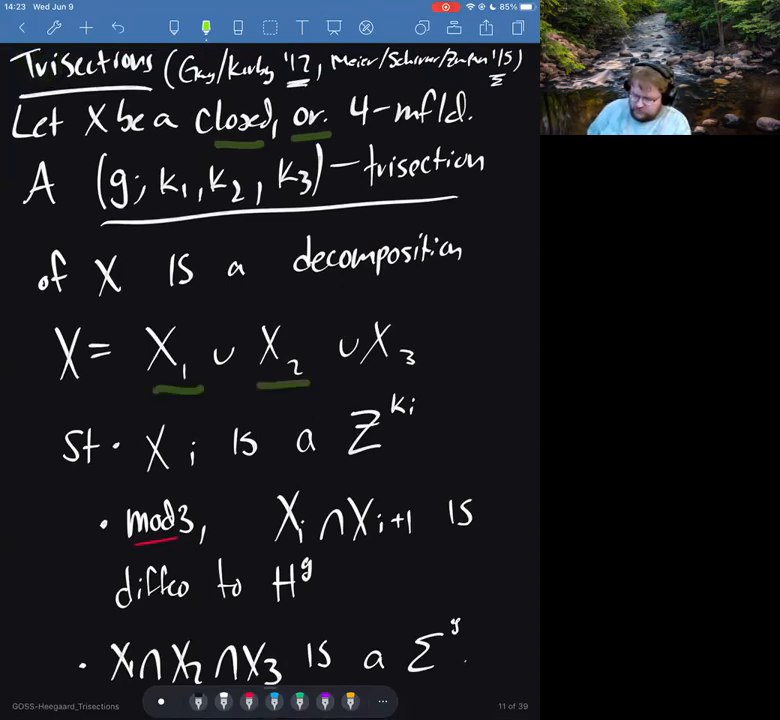
left_click_drag(350, 384, 420, 384)
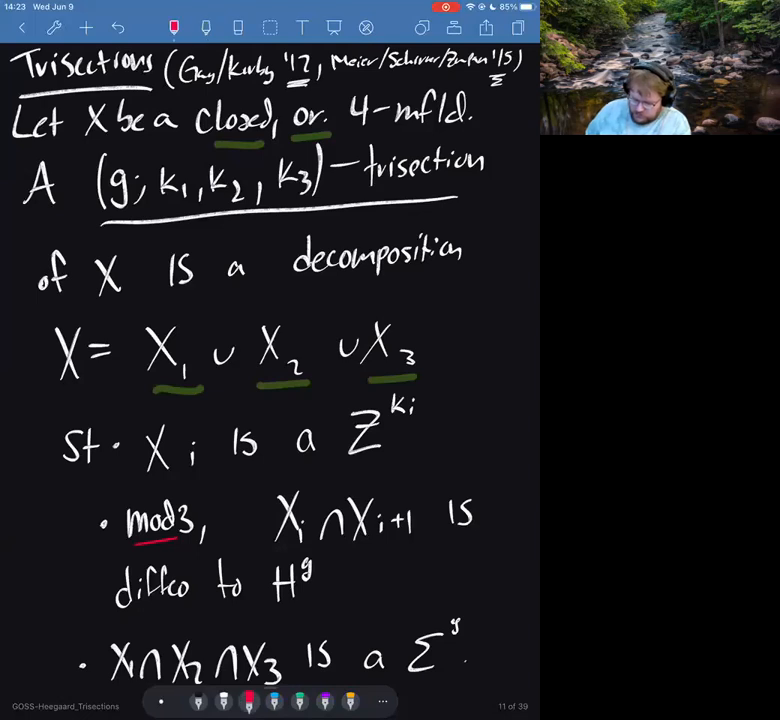
left_click_drag(150, 330, 184, 384)
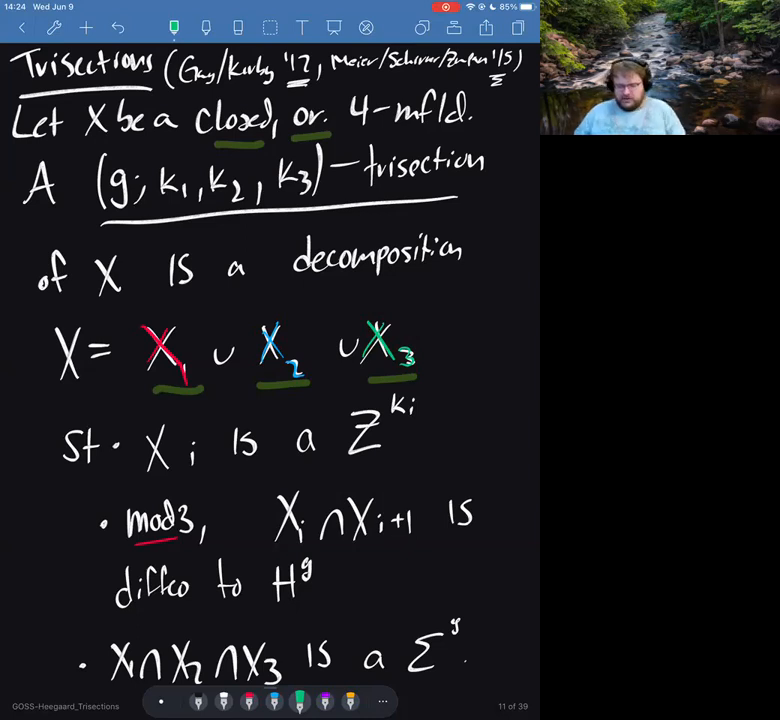
Underline H^g, mark the triple-intersection bullet and underline Σ³
scroll("down", 3)
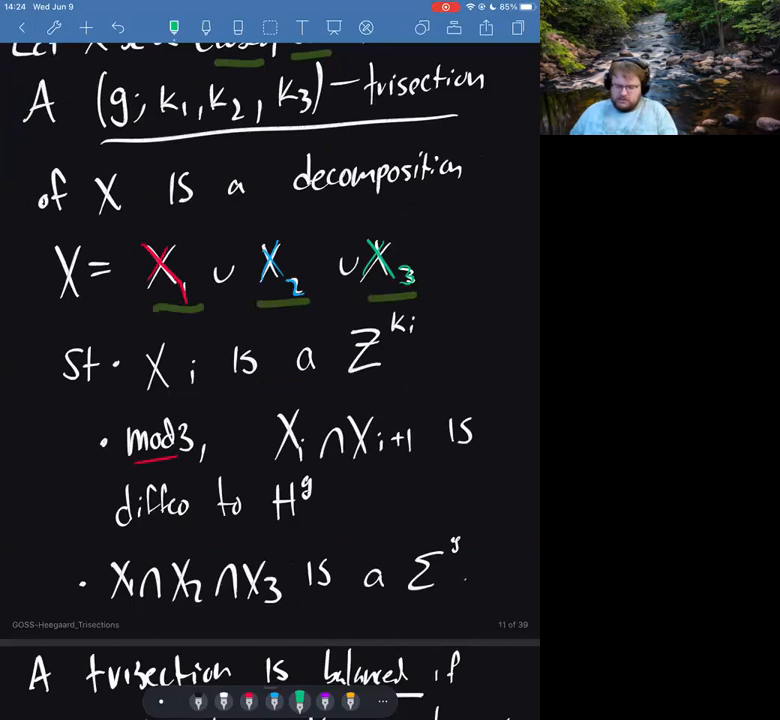
left_click_drag(270, 520, 296, 522)
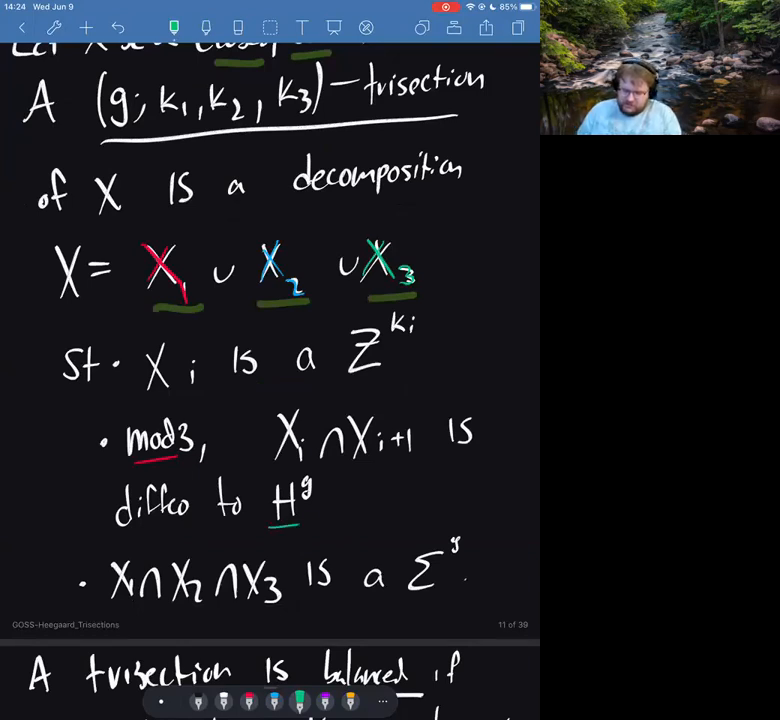
left_click_drag(264, 532, 310, 522)
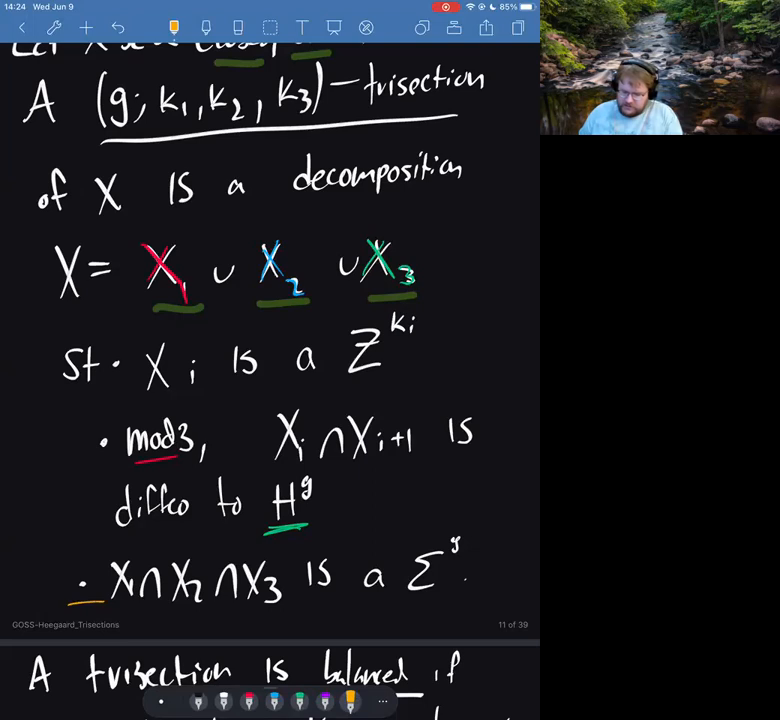
left_click_drag(400, 600, 450, 600)
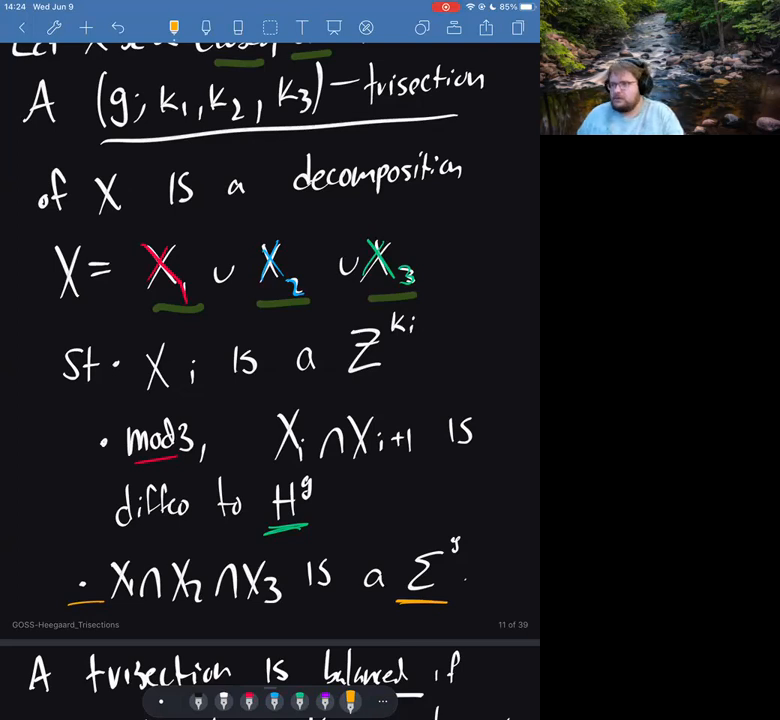
Scroll past the balanced-trisection definition and S⁴ example to the X⁴ circle page
scroll("down", 3)
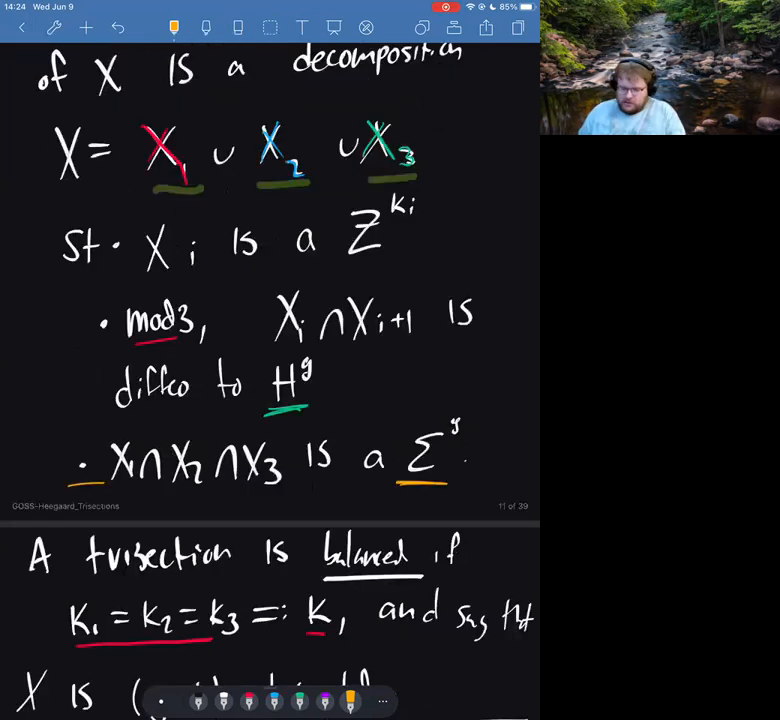
scroll("down", 3)
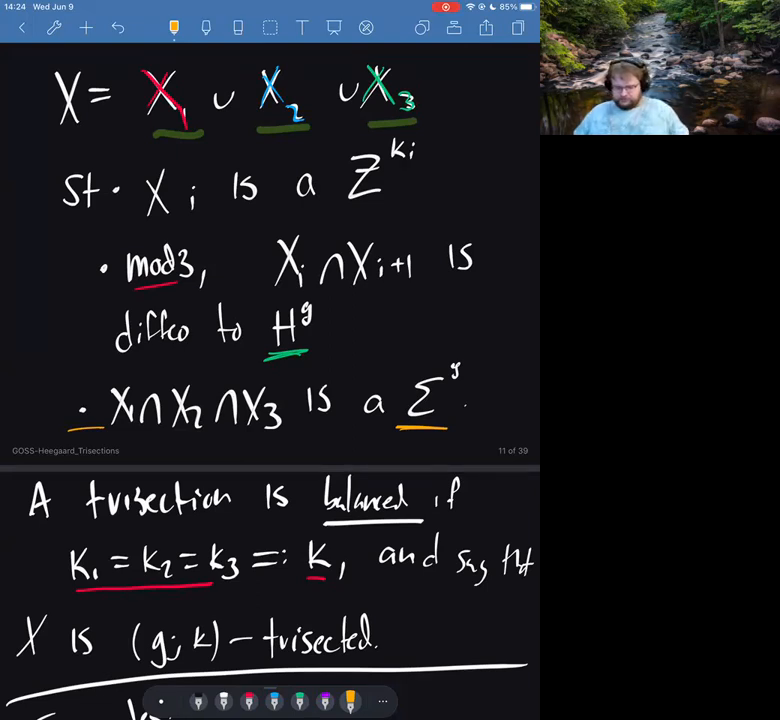
scroll("down", 3)
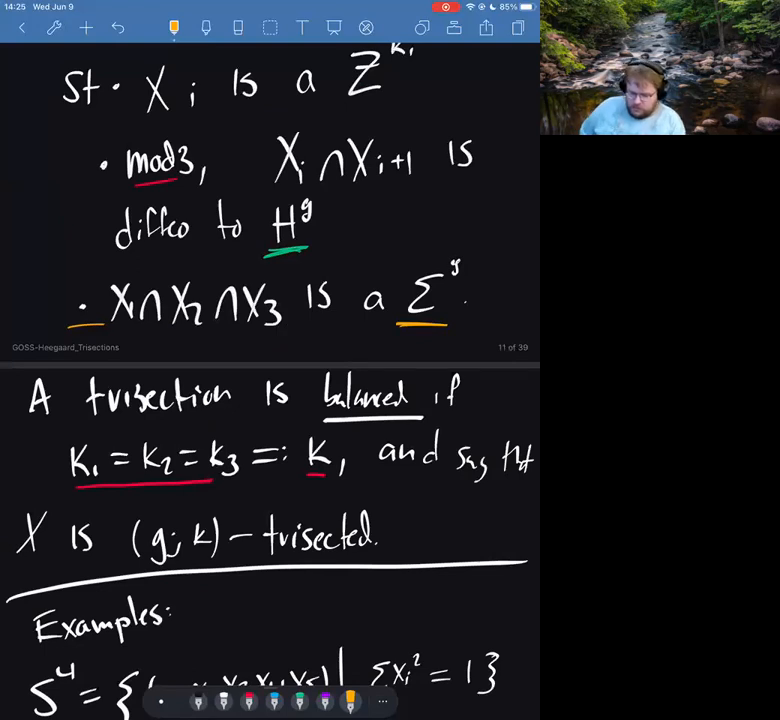
scroll("down", 3)
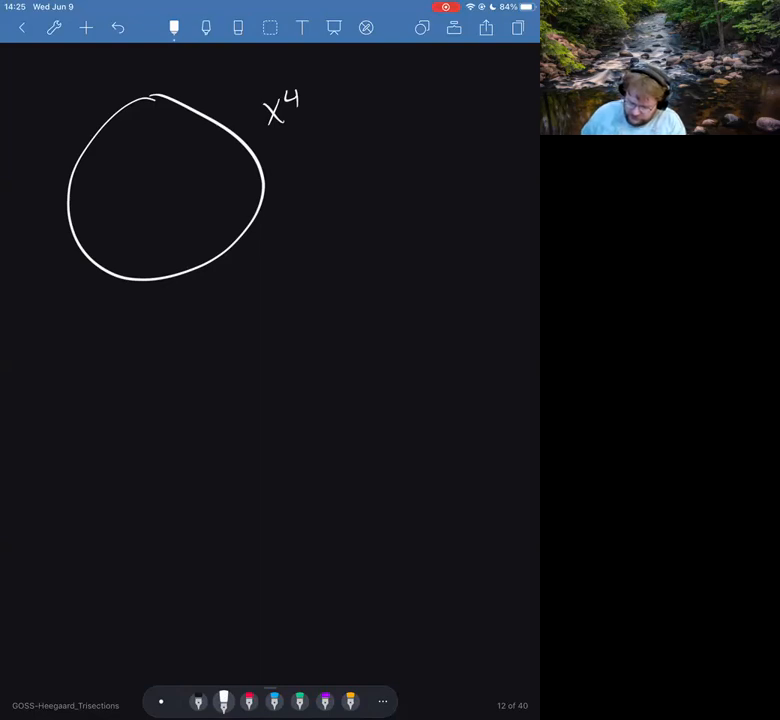
Place the magenta point Σ and draw red, blue and green rays splitting the X⁴ circle
left_click(324, 700)
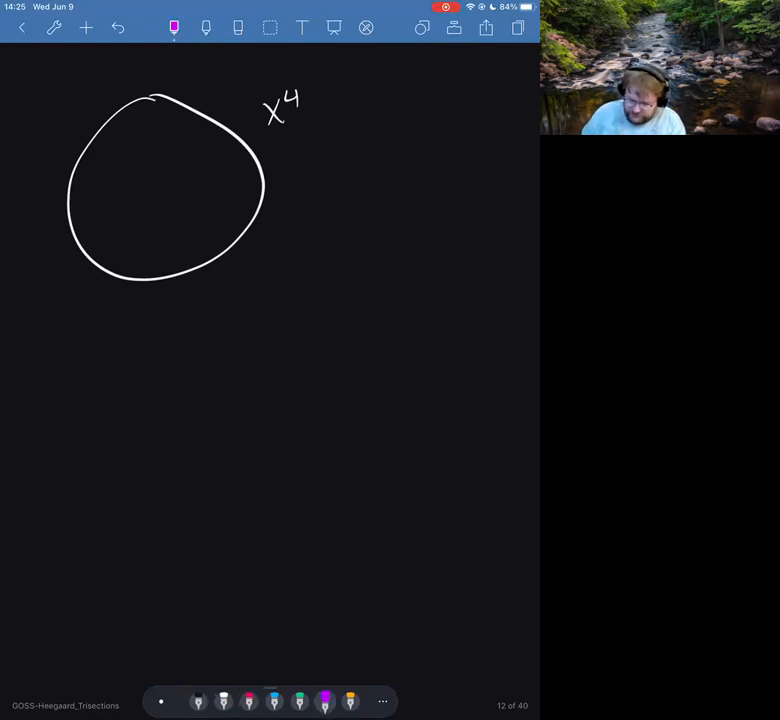
left_click(156, 194)
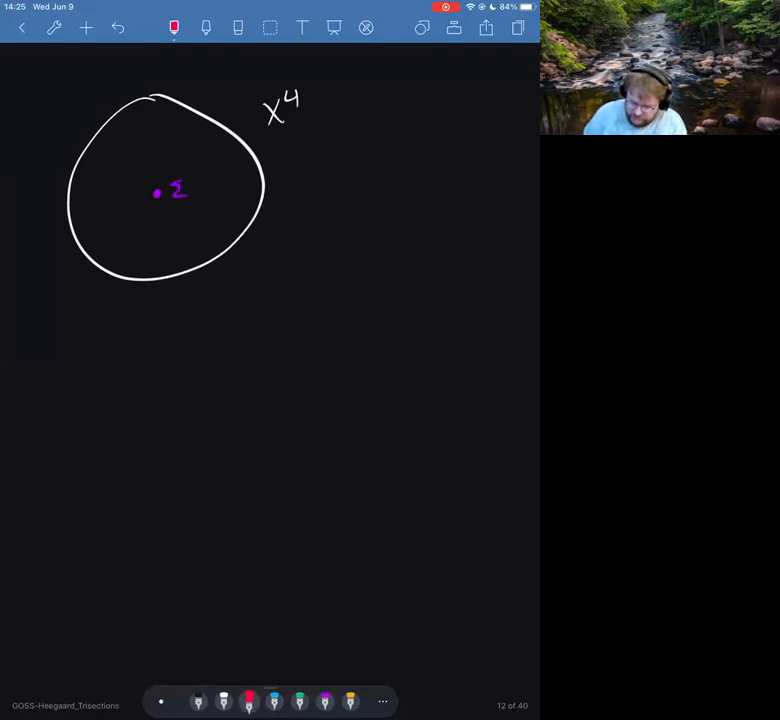
left_click_drag(176, 190, 250, 190)
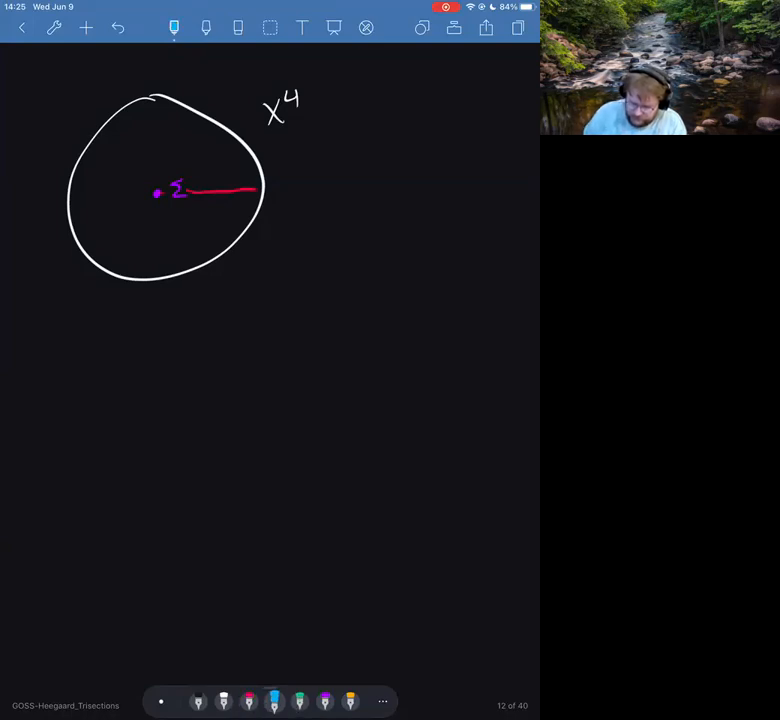
left_click_drag(156, 196, 90, 262)
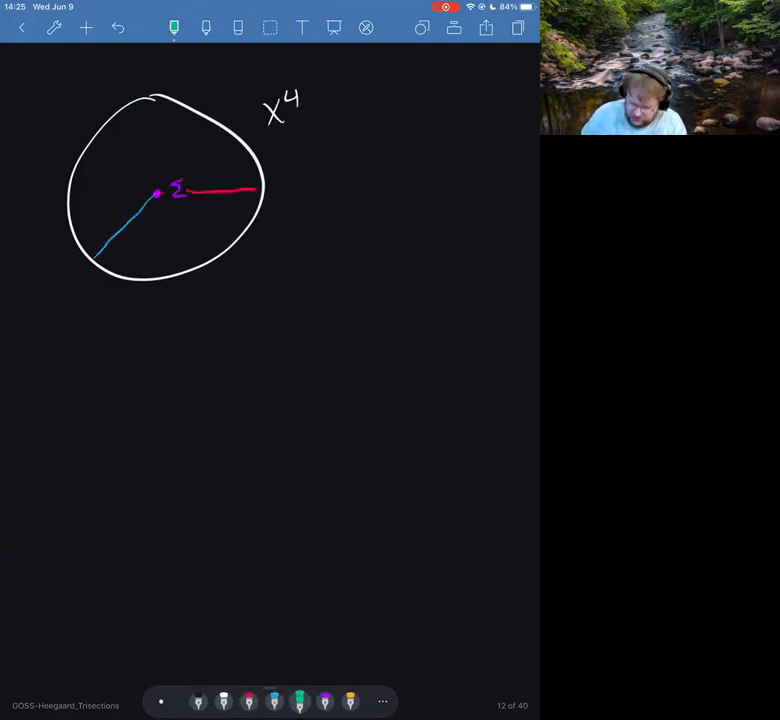
left_click_drag(156, 192, 100, 144)
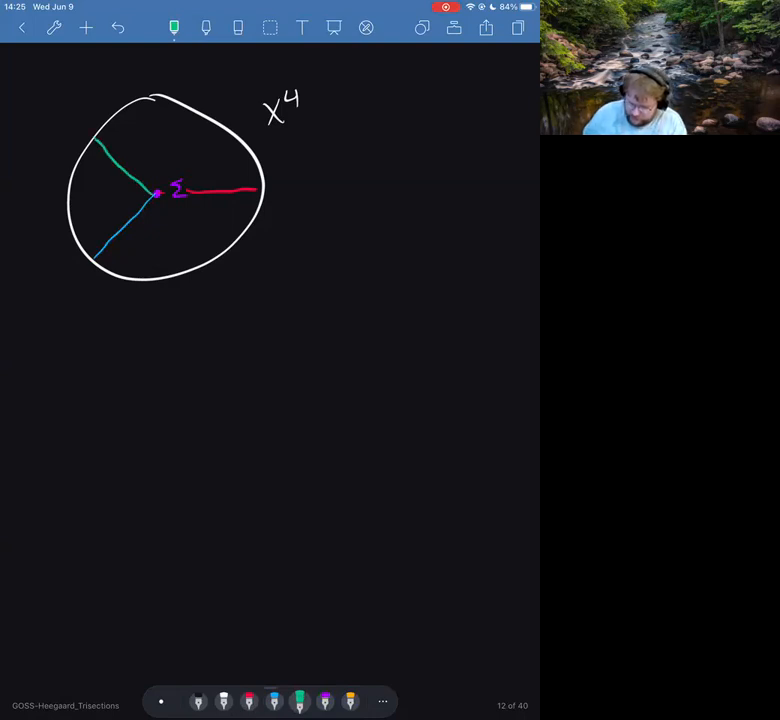
Label the regions X1, X2, X3 and their intersections in red
left_click(248, 700)
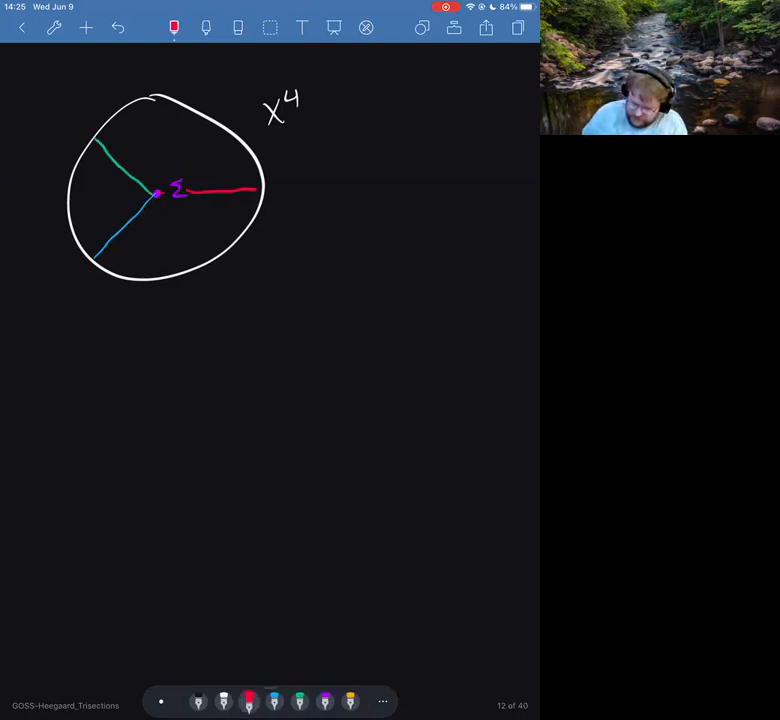
type("x")
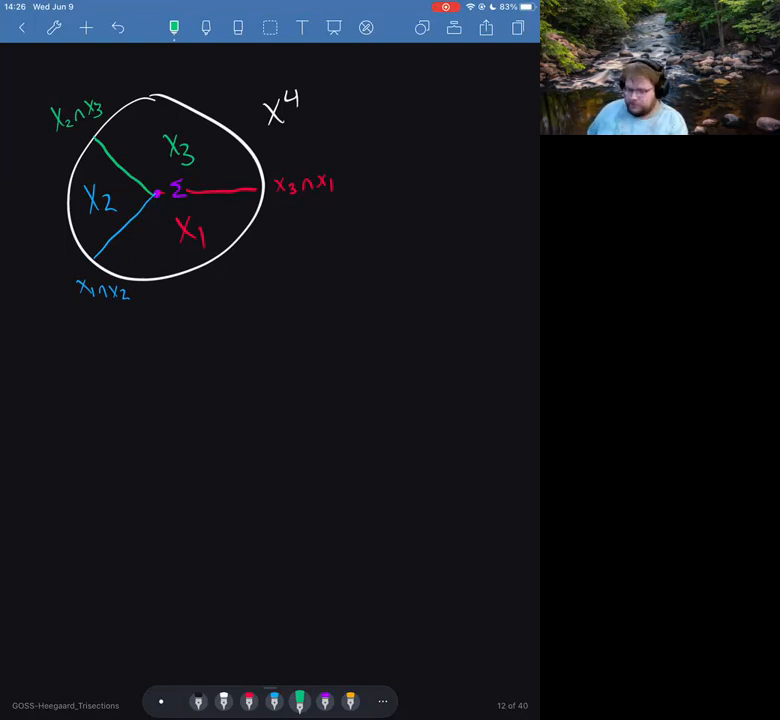
Underline x4, x5 and the 2π/3 interval endpoints in green in the S⁴ example
scroll("down", 3)
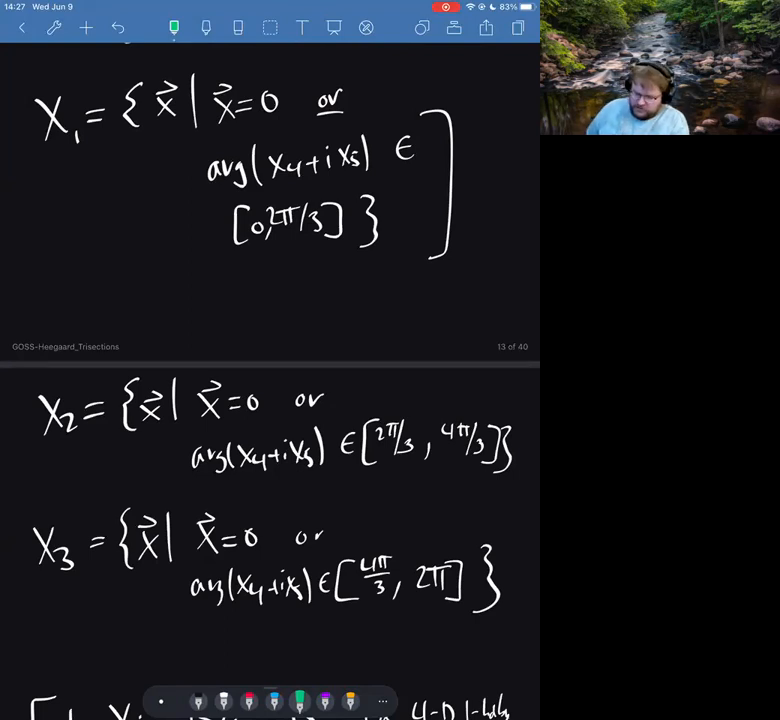
scroll("down", 3)
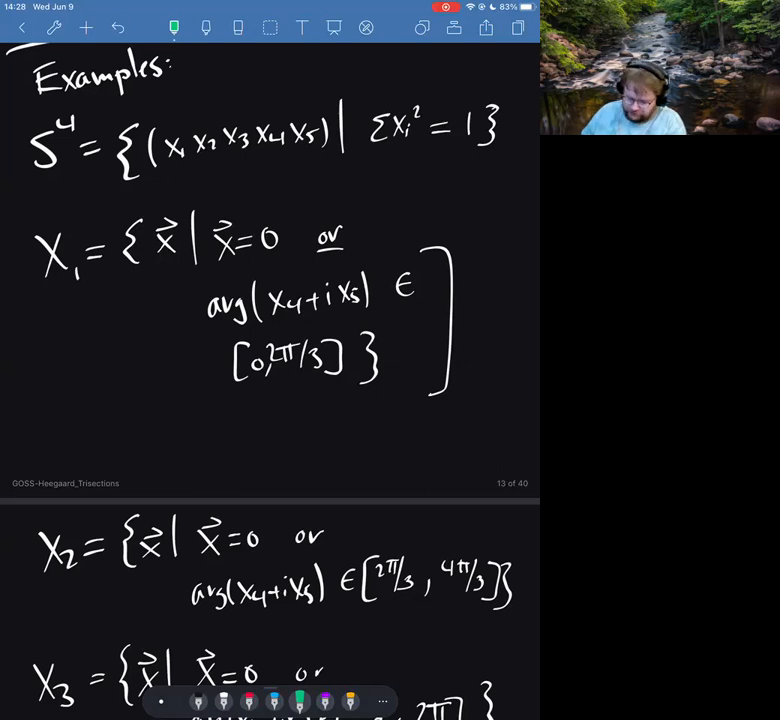
scroll("down", 3)
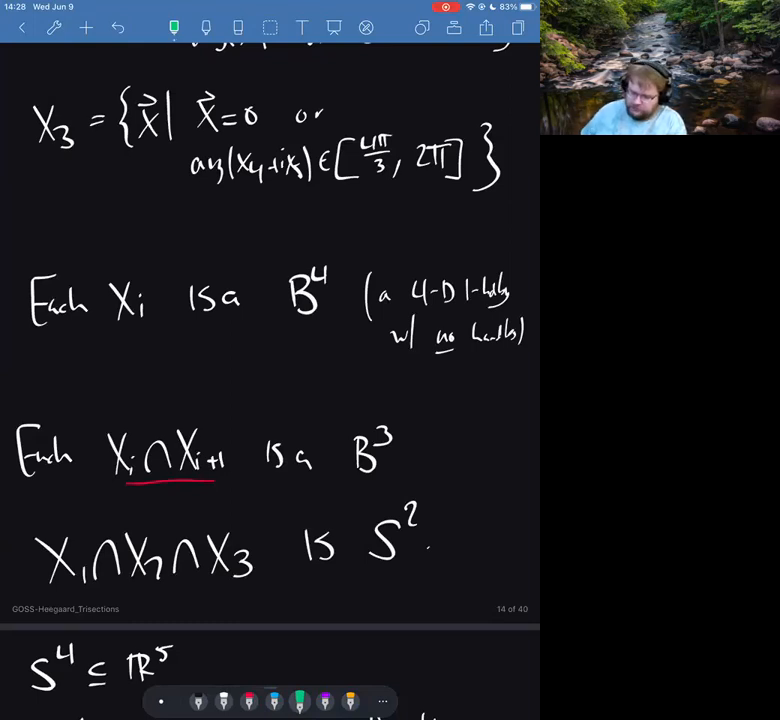
scroll("down", 3)
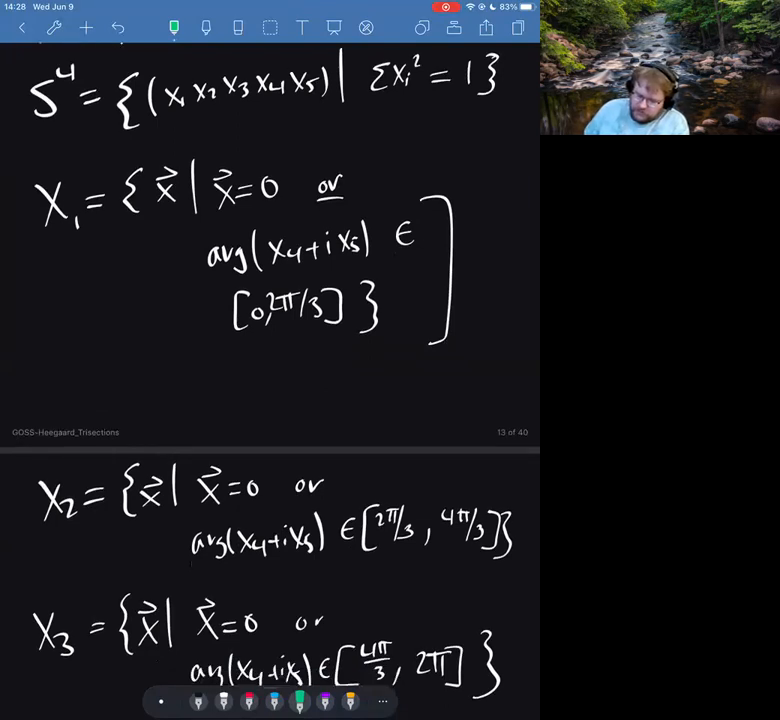
left_click_drag(260, 108, 310, 108)
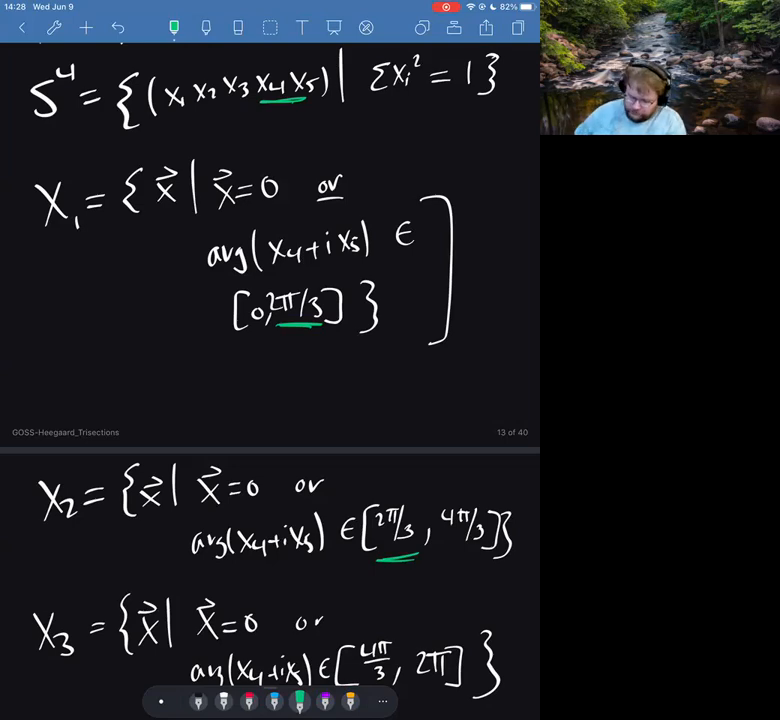
scroll("down", 3)
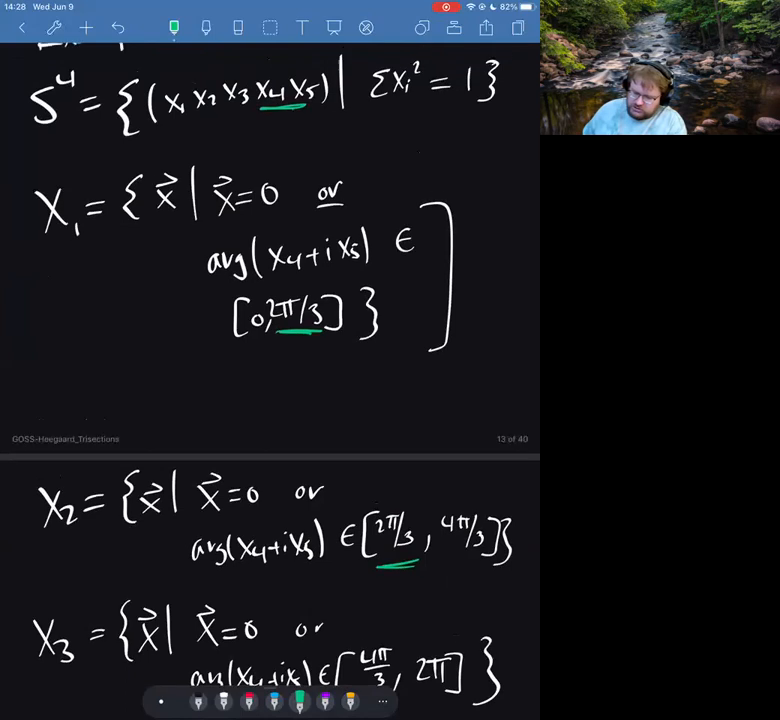
scroll("down", 3)
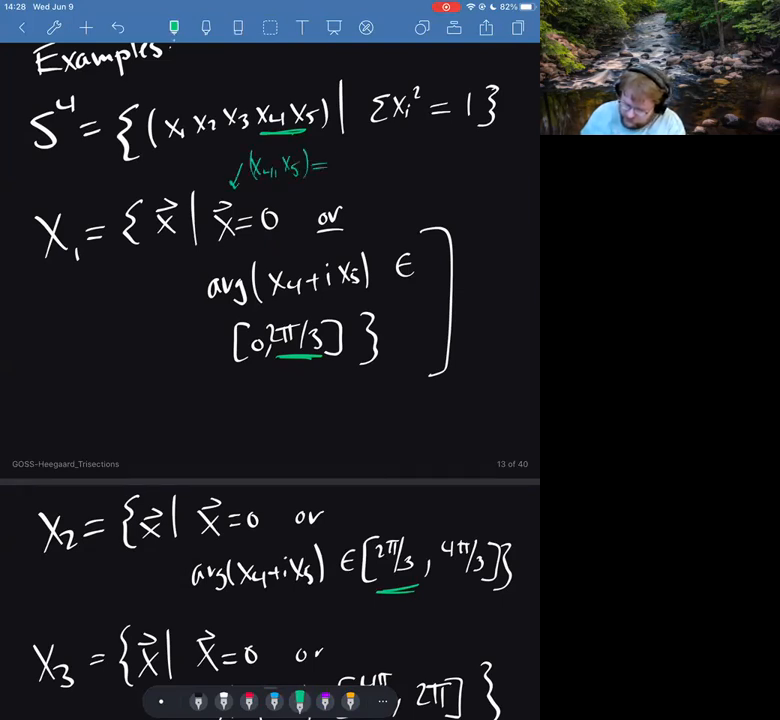
Write the green check note (x4,x5) = (0,0) beneath the S⁴ equation and move down the page
type("(0,0)")
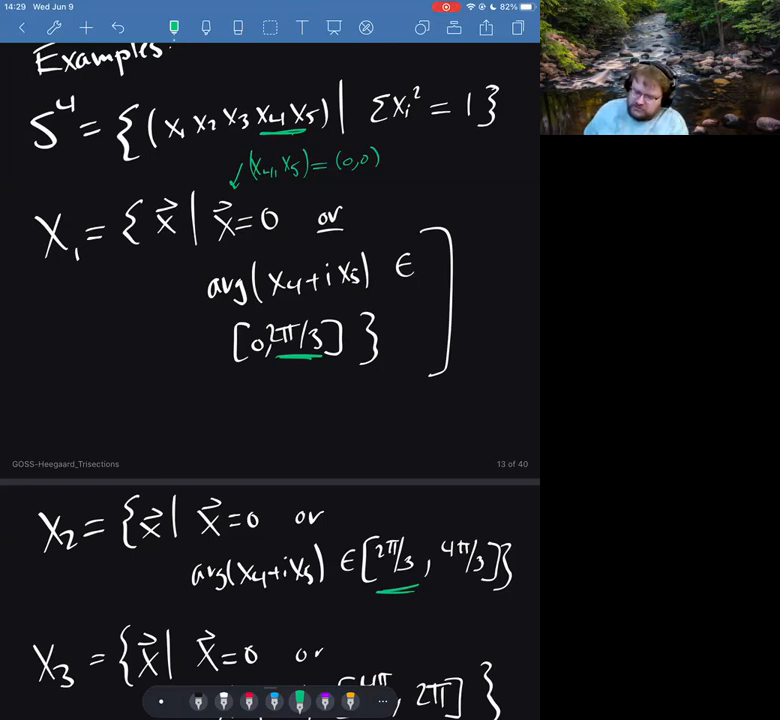
left_click_drag(270, 96, 320, 130)
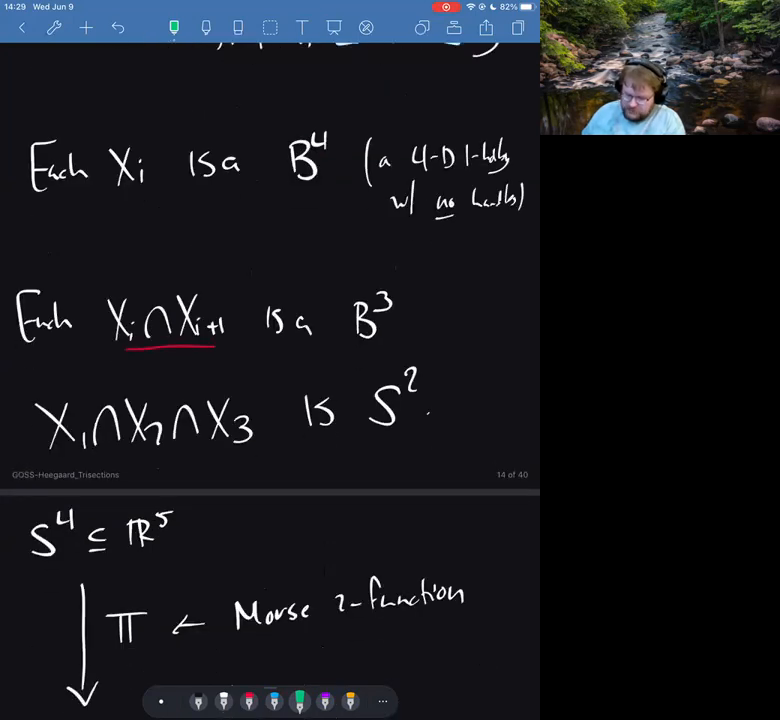
scroll("down", 3)
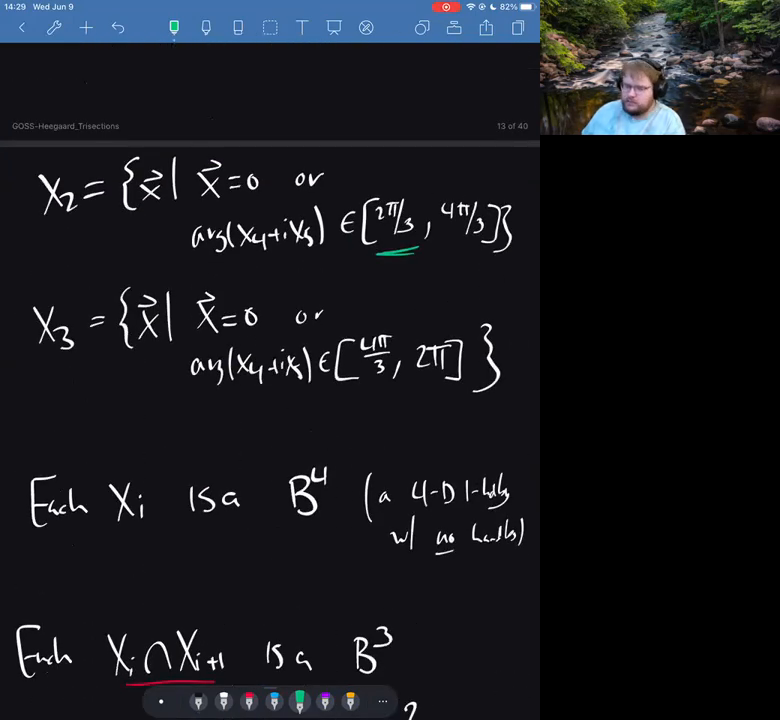
scroll("down", 3)
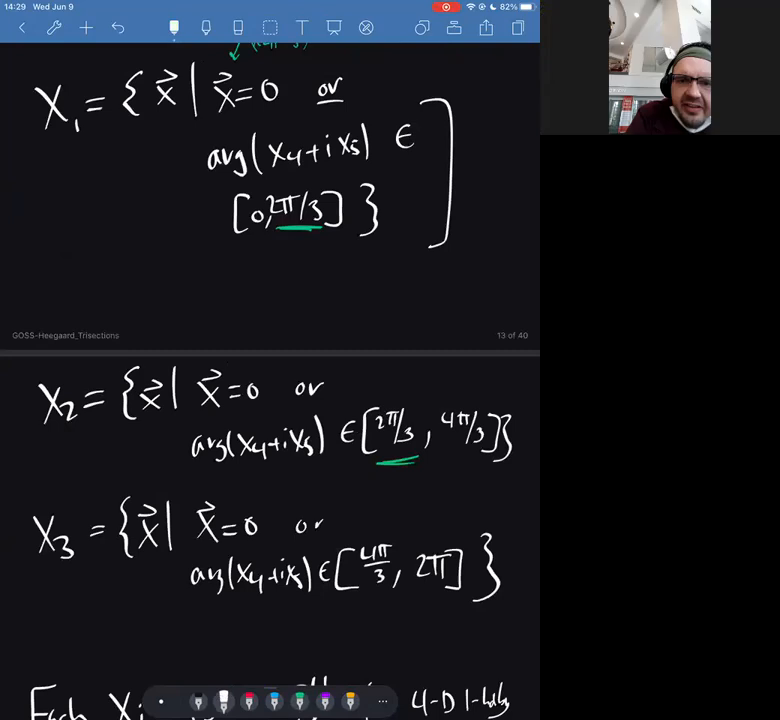
scroll("down", 3)
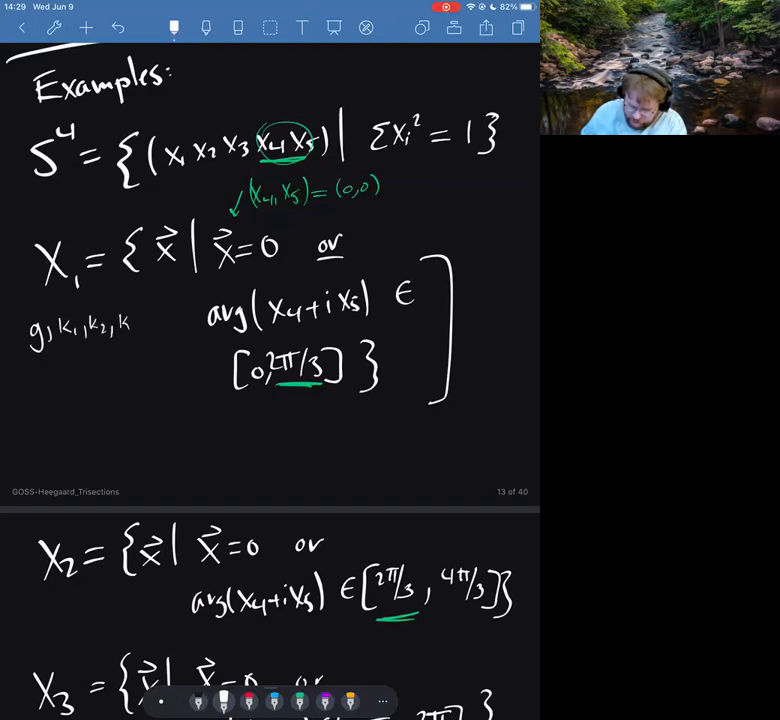
Handwrite 'g, k1, k2, k3 are all 0. Thus: S⁴ is the only 4-mfld that has a genus-0 tris.' beside X1
type("are all 0.")
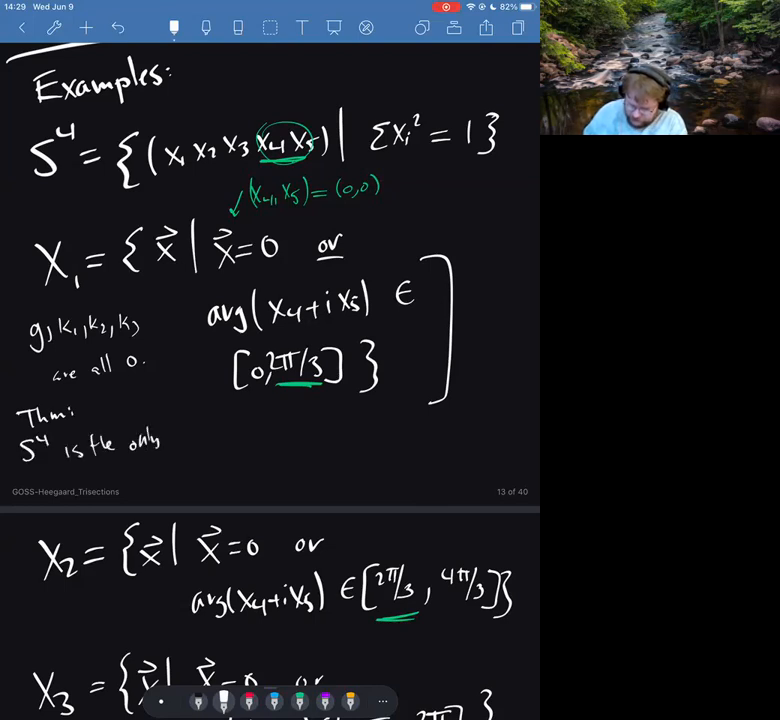
type("4-mfld")
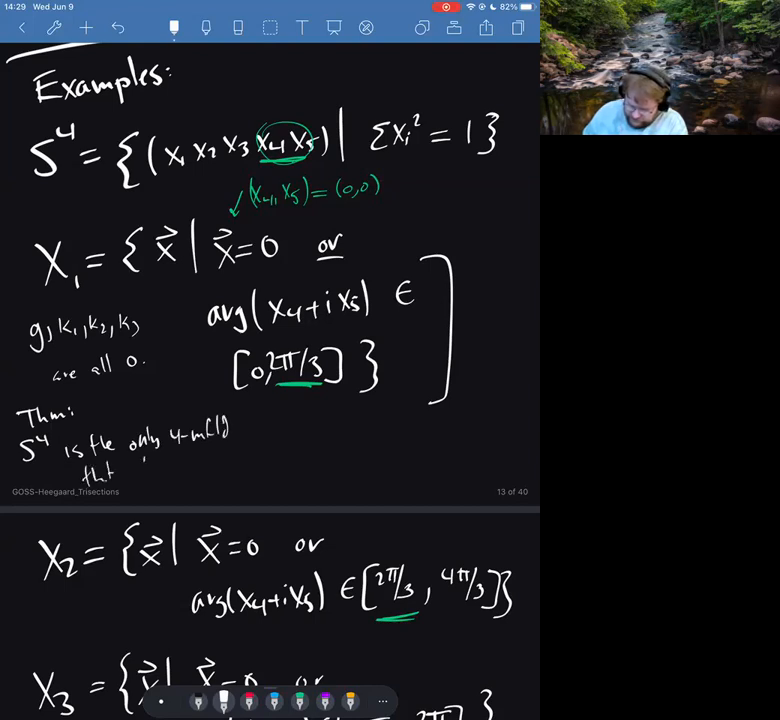
type("has a genus-0 tris.")
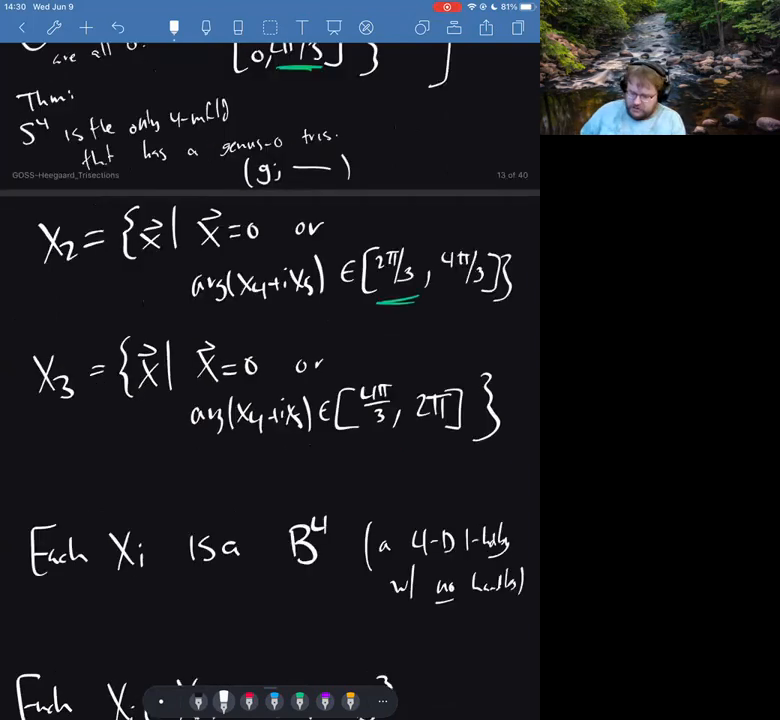
Write 'π: S⁴ → ℝ² is π(x) = (x4, x5)' next to the Morse 2-function arrow, replacing the arg attempt
scroll("down", 3)
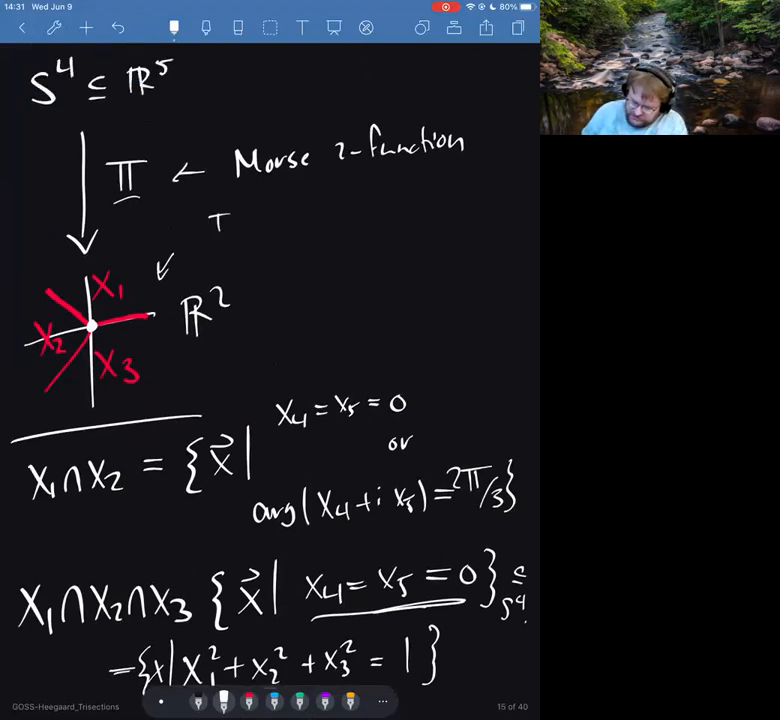
type("π:S⁴→ℝ² by")
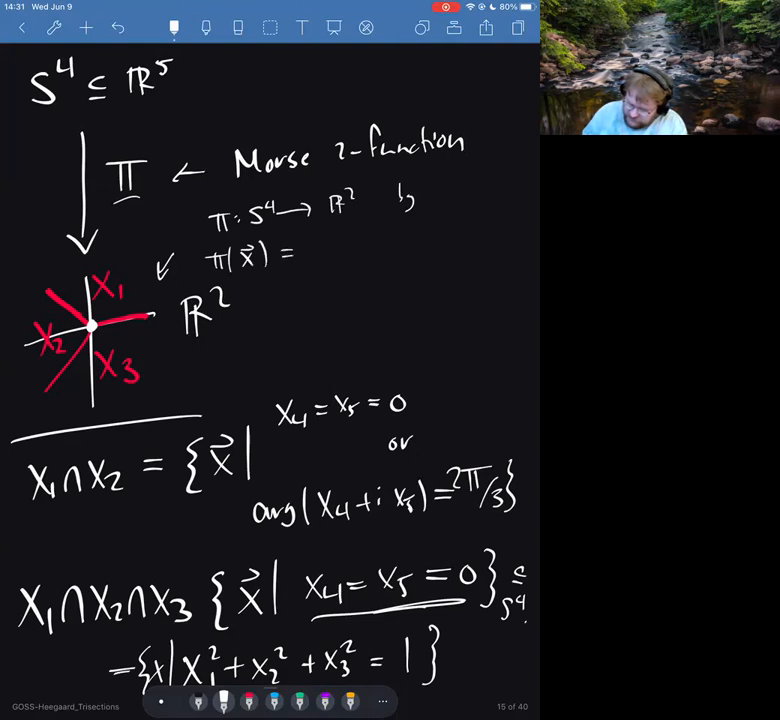
type("arg(x₄+ix₅")
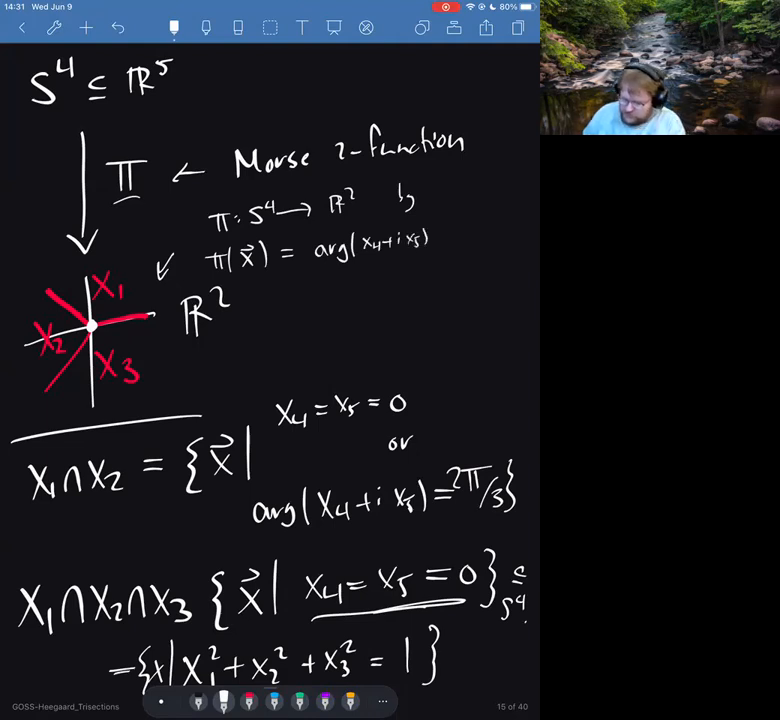
type("(cont")
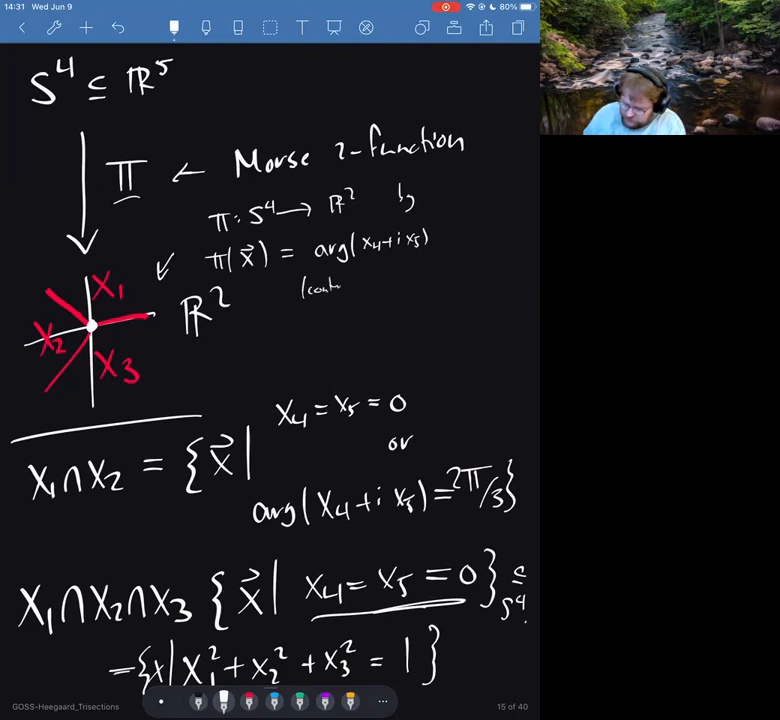
type("to 0")
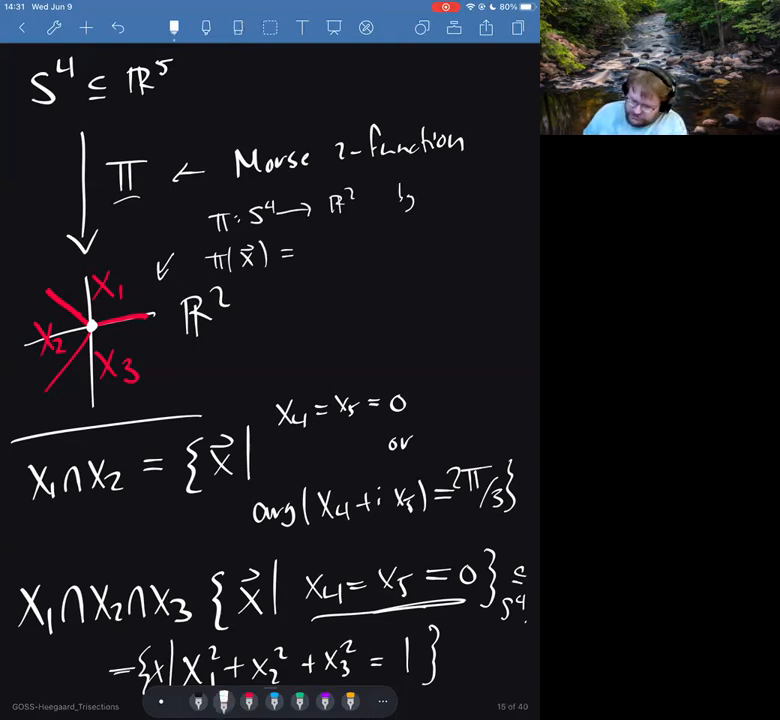
type("X4,X")
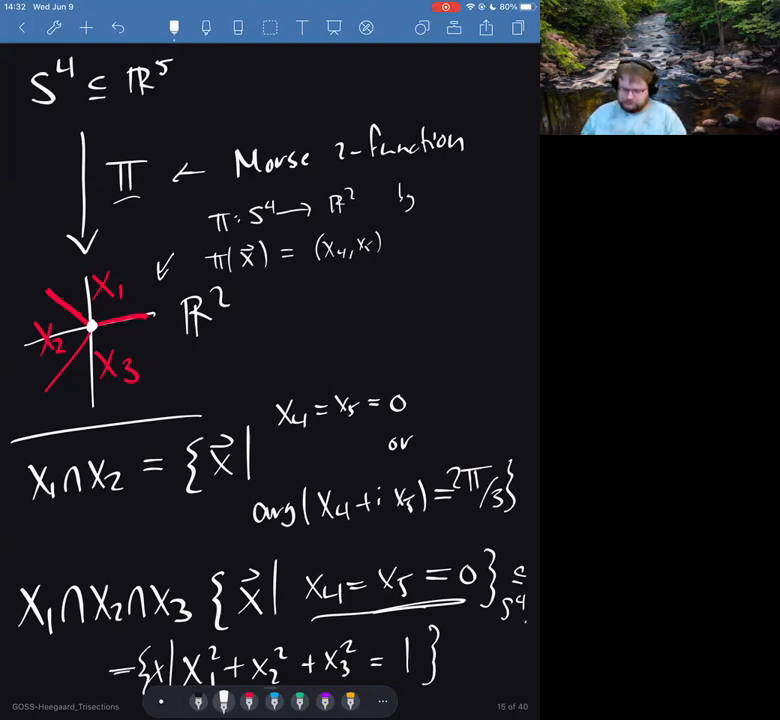
Scroll down to the 'How do we build trisections & H splittings? Pretty Picture Time!!!' page
scroll("down", 3)
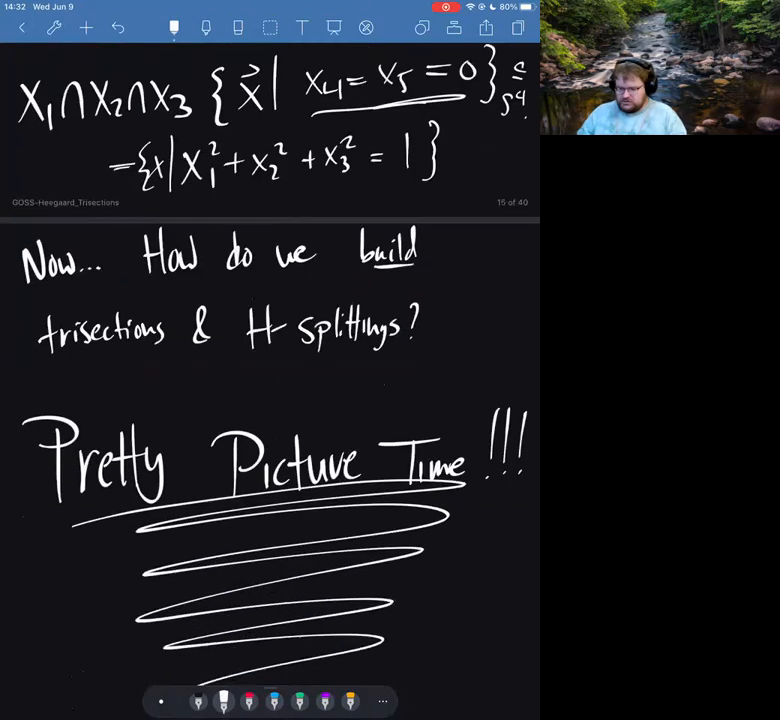
scroll("down", 3)
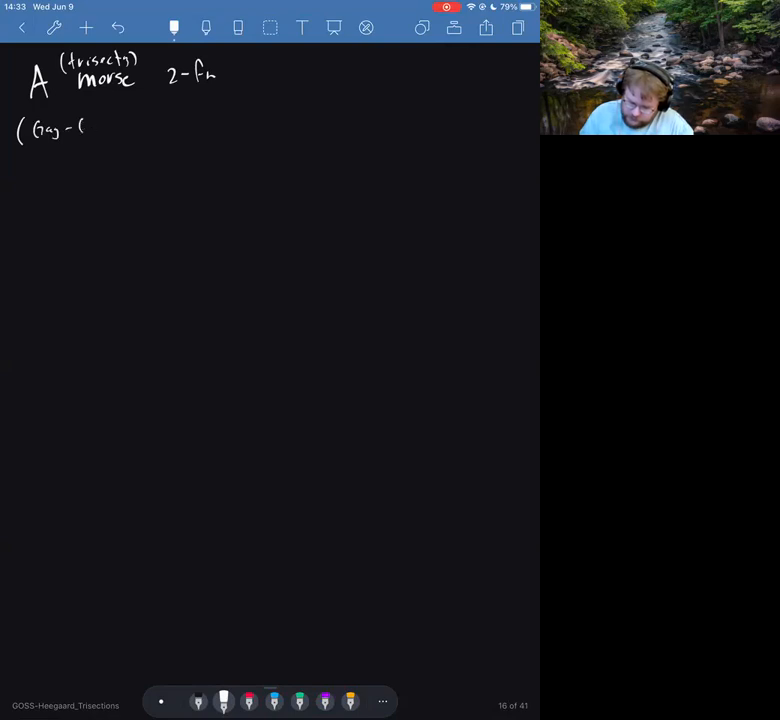
Handwrite the references to Gay–Kirby '15 and Gay's 'Trisecting 3D… 4D…' paper under the heading
type("Kirb")
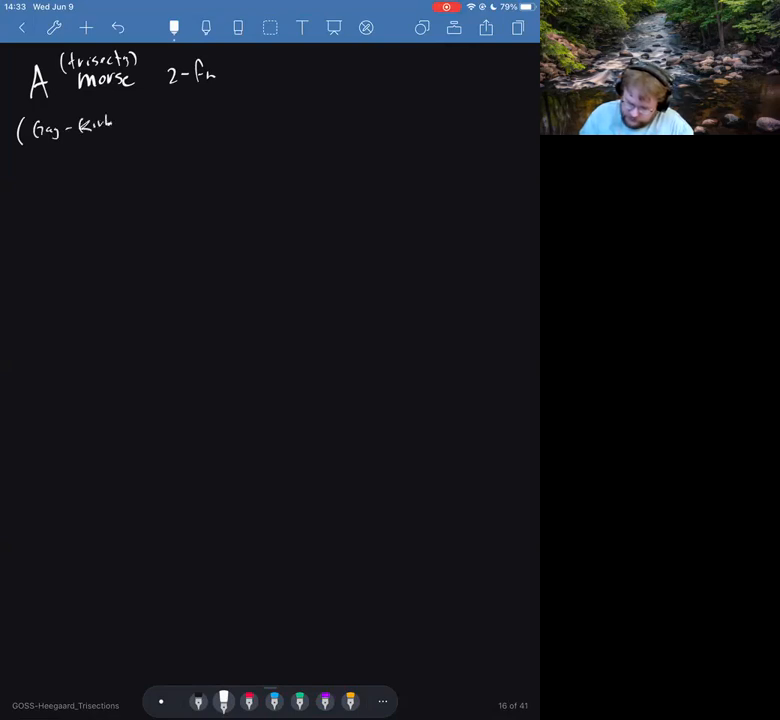
type("15")
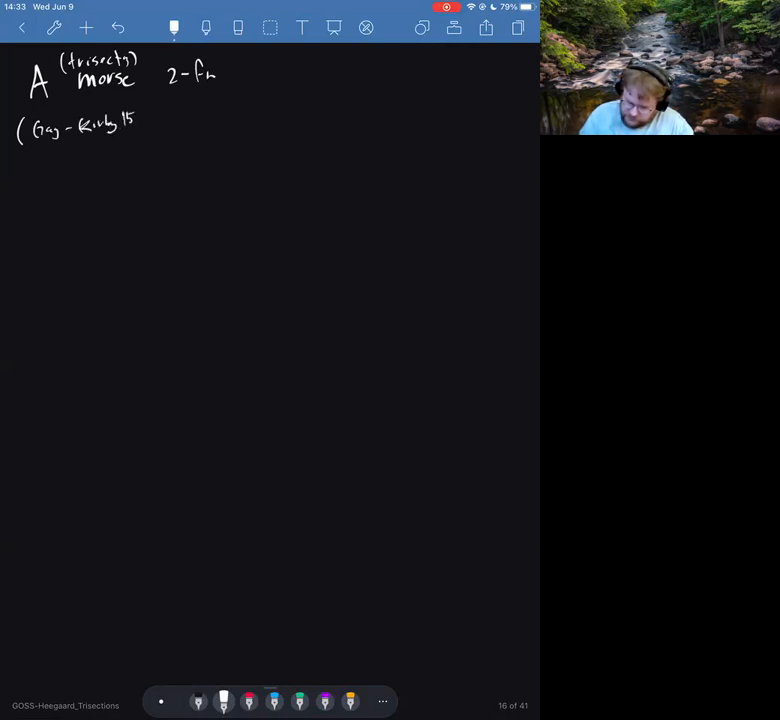
type("and")
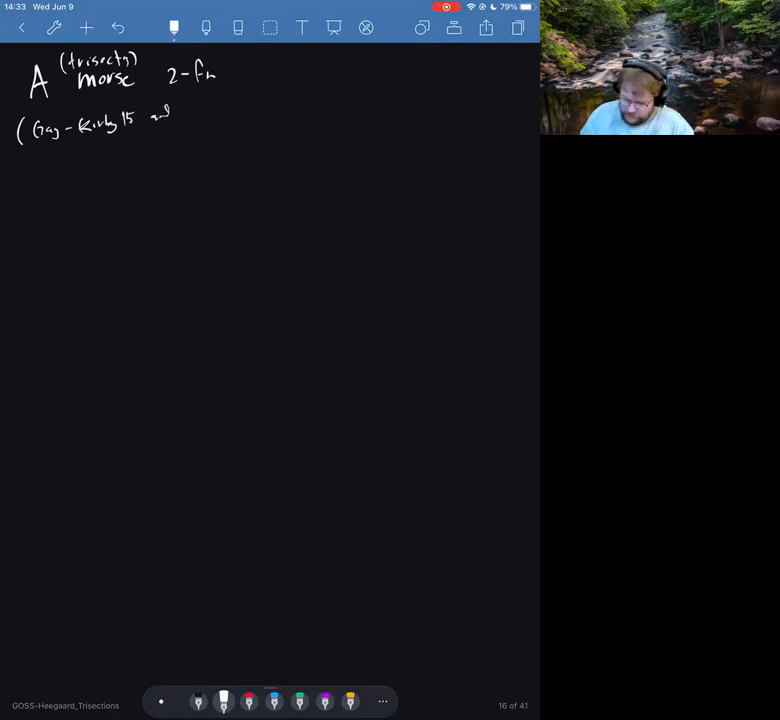
type("Gg")
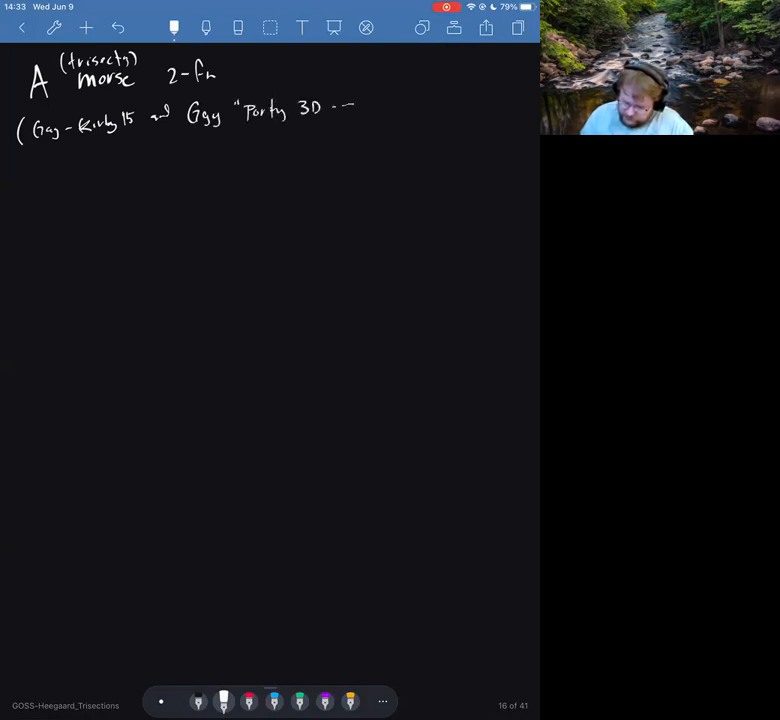
type("4D--\")")
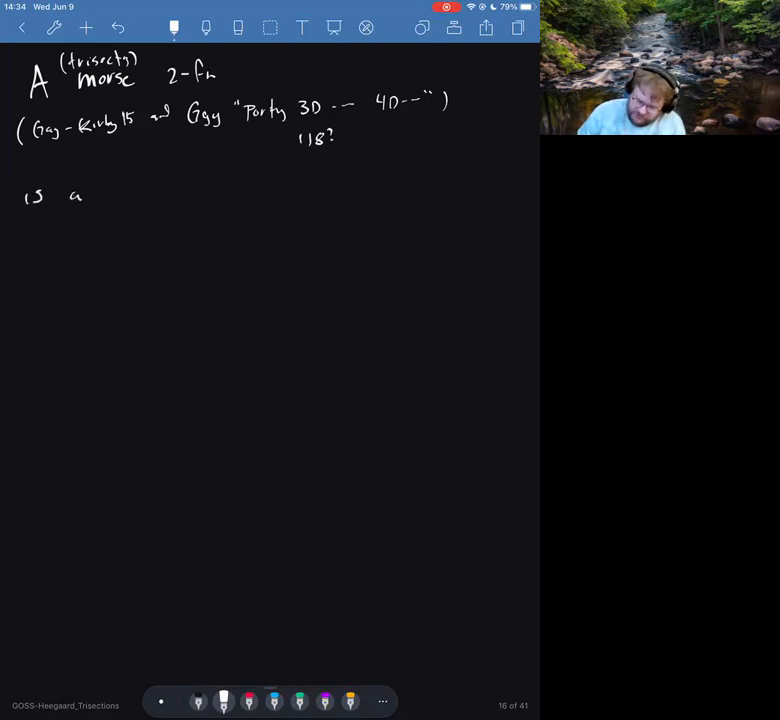
Write the definition opening: Morse 2-function f: X⁴ → ℝ², for each x ∈ X
type("function")
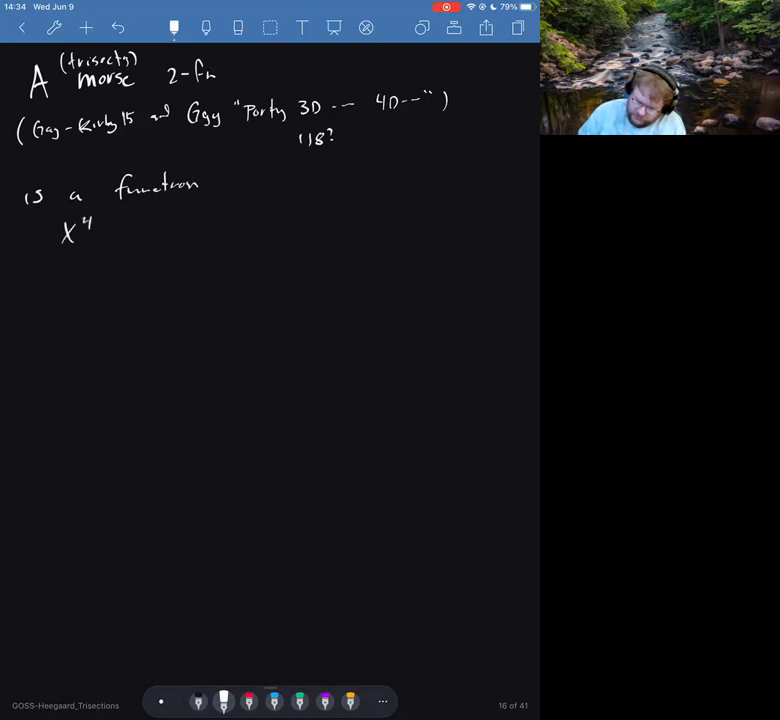
left_click_drag(100, 228, 130, 228)
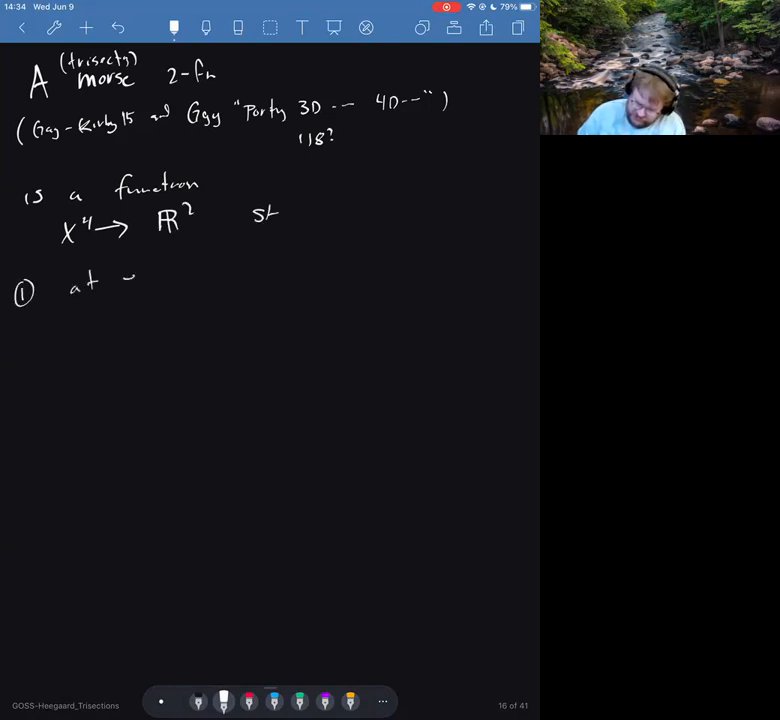
type("each x:")
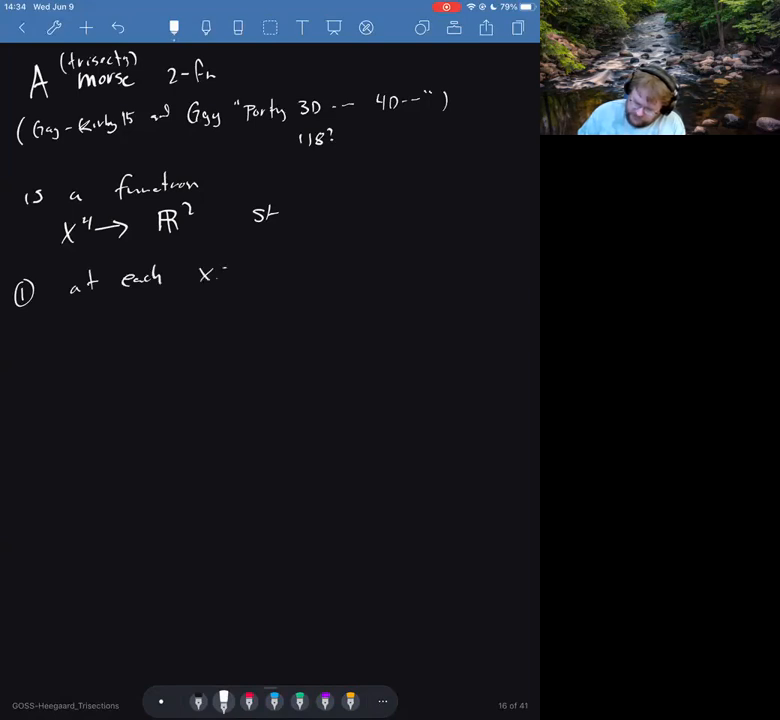
type("∈ X ,")
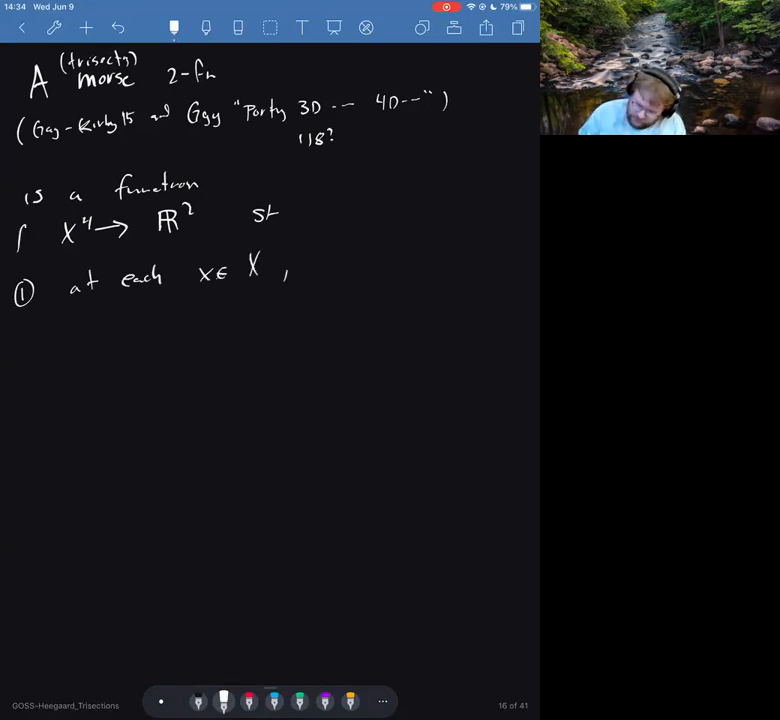
type(":")
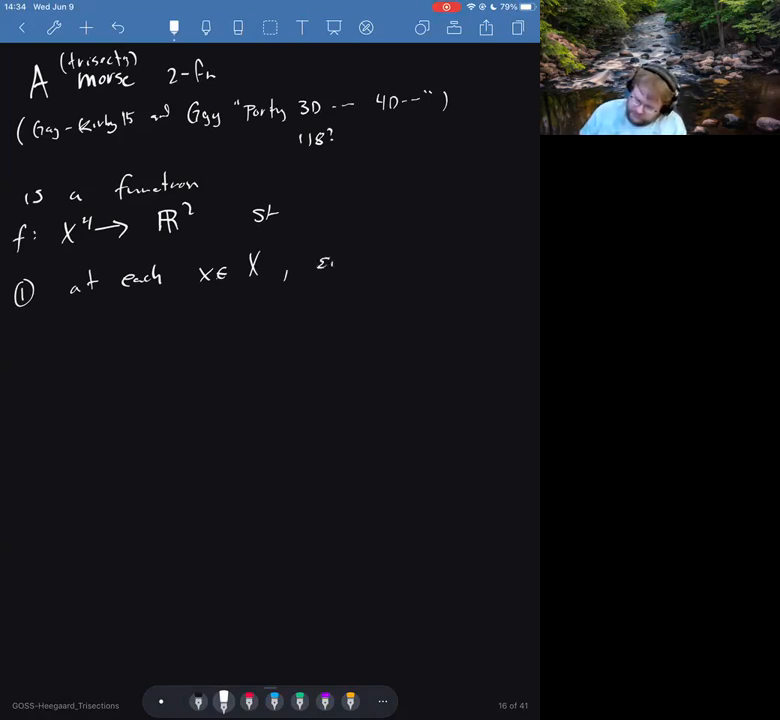
Write the condition: either ∇f_x ≠ 0 or, if ∇f_x = 0, then f has special form
type("either f")
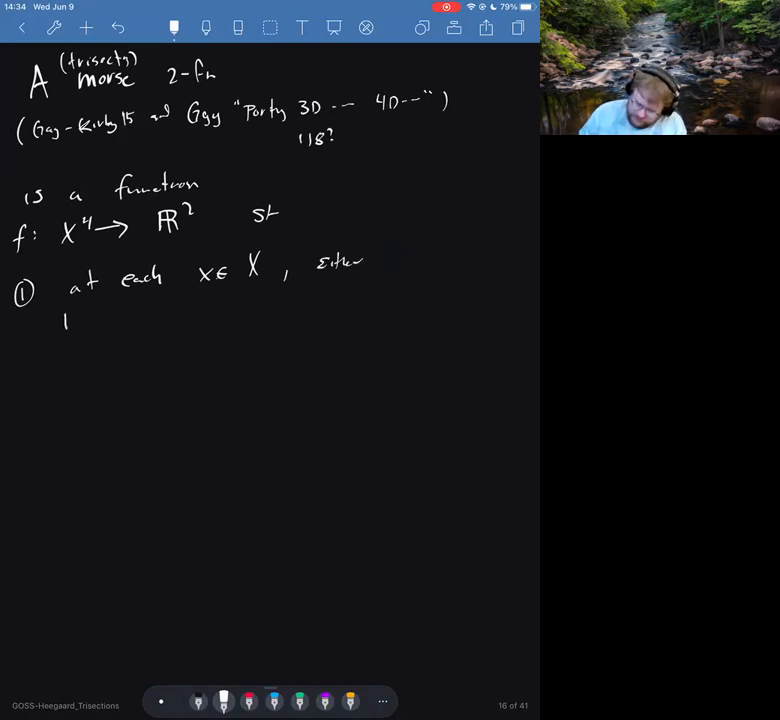
type("∇f =")
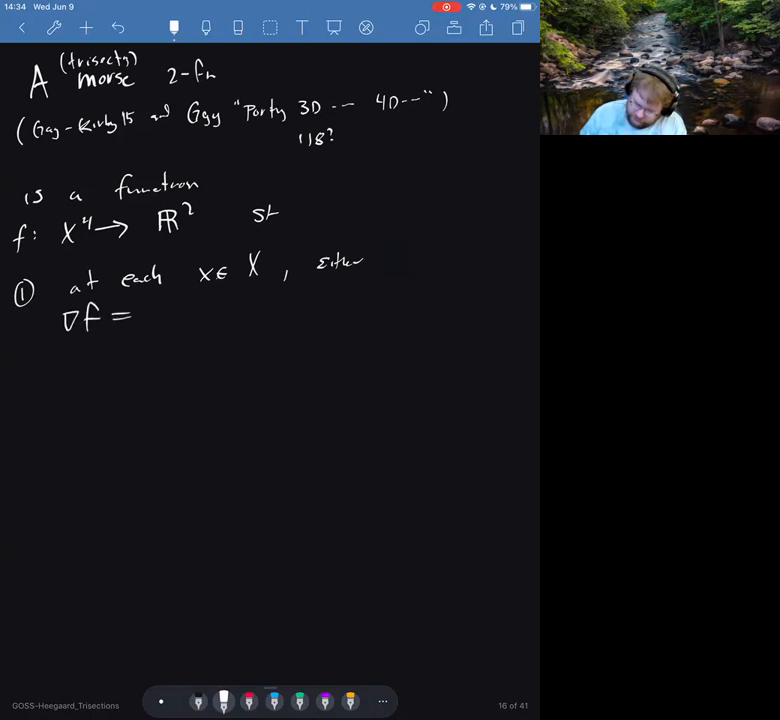
type("≠ 0")
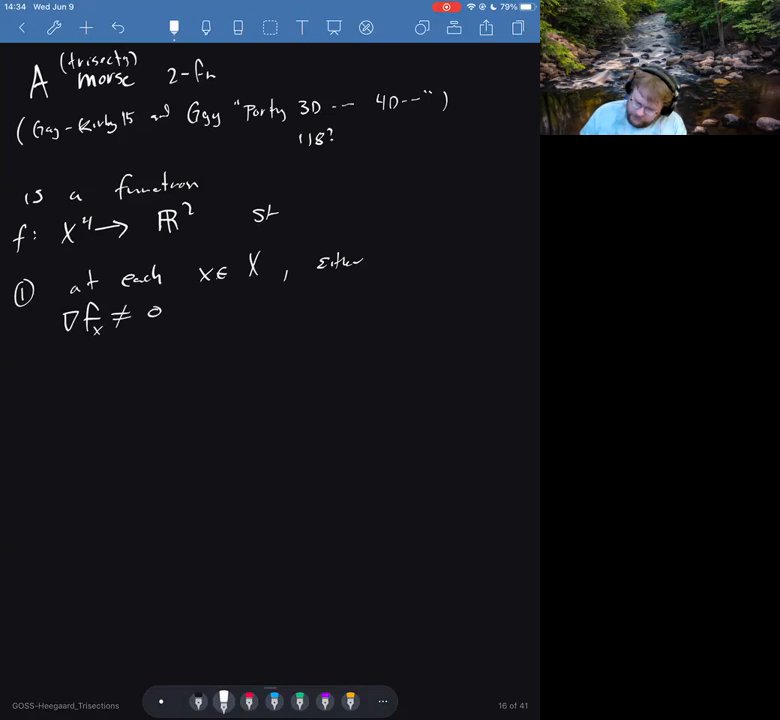
type("or, if")
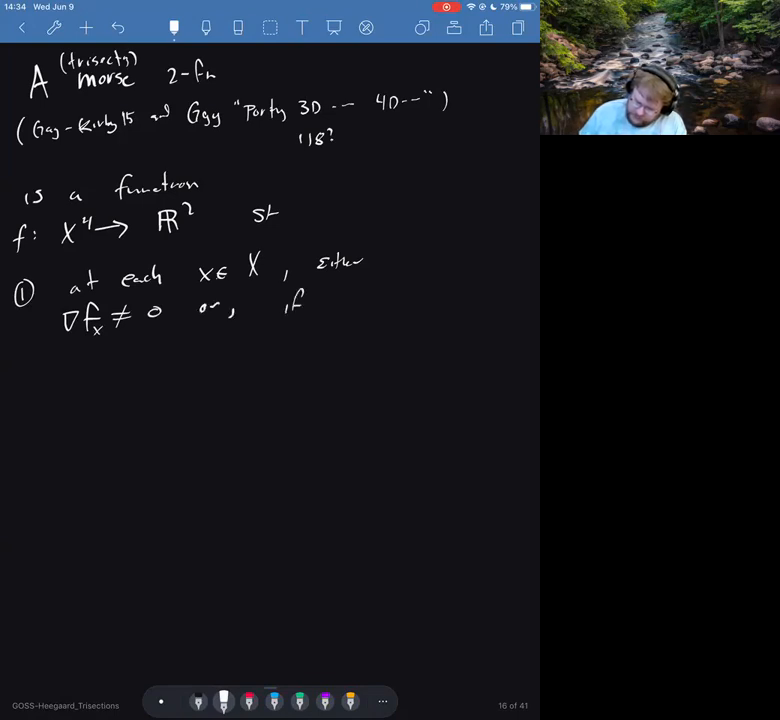
type("∇f =")
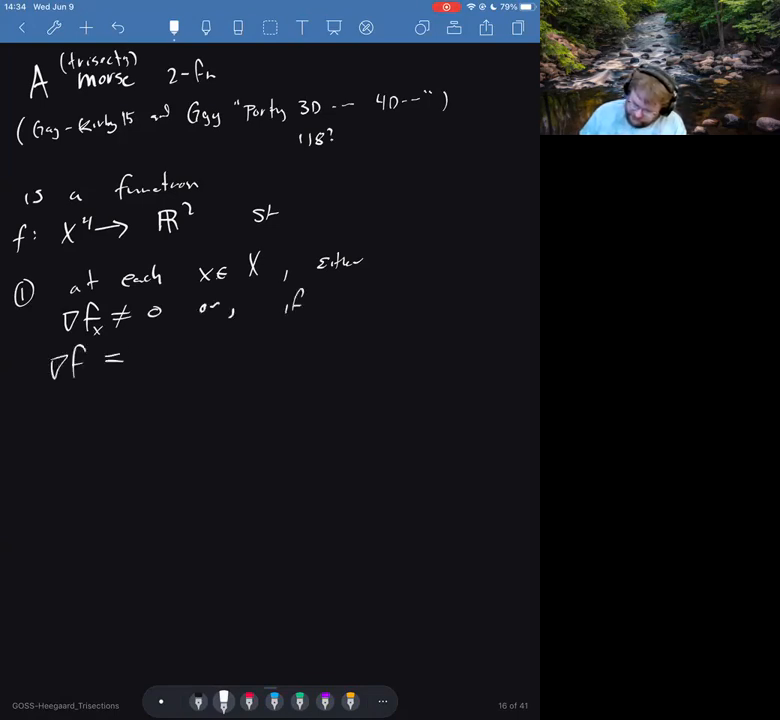
type("0, then special form")
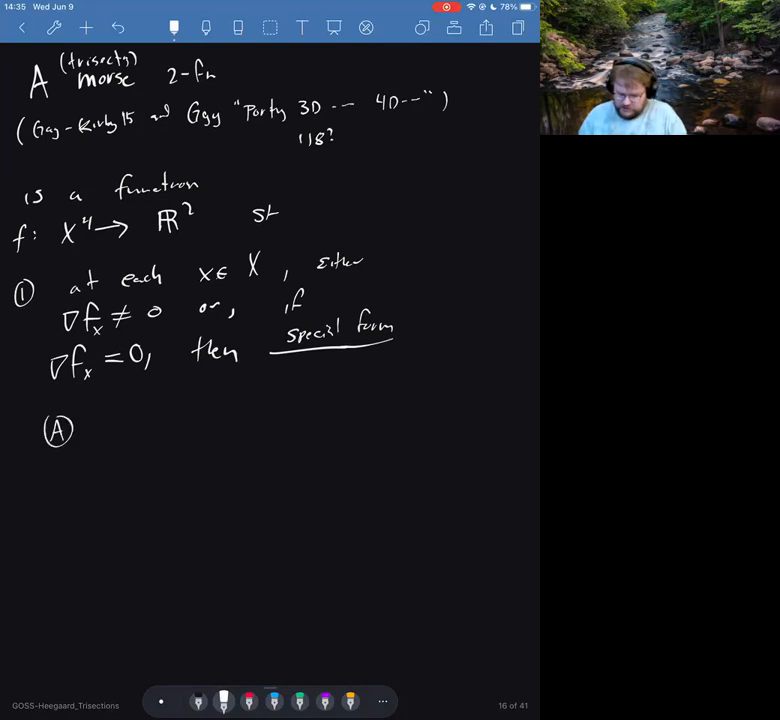
Label case (A) 'definite' with a crossing-axes and fold-curve sketch, then begin case (B) 'Indefinite'
type("de")
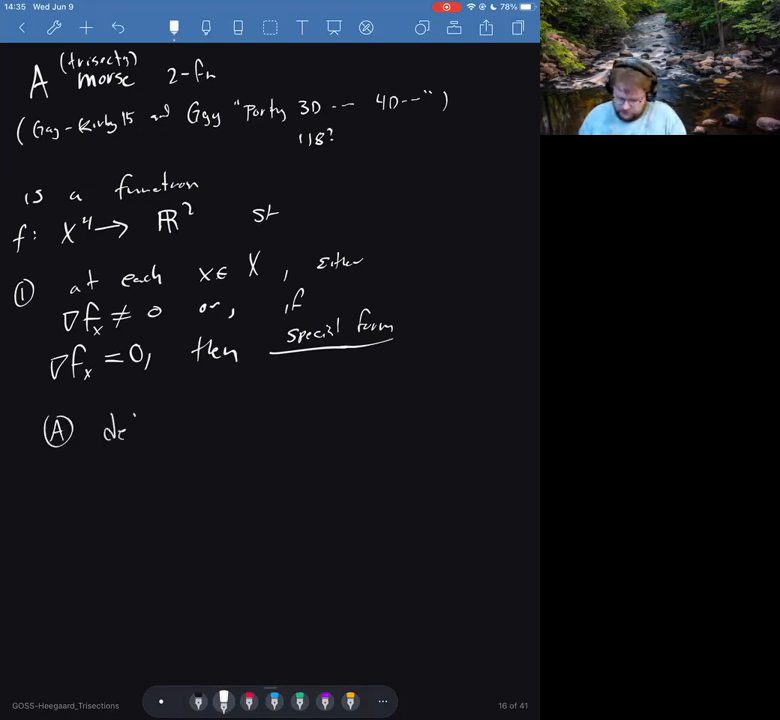
type("definite")
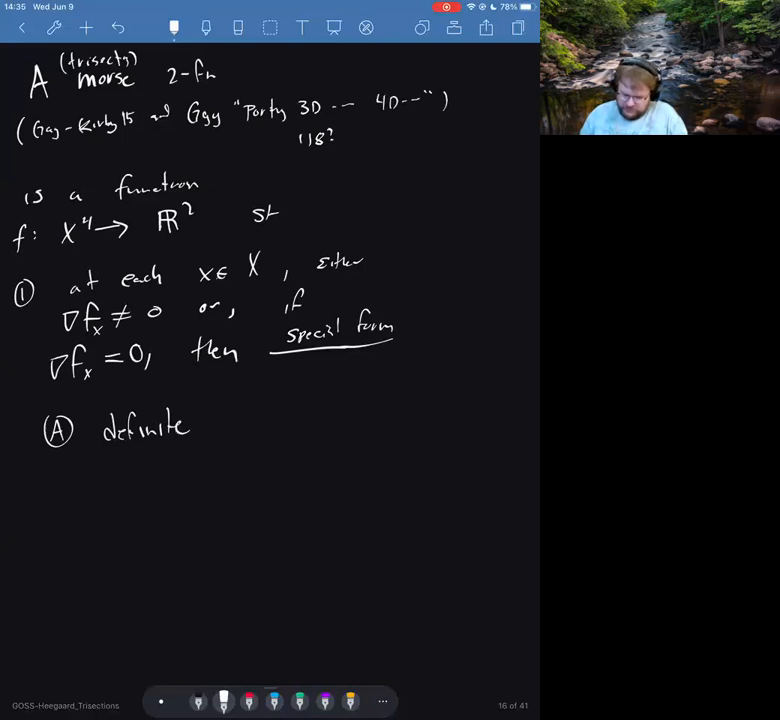
left_click_drag(220, 420, 270, 440)
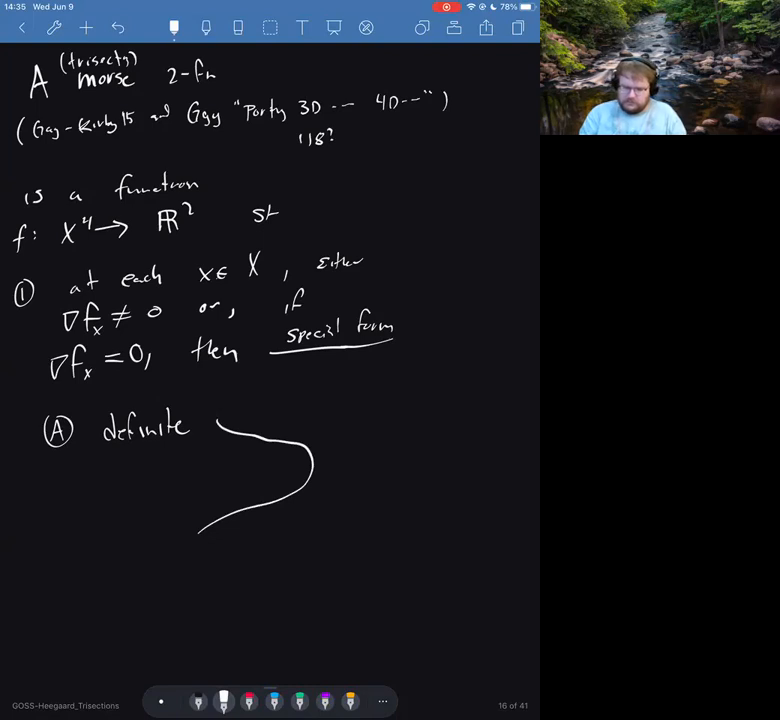
left_click_drag(264, 420, 264, 520)
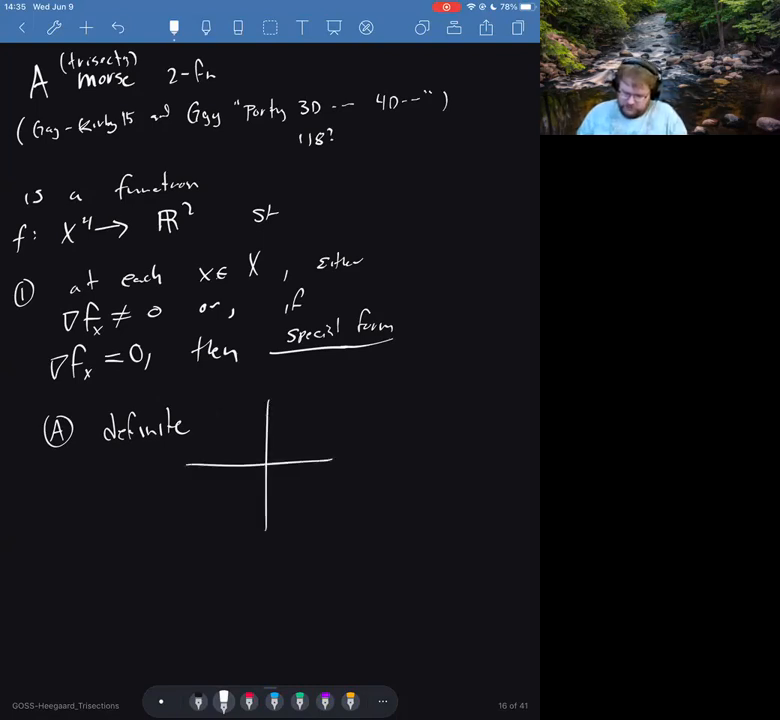
left_click_drag(230, 410, 300, 464)
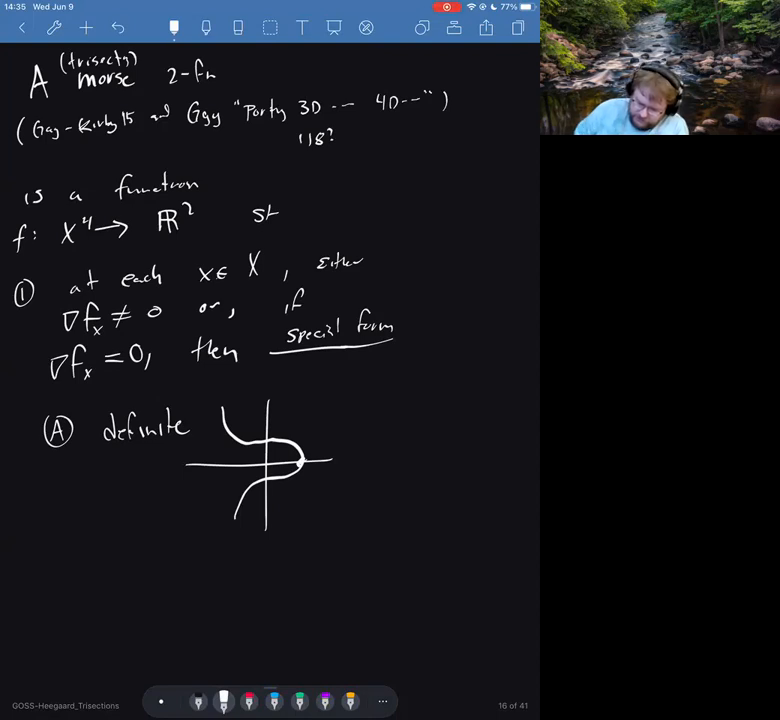
type("Indefn")
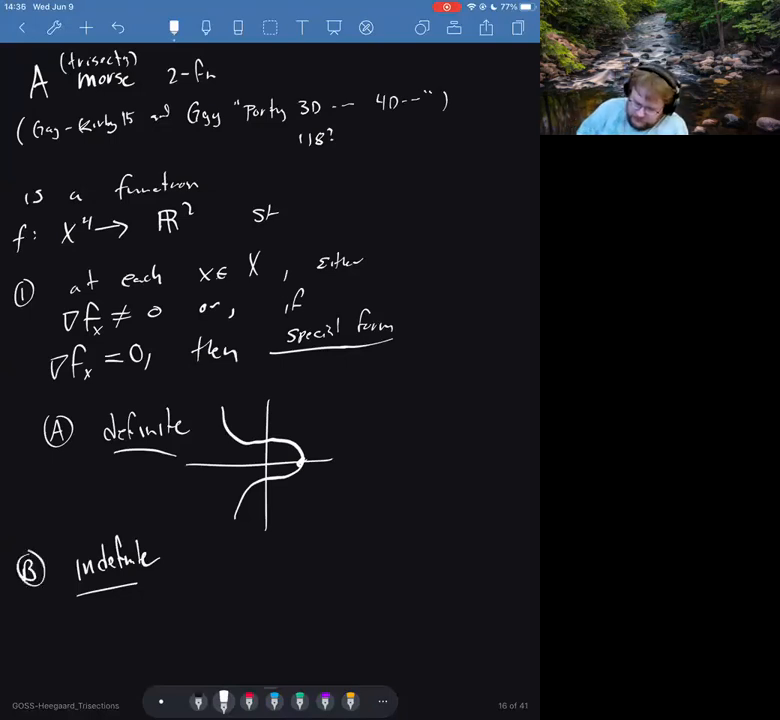
left_click_drag(256, 560, 256, 656)
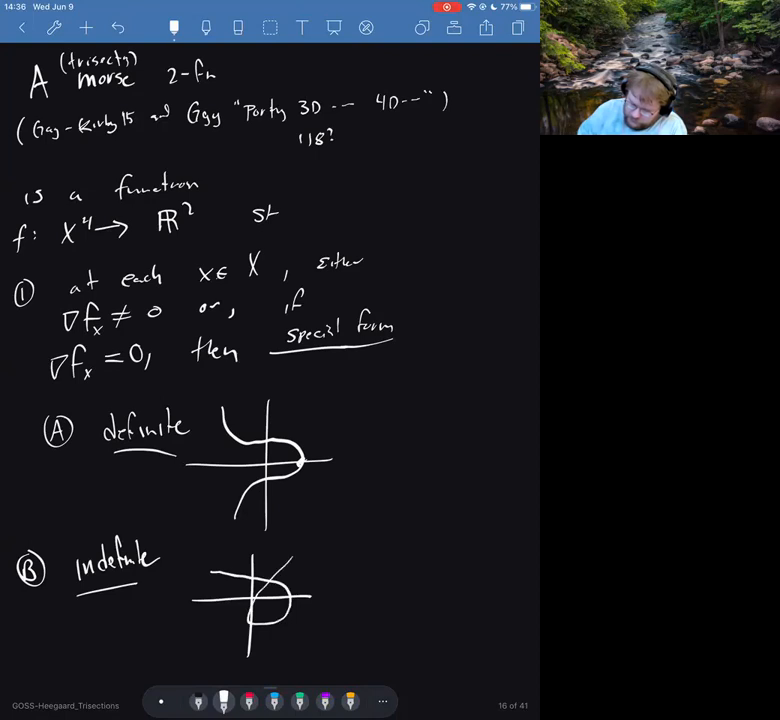
left_click_drag(264, 556, 278, 584)
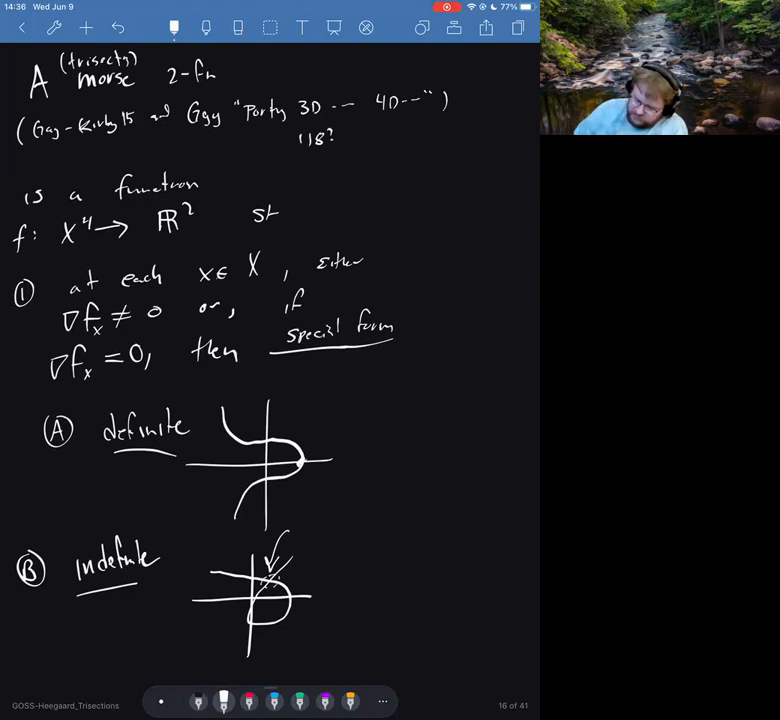
scroll("down", 3)
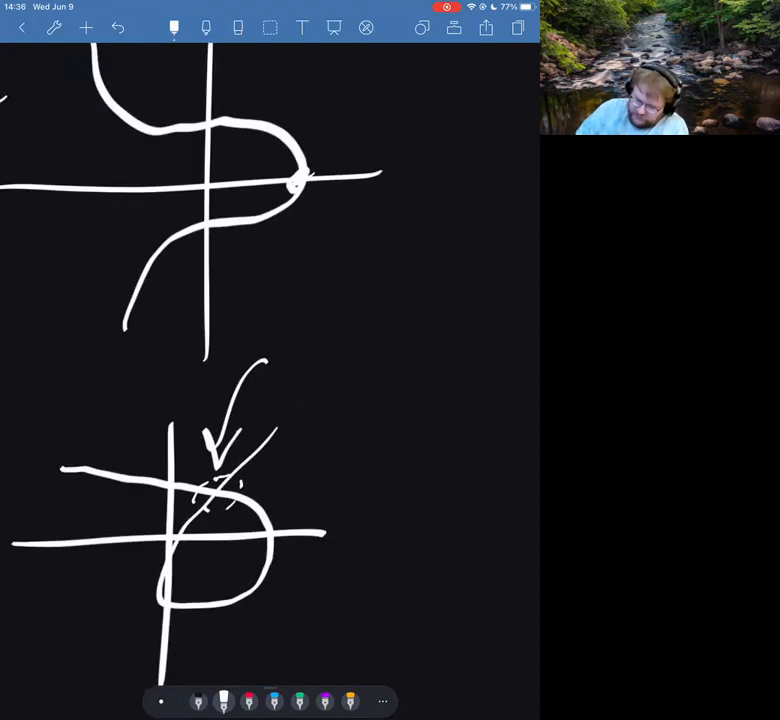
left_click(334, 28)
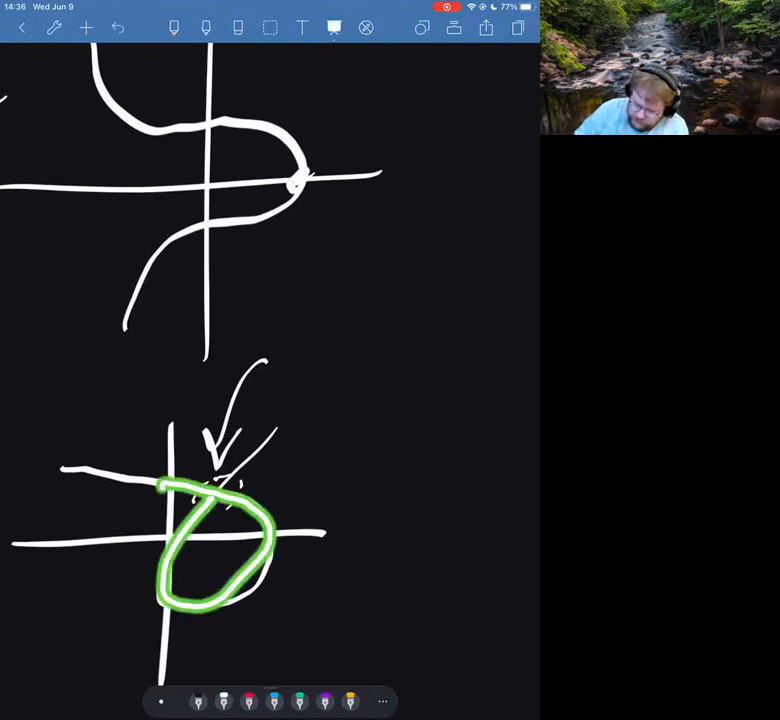
left_click_drag(320, 430, 264, 480)
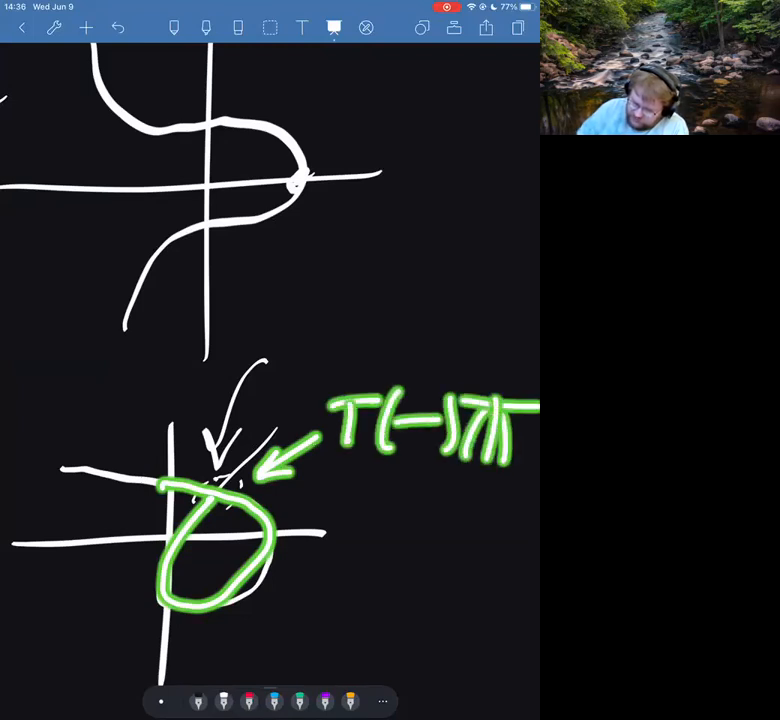
left_click_drag(320, 510, 400, 520)
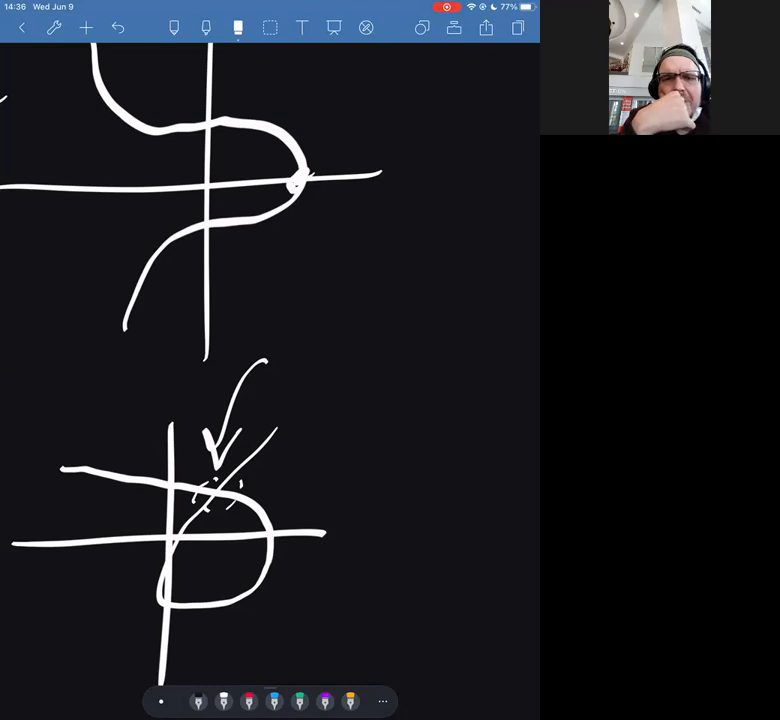
left_click(174, 28)
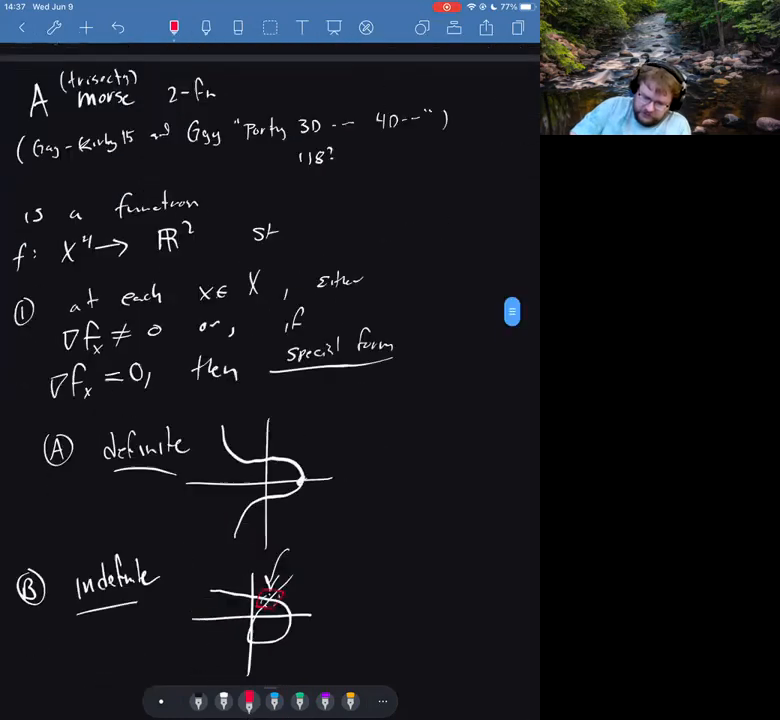
Switch the pen back to white ink for the new CP² page
left_click(86, 28)
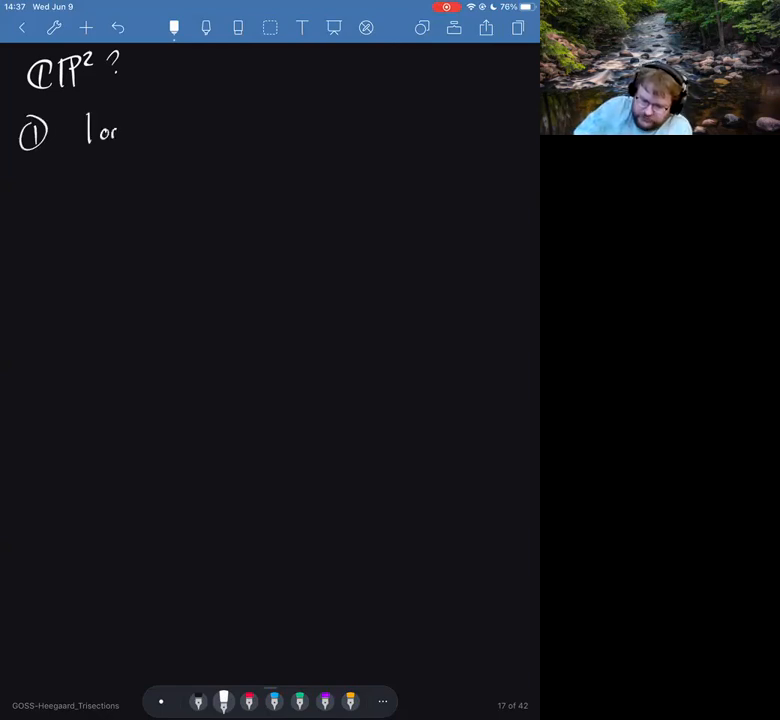
Handwrite '① look @ hom. coords & pray.' and '② "Action/Potential function"' under CP²?
type("look @ hom.")
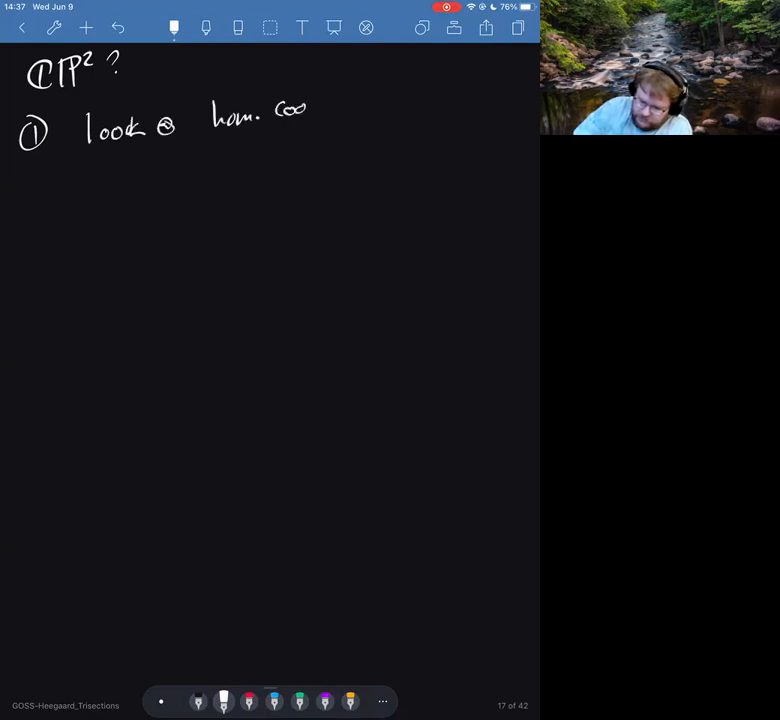
type("coords & P")
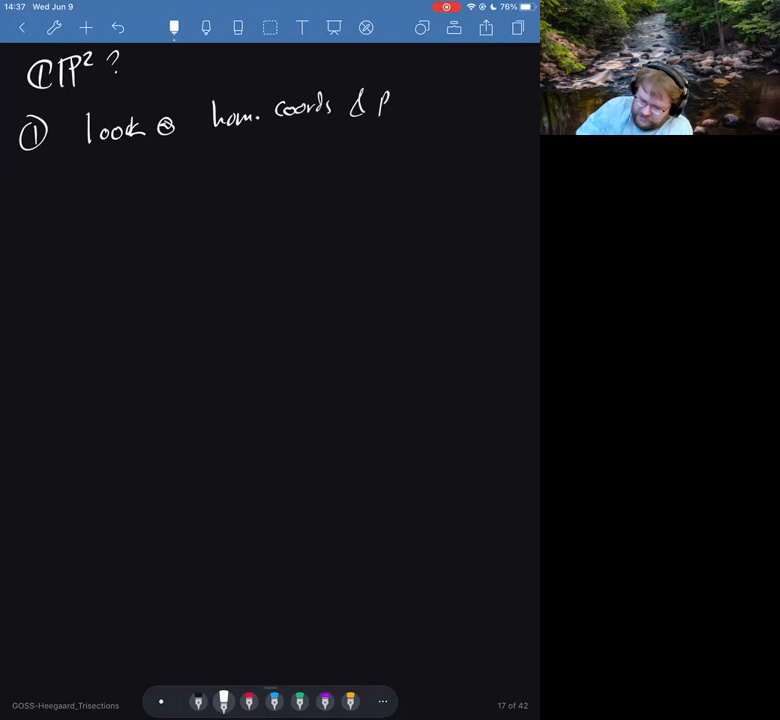
left_click_drag(384, 104, 430, 108)
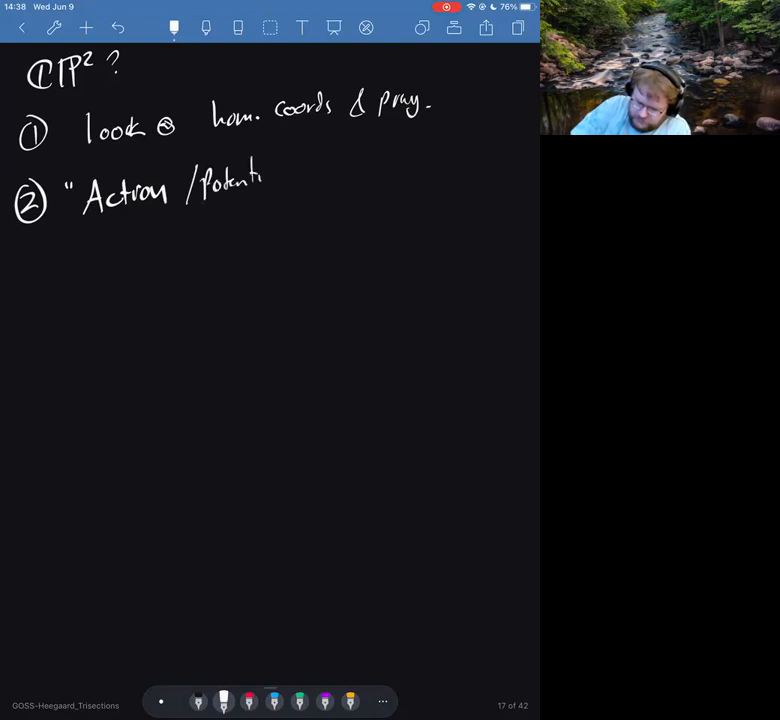
type("func")
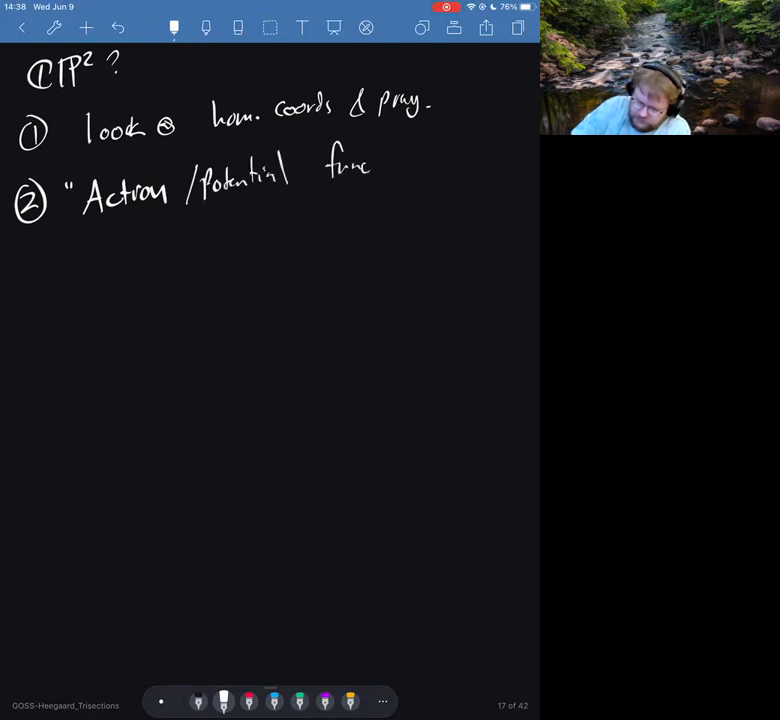
type("function\"")
left_click(94, 272)
type("[z1 : z2 :")
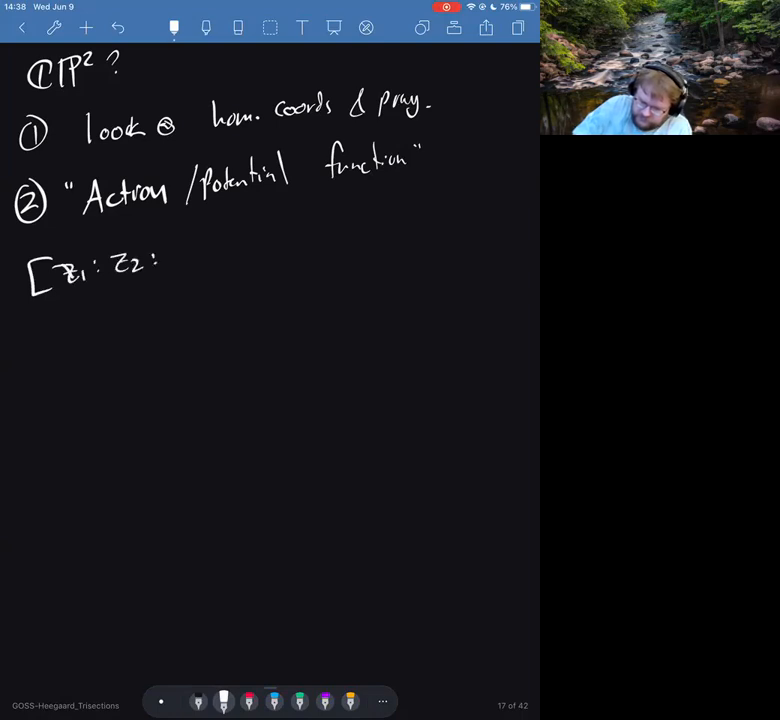
Write '[z1:z2:z3] ∈ CP²' with a downward arrow to 'R²' and a fraction bar beneath
type("Z₃]")
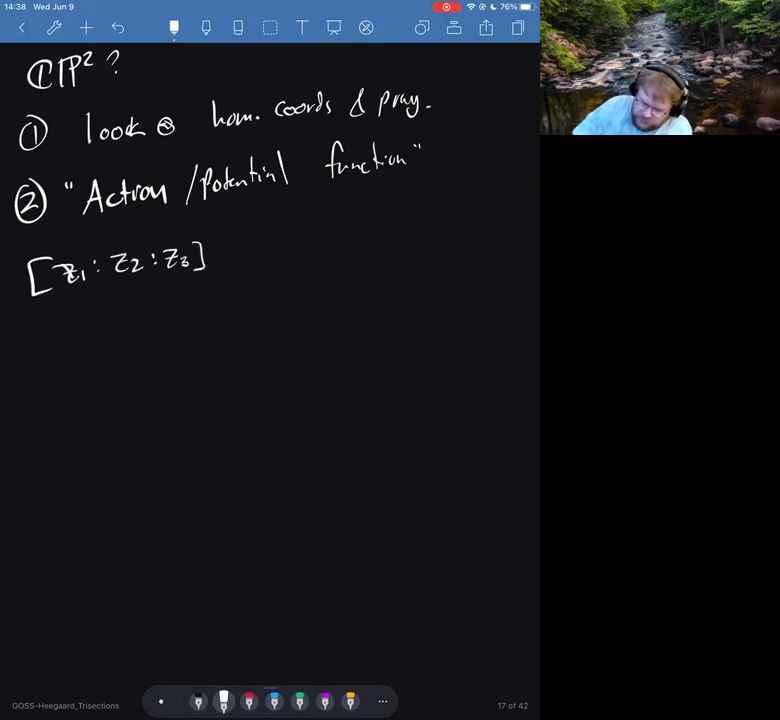
type("∈ ℂP")
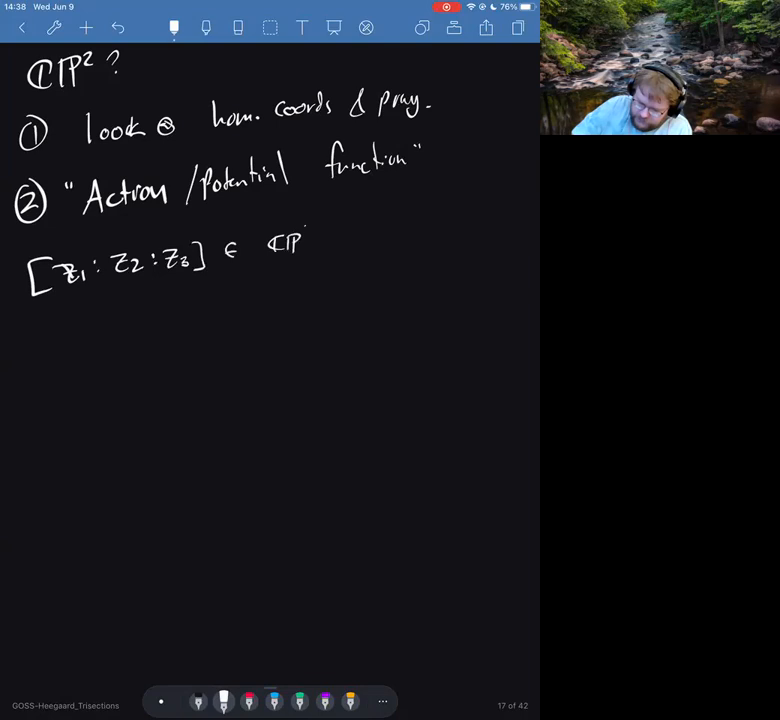
type("2")
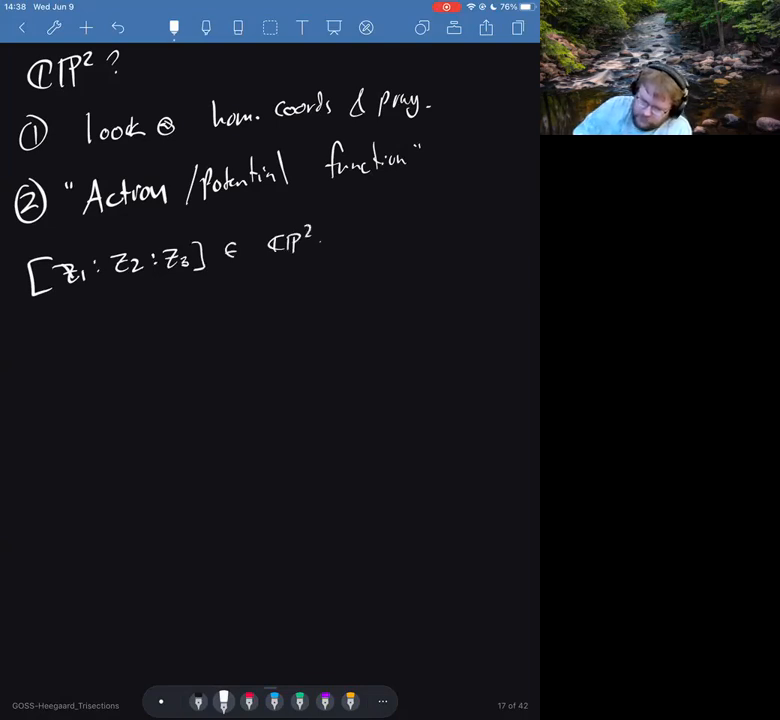
left_click_drag(278, 280, 278, 340)
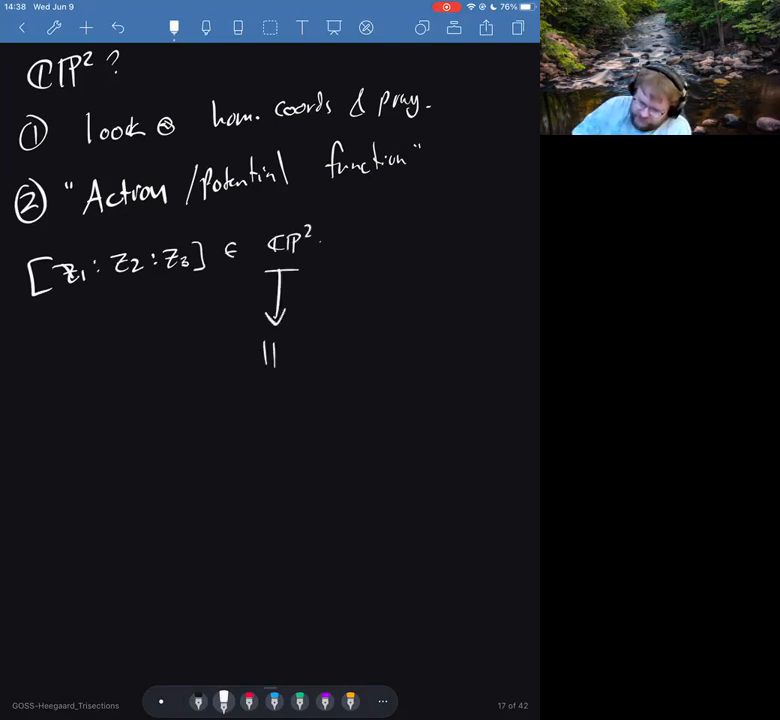
type("R^2")
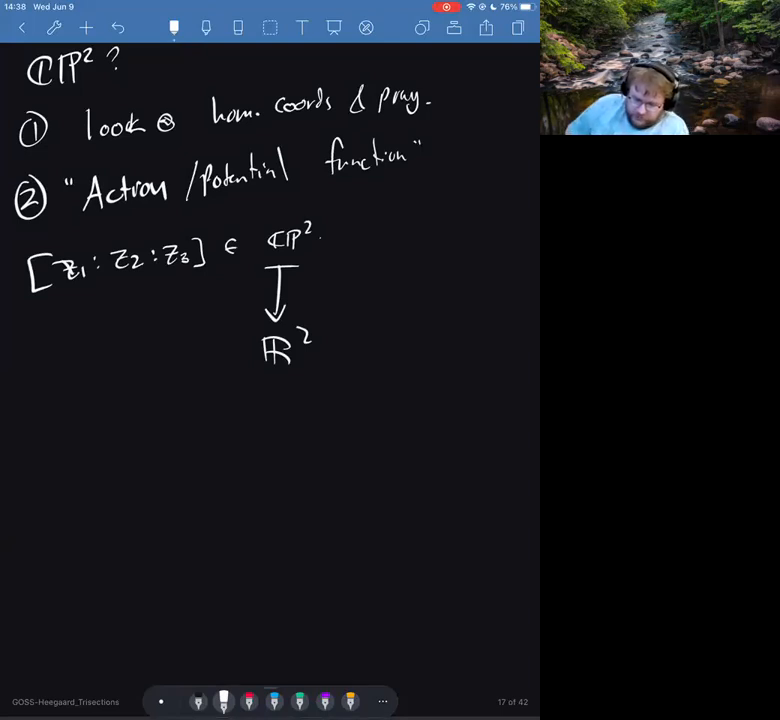
left_click_drag(12, 444, 168, 444)
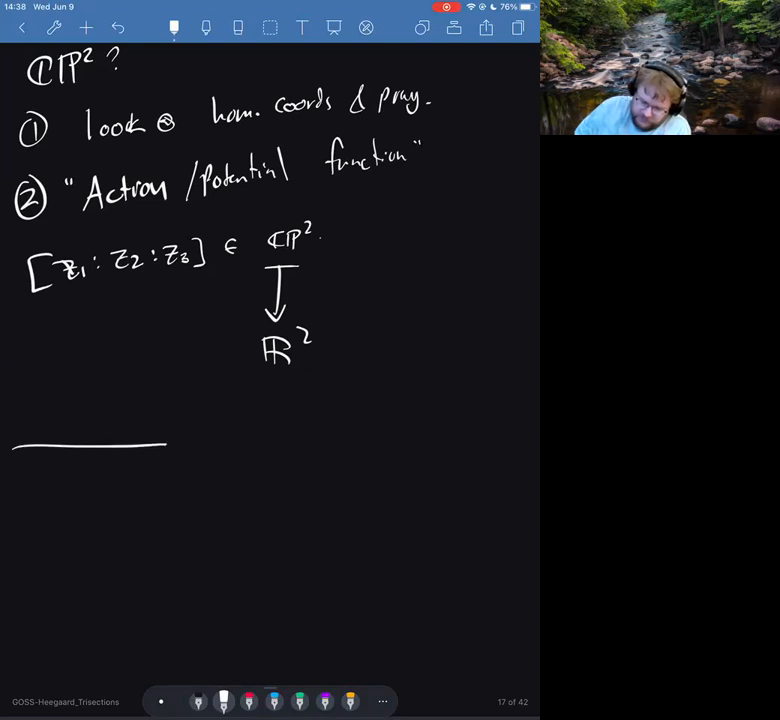
Write the components |z1|, |z2|, |z3| each over Σ|zi|², adding "(⊆ R³)" after R²
type("Z1²+7")
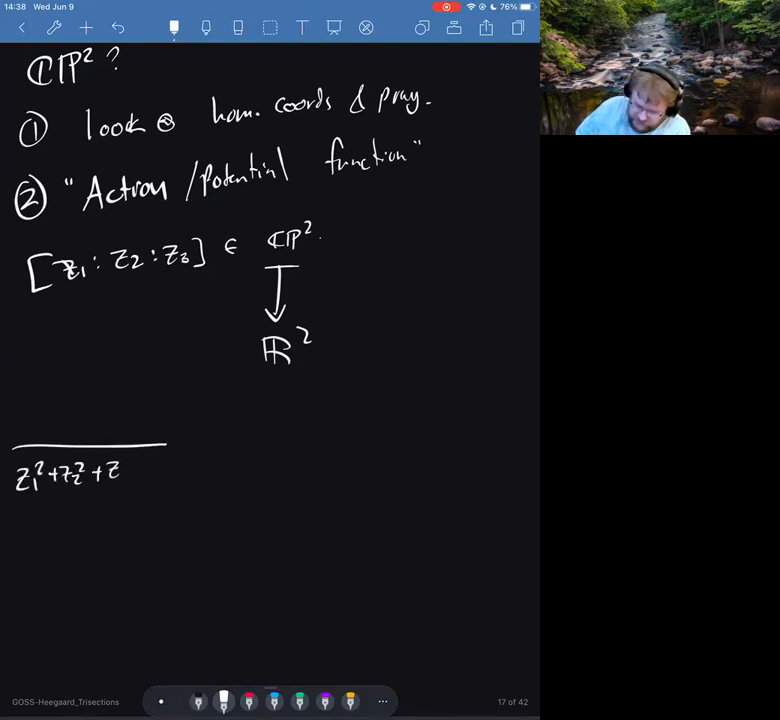
type("3²")
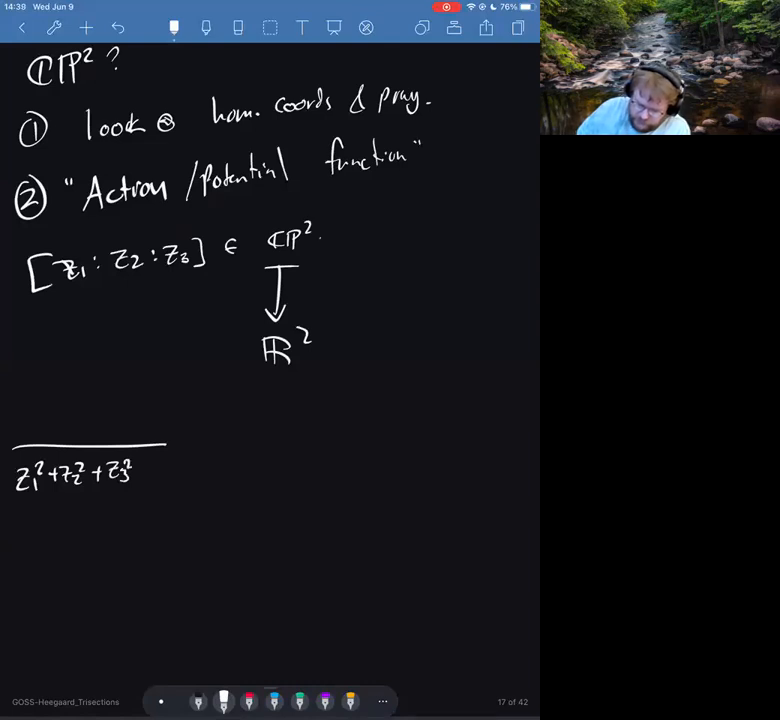
type("Z1/(")
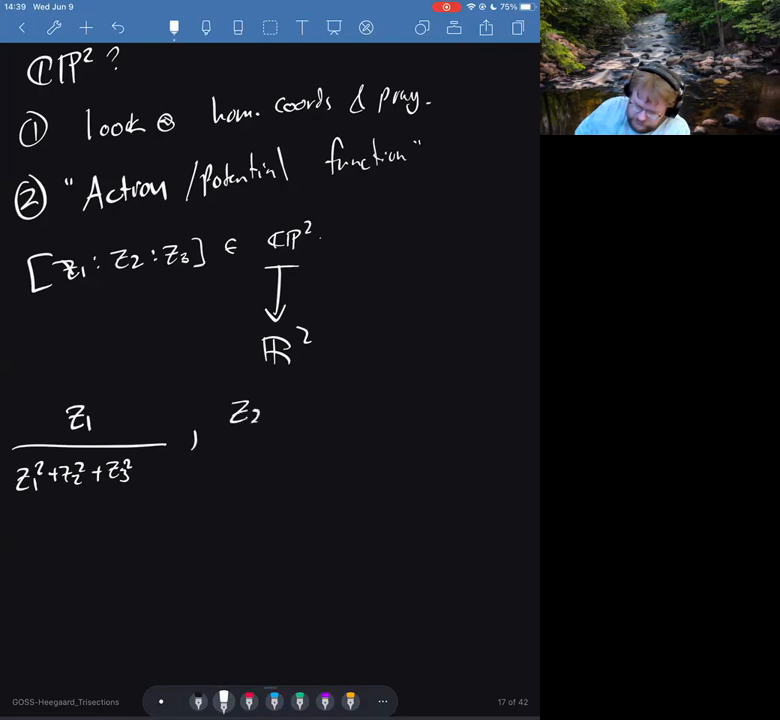
left_click_drag(218, 428, 292, 424)
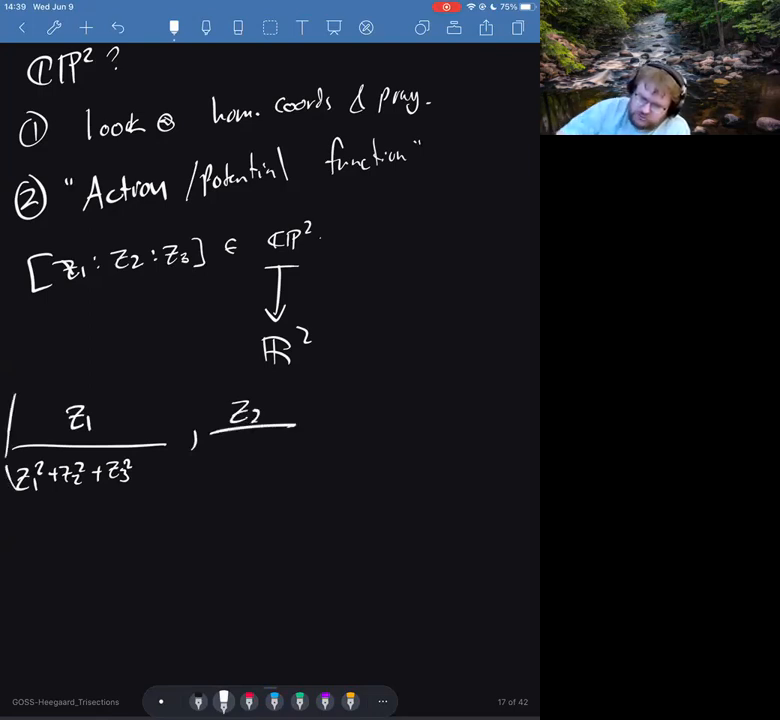
type("C")
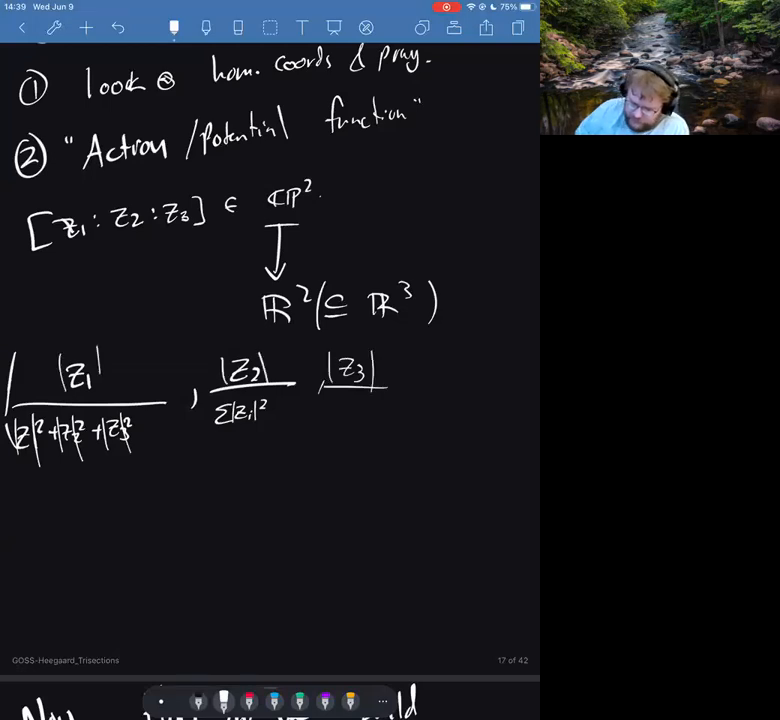
type("Σz")
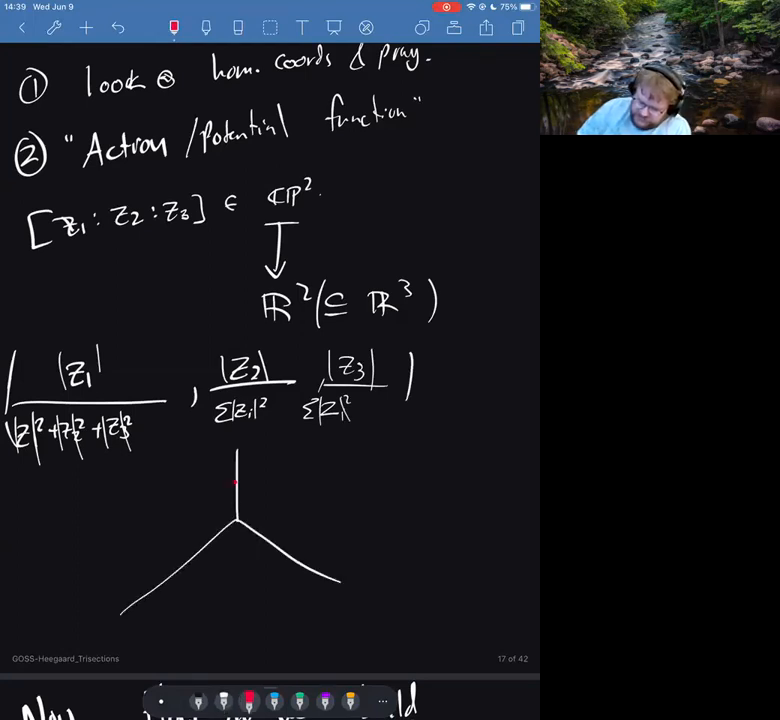
Sketch three lines meeting at a point beneath the completed formula
left_click_drag(184, 564, 290, 560)
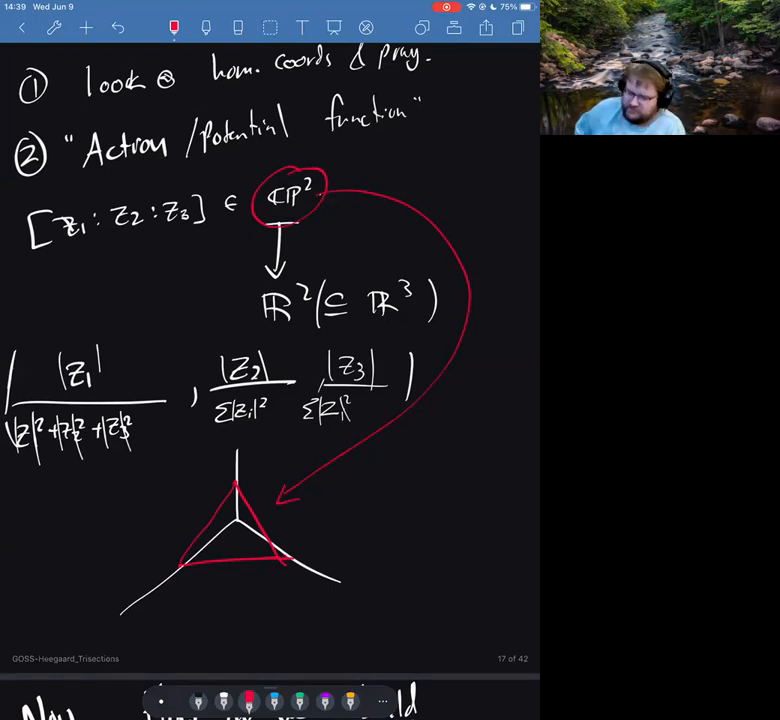
Fill the red triangle in the CP² sketch with red hatch strokes
left_click_drag(200, 560, 240, 500)
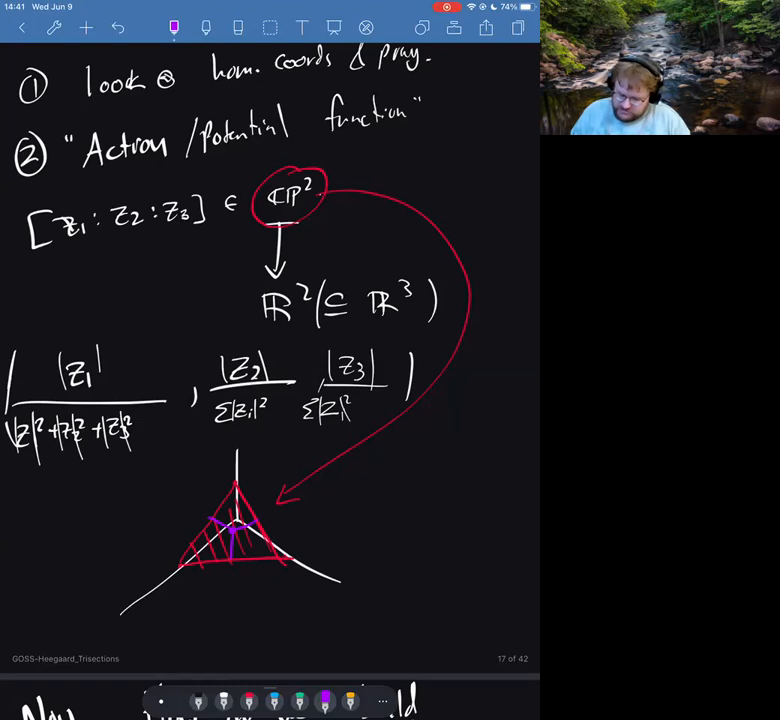
Write the purple (1,1,1) tori label beneath the triangle diagram
left_click_drag(176, 616, 240, 624)
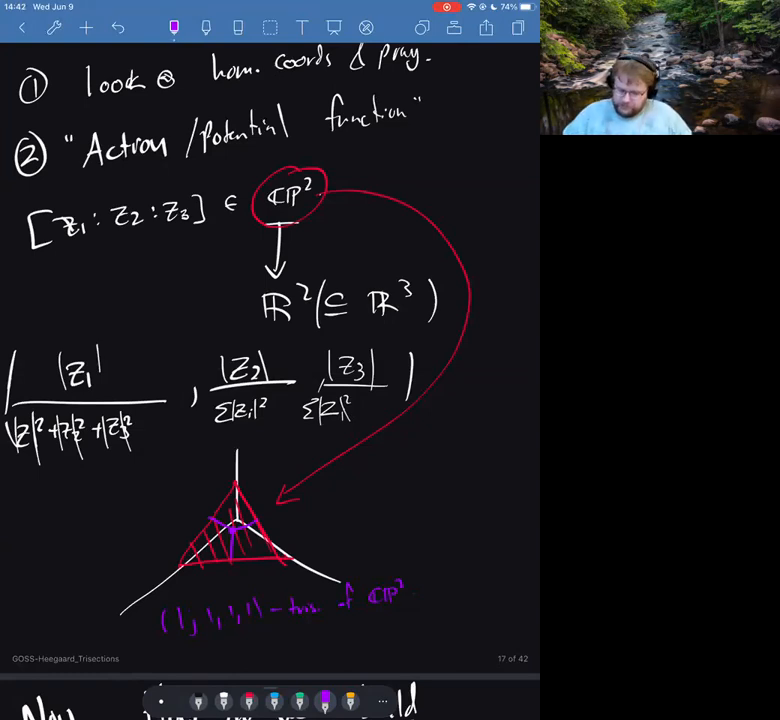
scroll("down", 3)
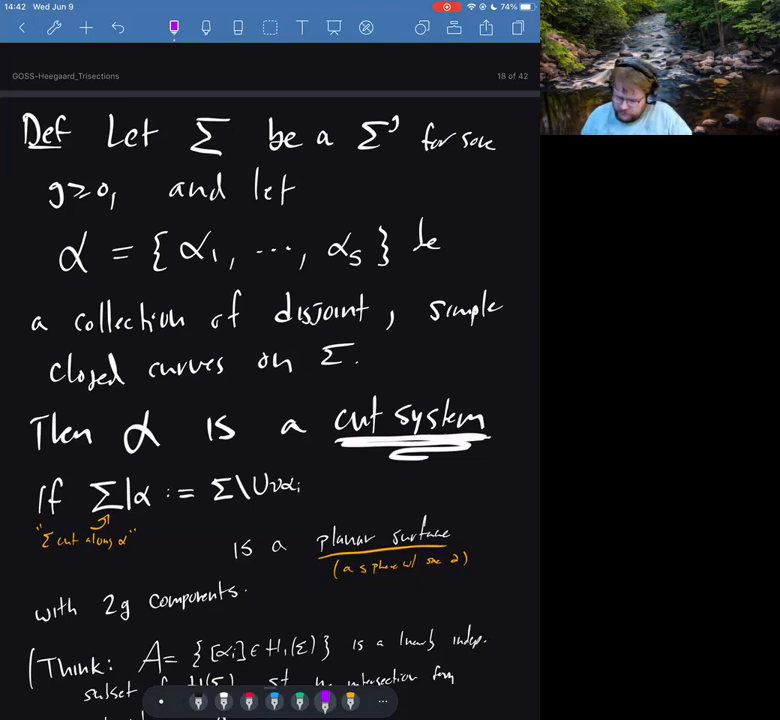
Write the purple citation (H–T '80) beside 'closed curves on Σ'
left_click_drag(384, 376, 420, 376)
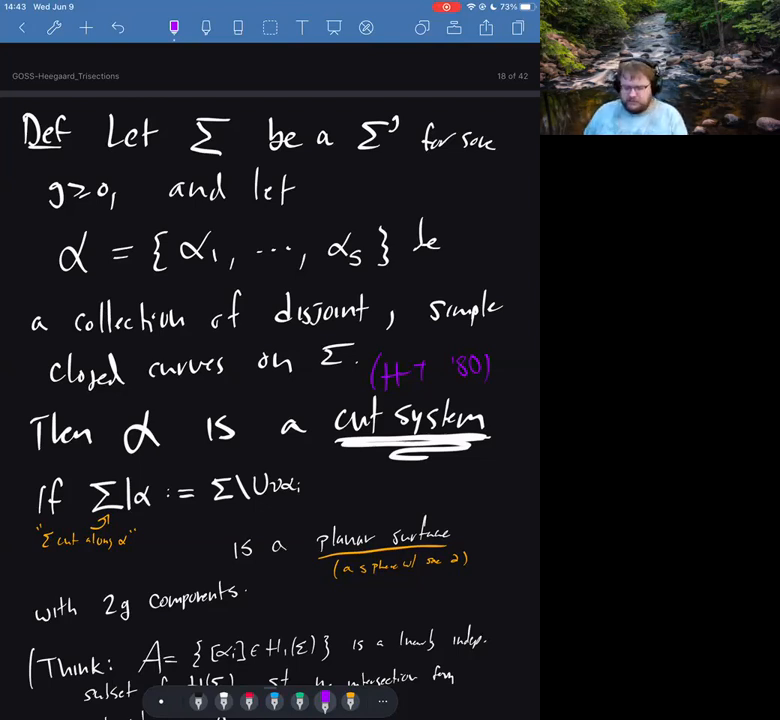
Move down to the underlined 'cut system' phrase for the small purple note
scroll("down", 3)
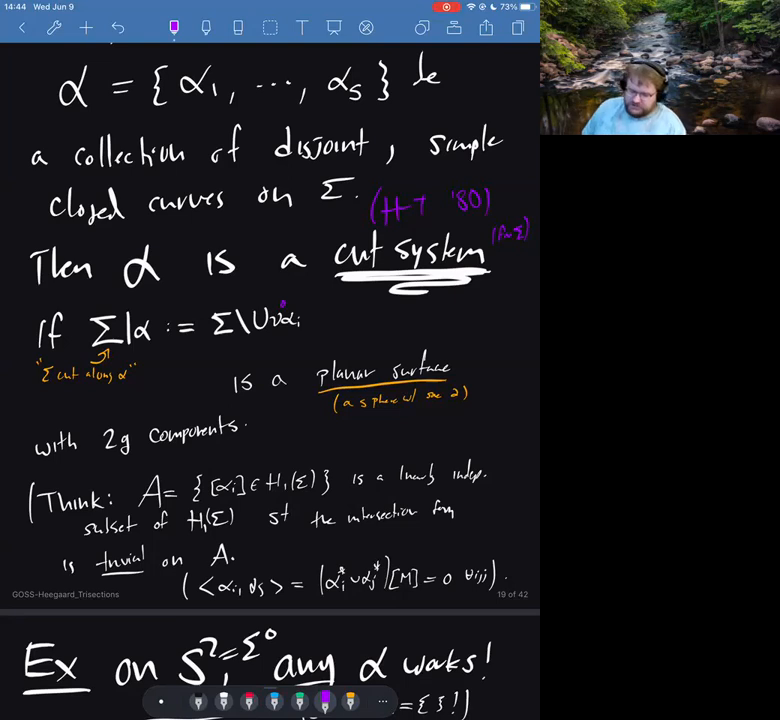
Trace over '2g' in 'with 2g components' to emphasize it
left_click_drag(104, 450, 128, 450)
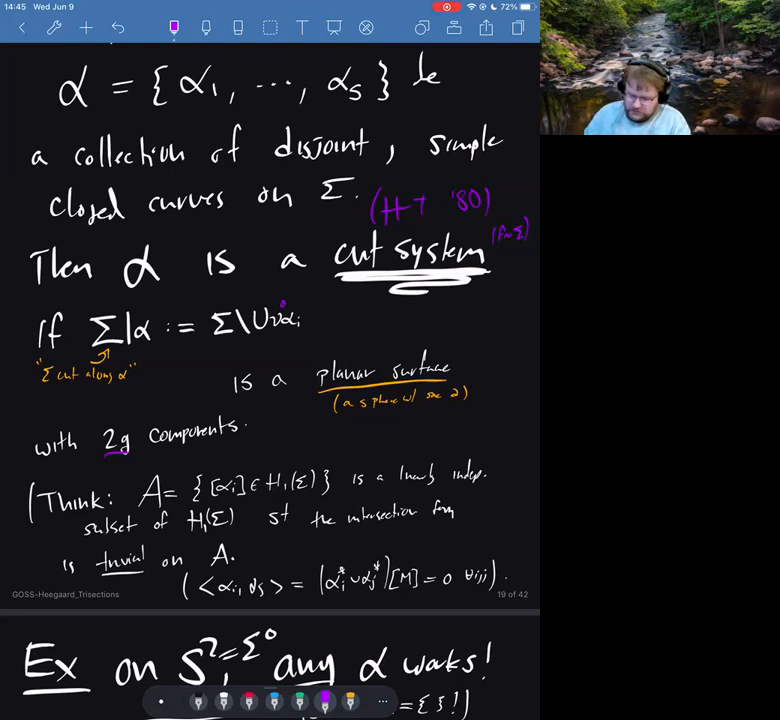
Write the purple note (Alg: H₁=0) beside the Σ¹=T² example and move on through the sketches
scroll("down", 3)
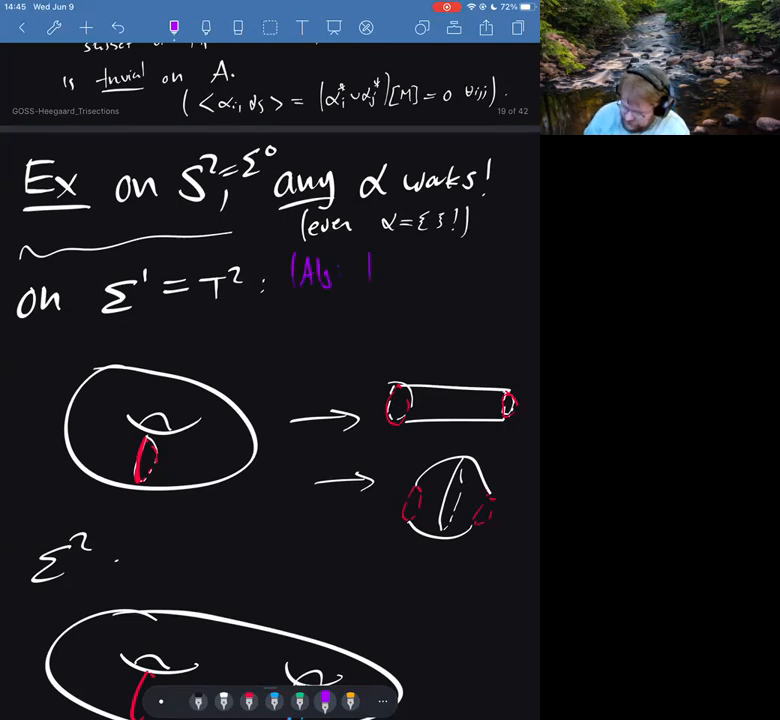
type("H_1=0)")
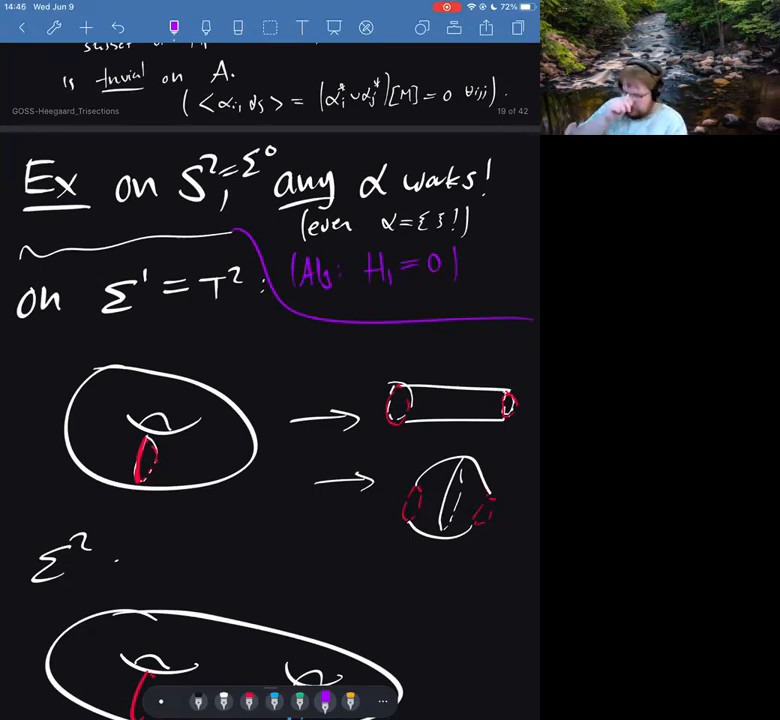
scroll("down", 3)
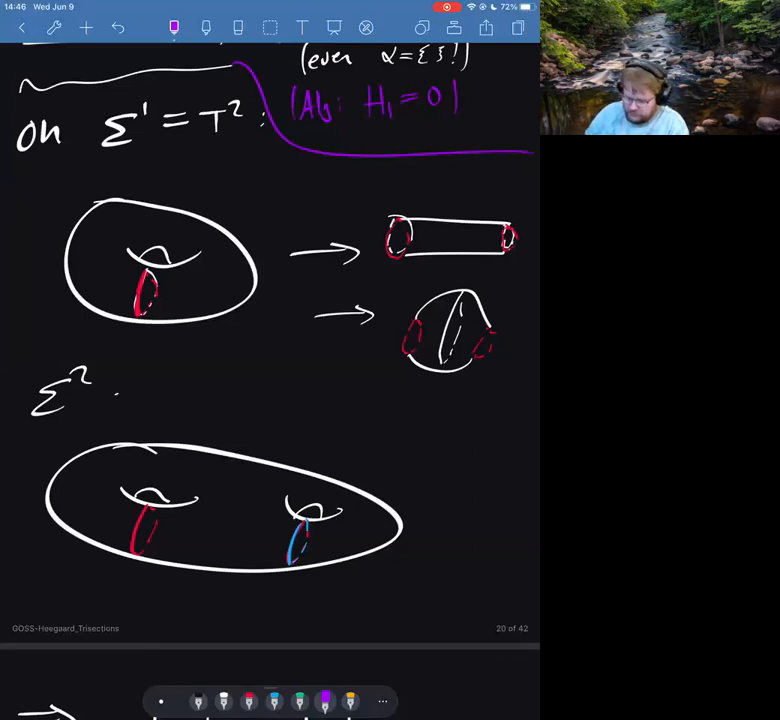
scroll("down", 3)
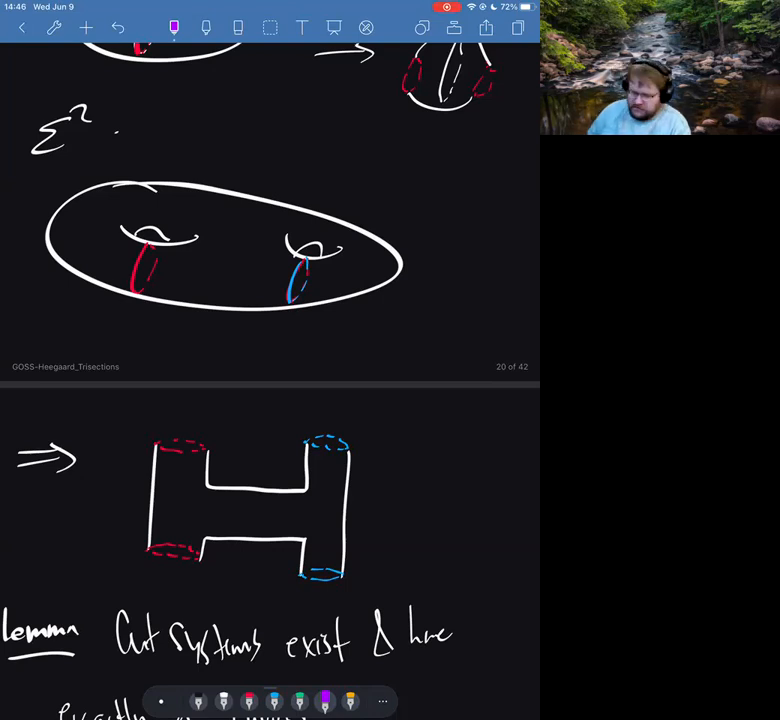
scroll("down", 3)
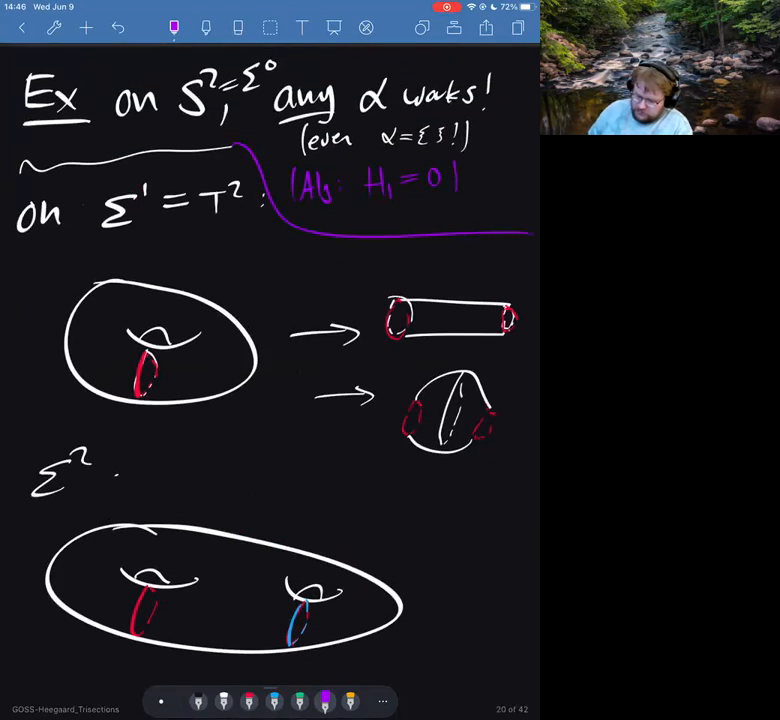
scroll("down", 3)
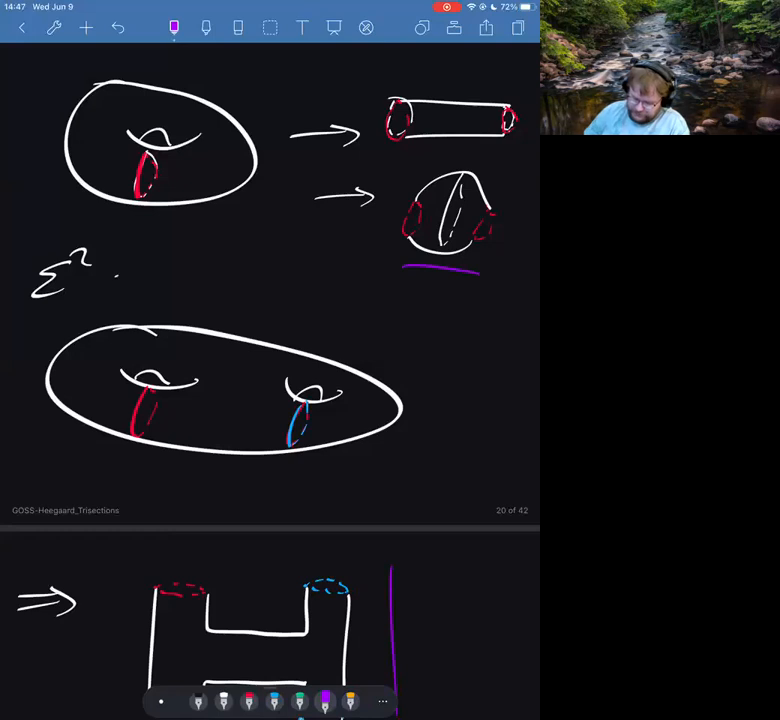
scroll("down", 3)
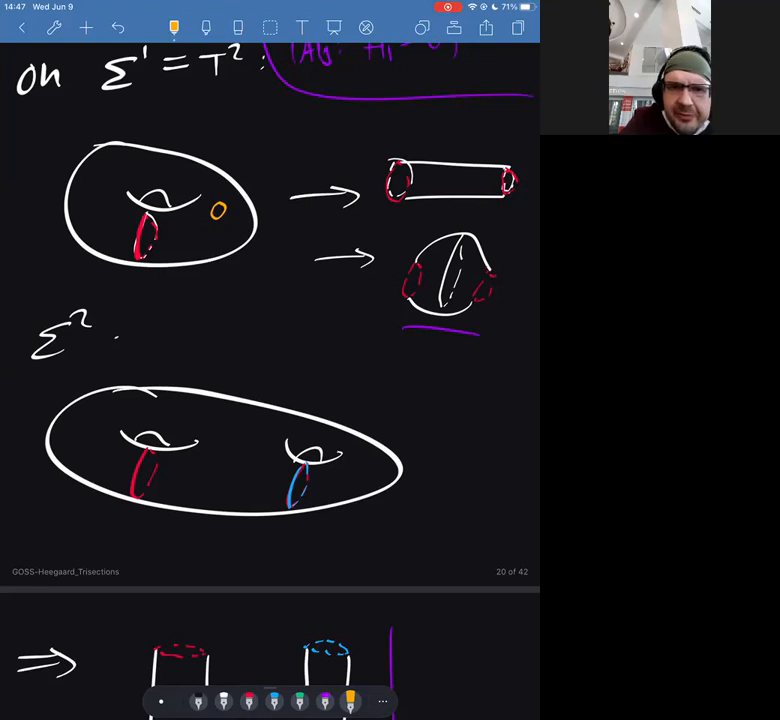
Scroll through the pages toward the induction proof on g
scroll("down", 3)
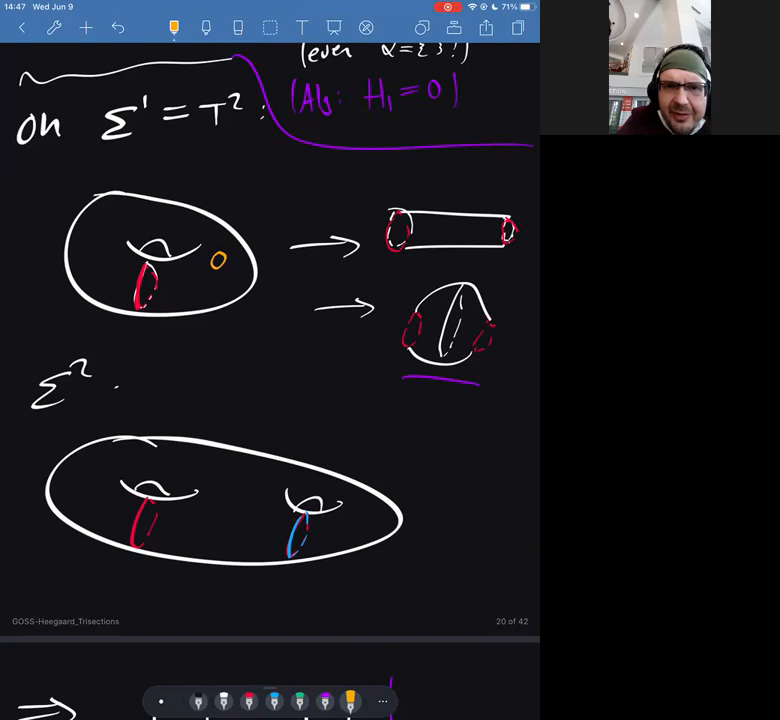
scroll("down", 3)
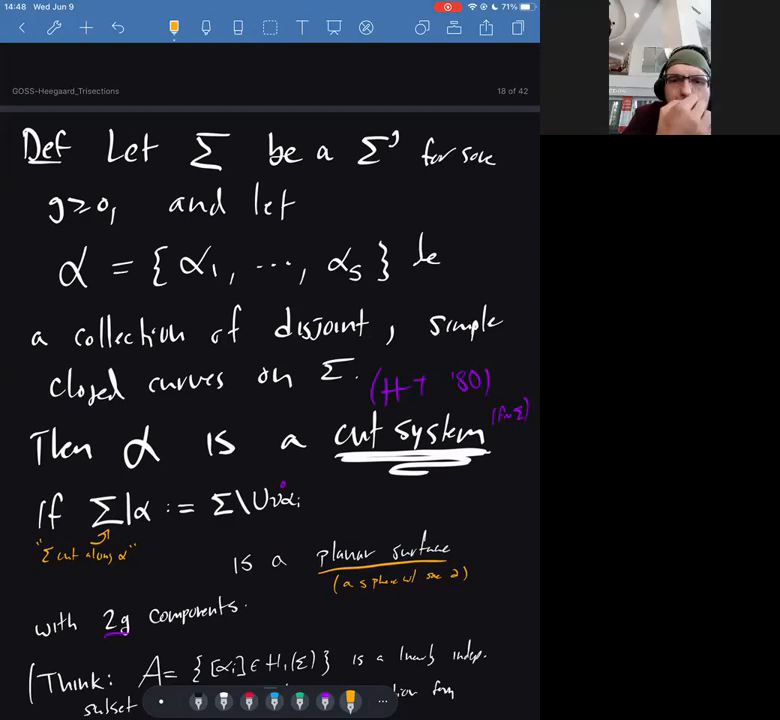
scroll("down", 3)
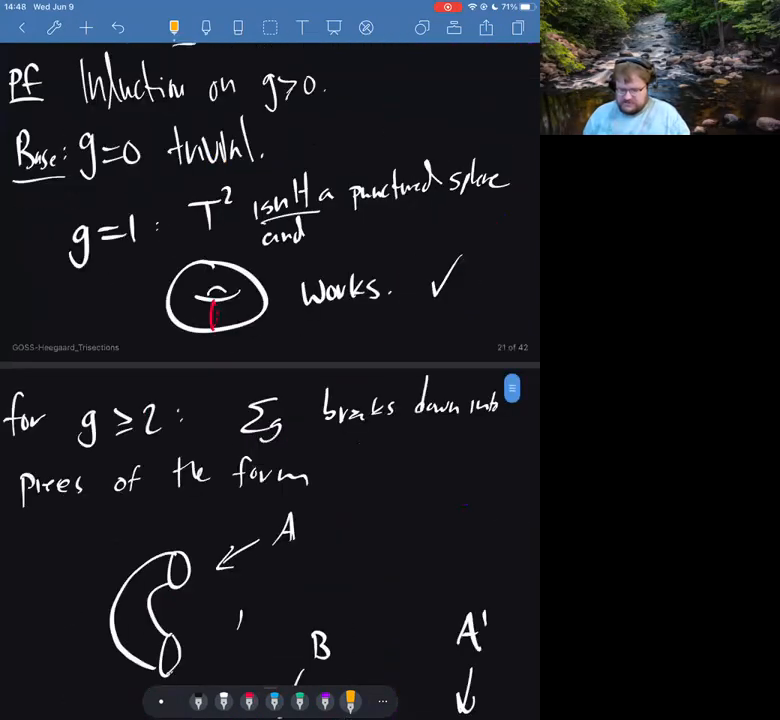
Scroll down to the lemma that cut systems exist with exactly g curves and its proof
scroll("down", 3)
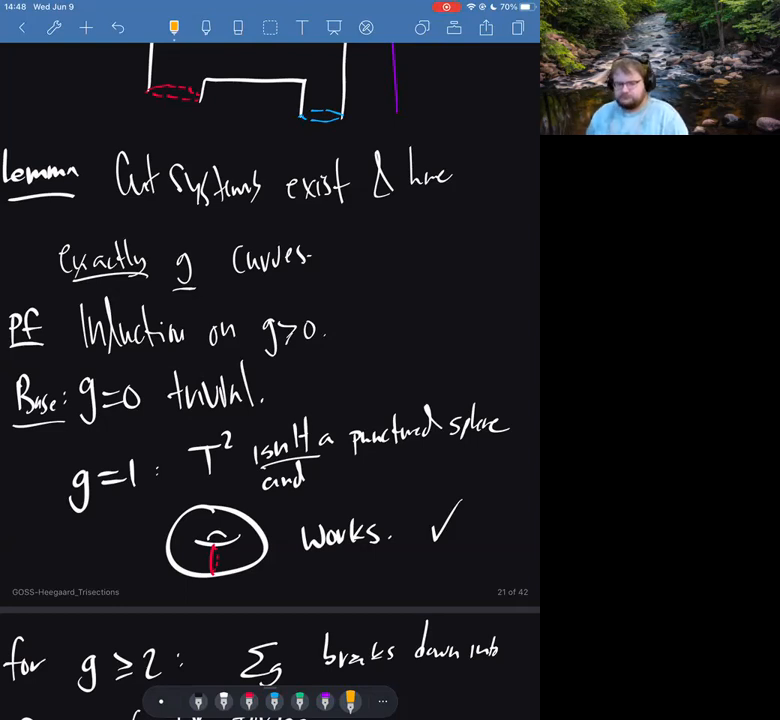
scroll("down", 3)
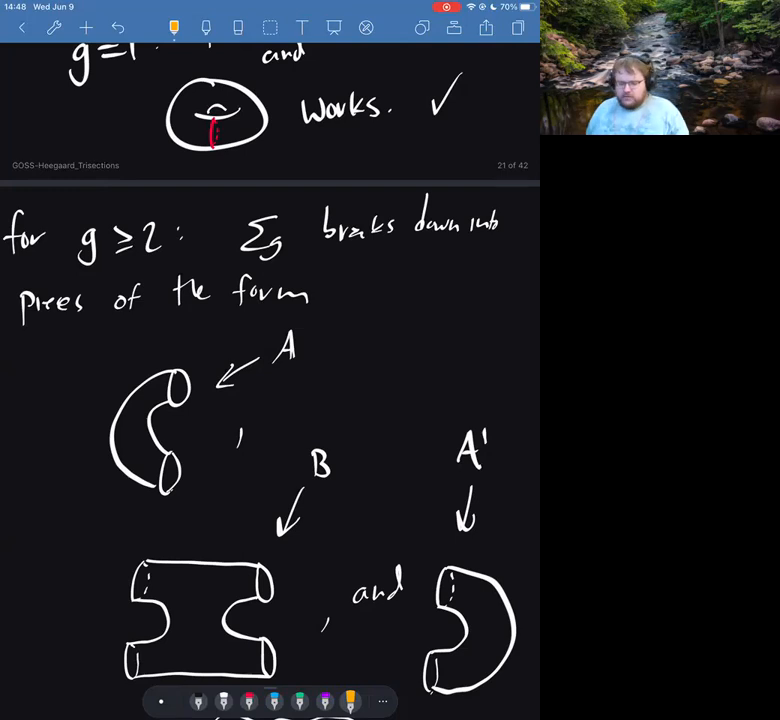
Scroll to the page writing Σg = A∪B∪…∪B∪A' with one red cut and g−1 blue cuts
scroll("down", 3)
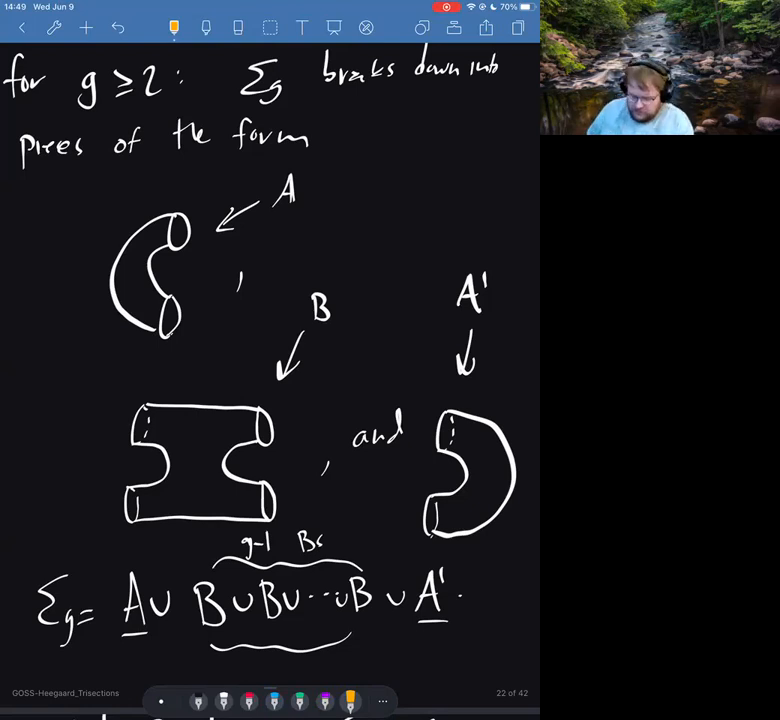
scroll("down", 3)
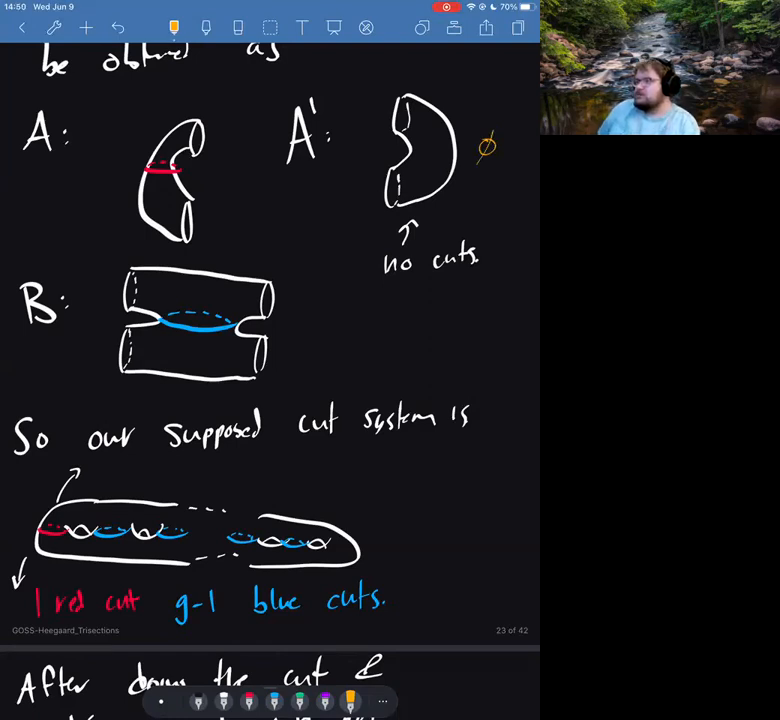
scroll("down", 3)
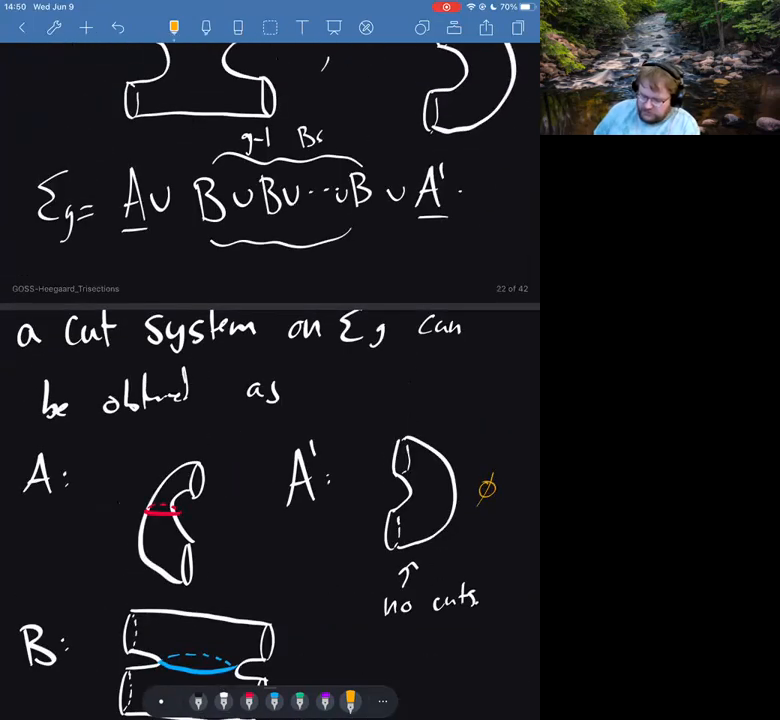
Add 'on Σ°' to the punctured-sphere proof and reach 'Q When are two cut systems the same?'
scroll("down", 3)
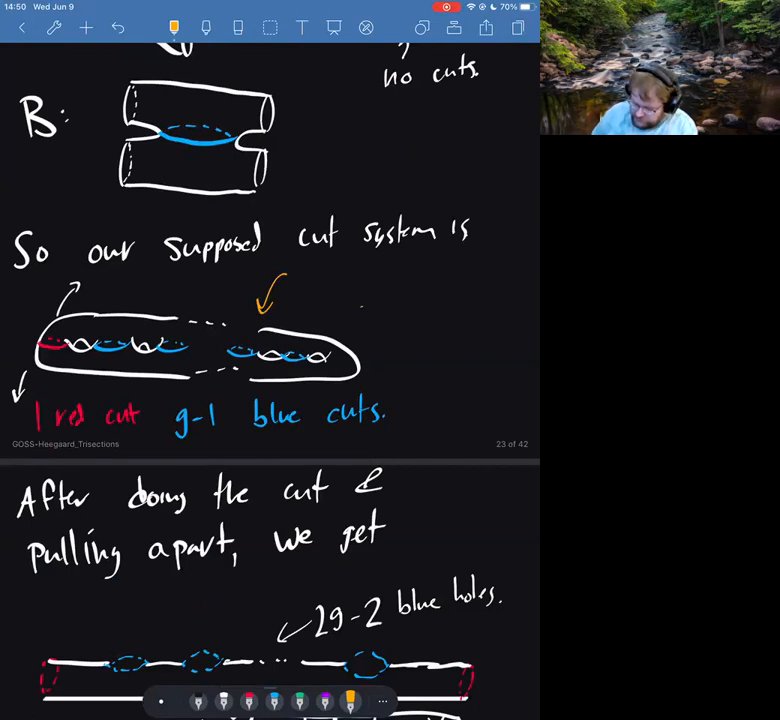
type("on Σ°")
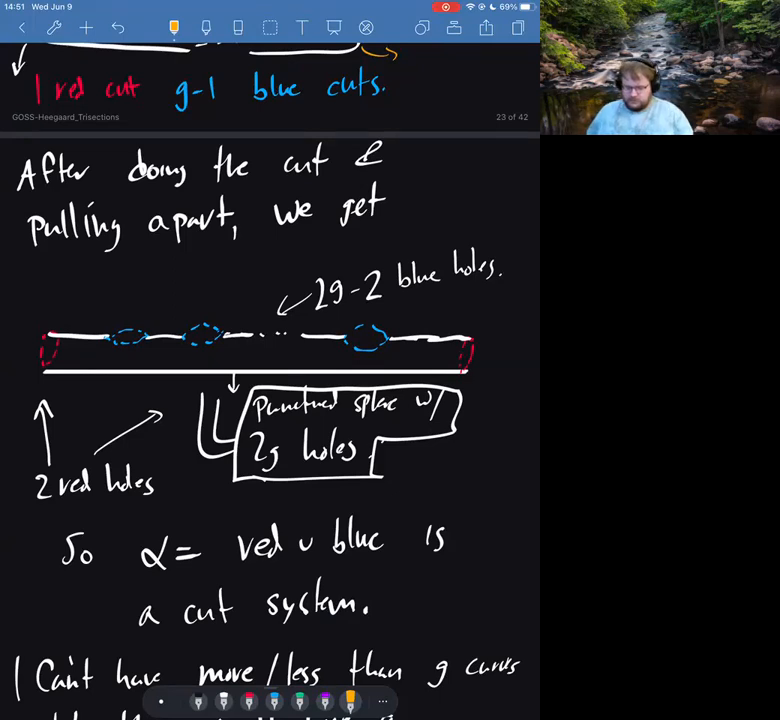
scroll("down", 3)
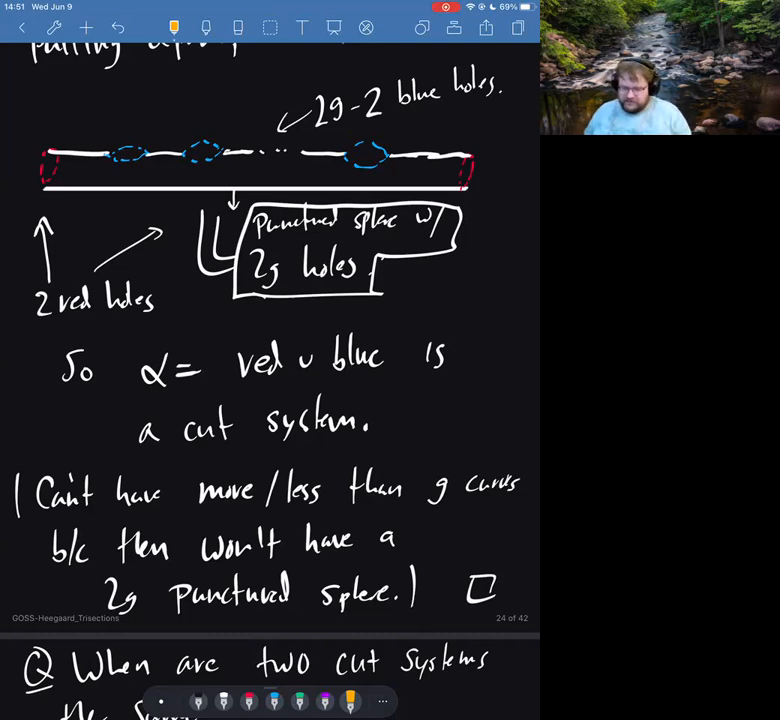
scroll("down", 3)
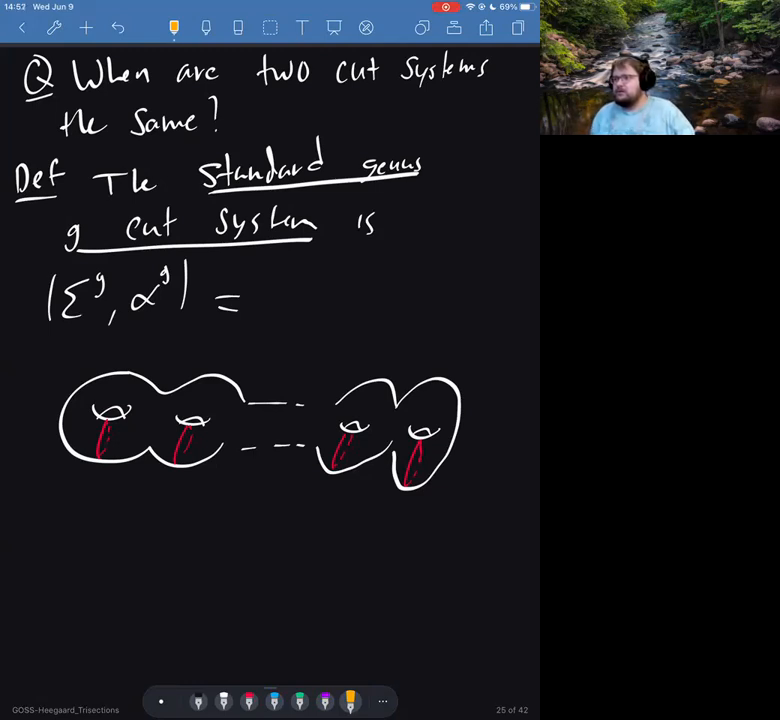
Scroll to page 25 defining diffeomorphic cut systems with the torus coordinate-swap example
scroll("down", 3)
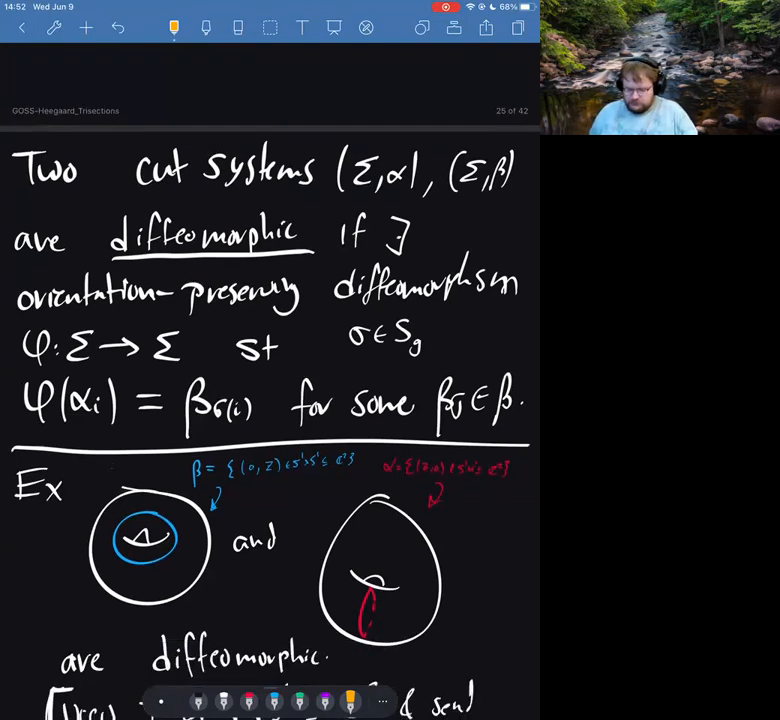
scroll("down", 3)
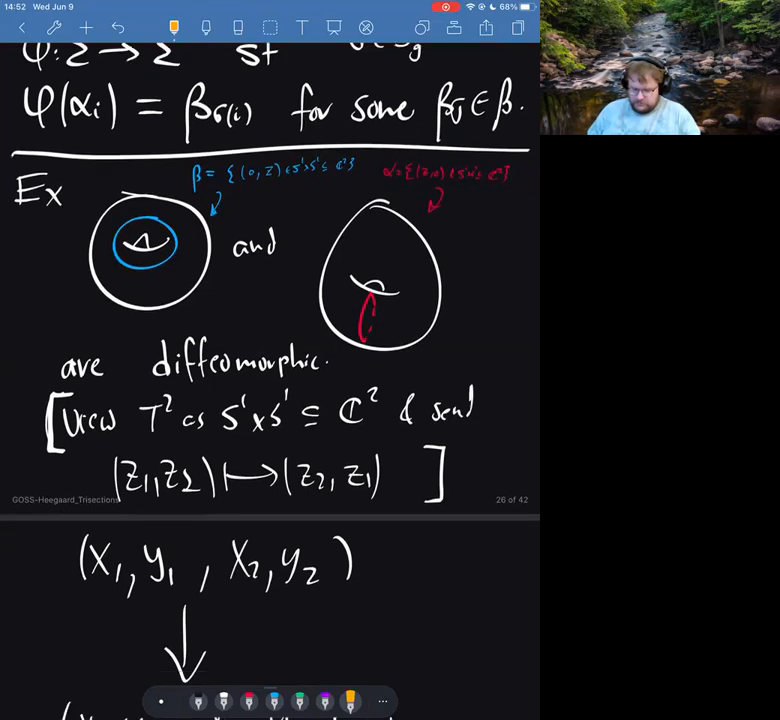
Scroll past the (x1,y1,x2,y2) permutation note to page 28 defining a genus g Heegaard diagram
scroll("down", 3)
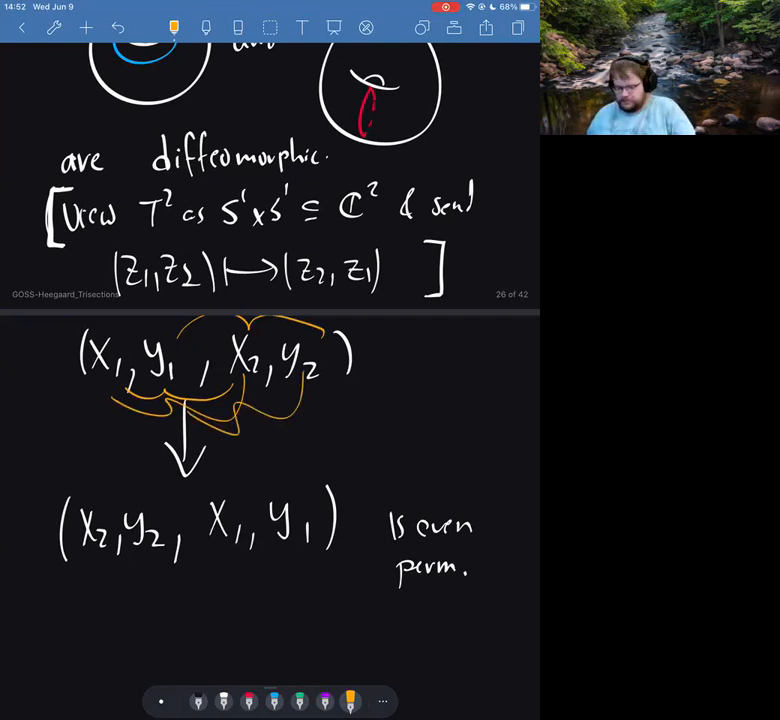
scroll("down", 3)
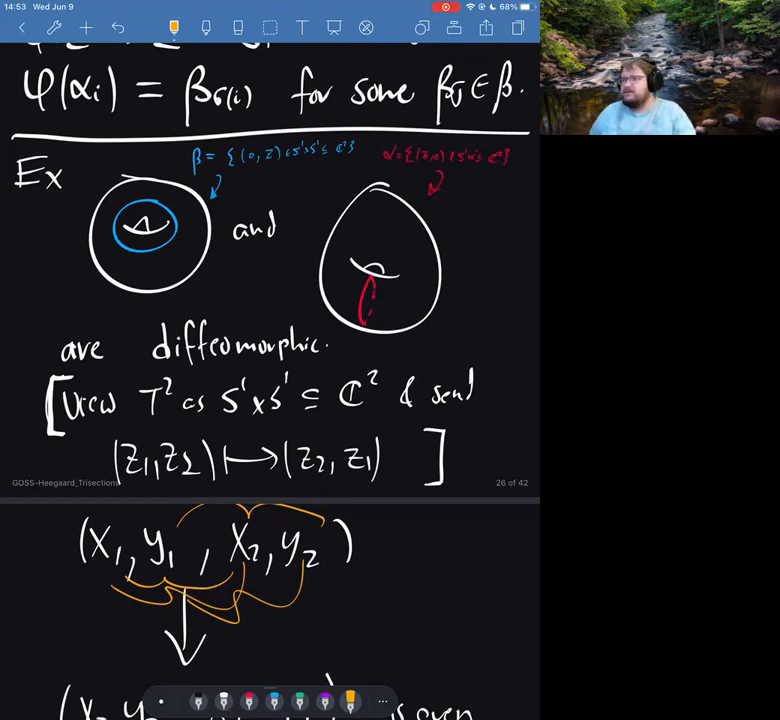
scroll("down", 3)
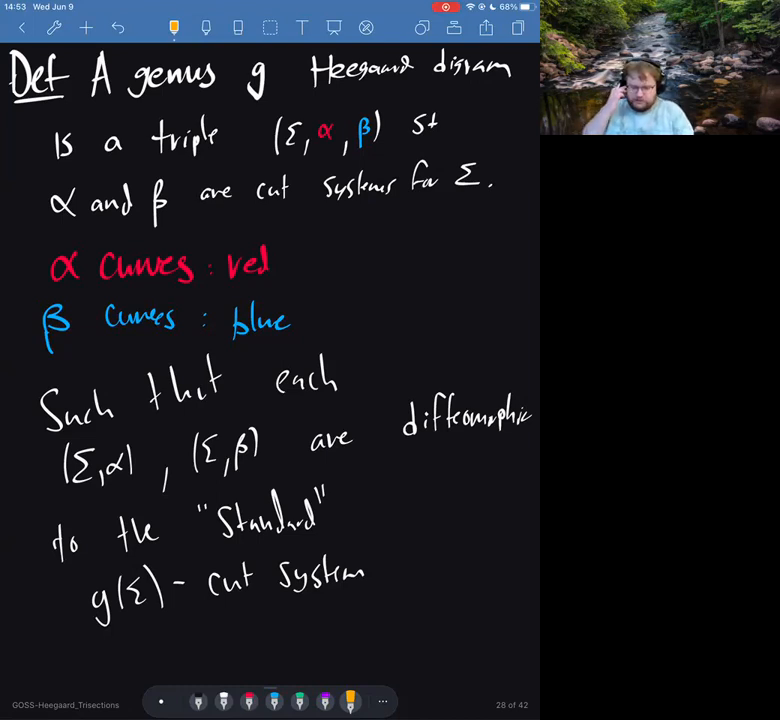
scroll("down", 3)
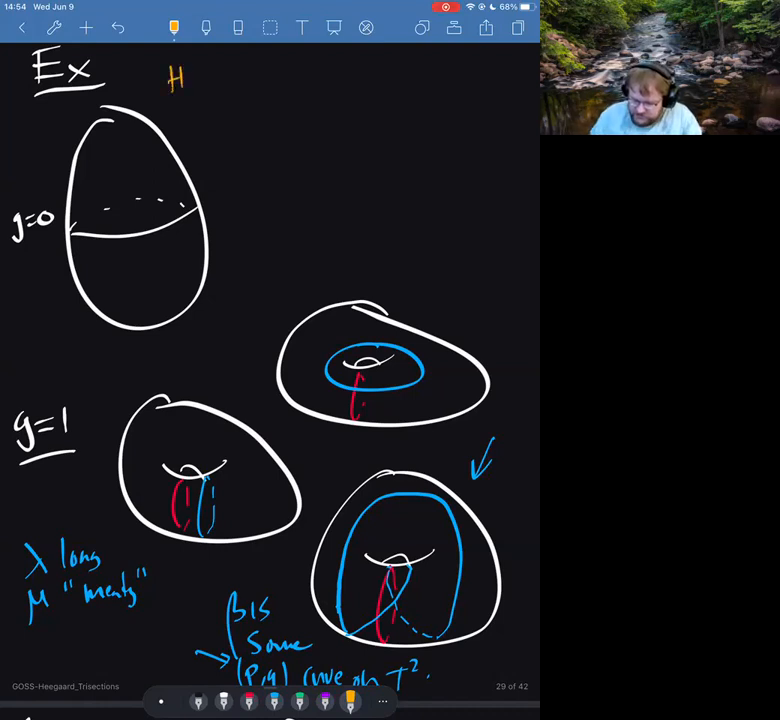
Label the torus examples 'HD for S³', 'S¹×S²', 'S³' and mark the L(p,q) torus in purple
type("D for S³")
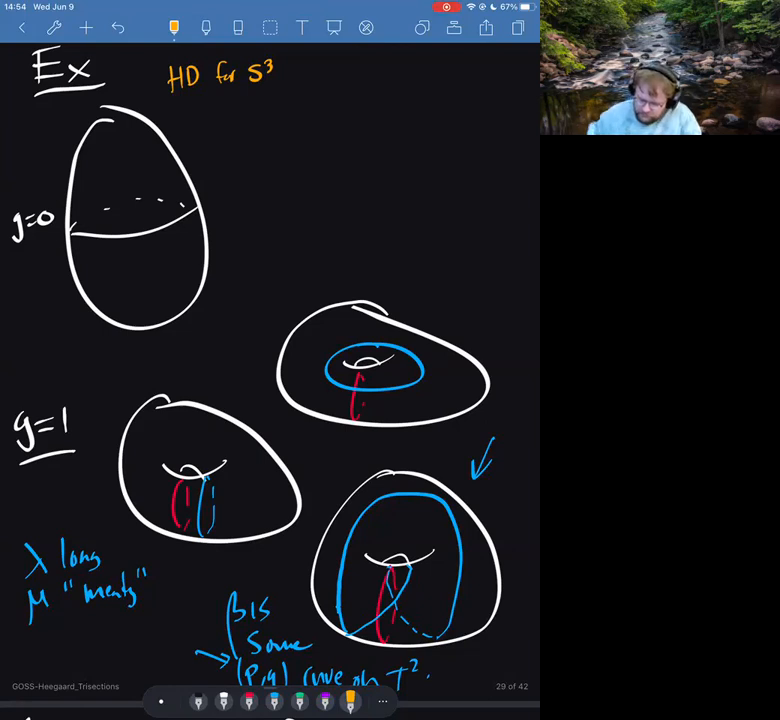
left_click_drag(196, 344, 184, 380)
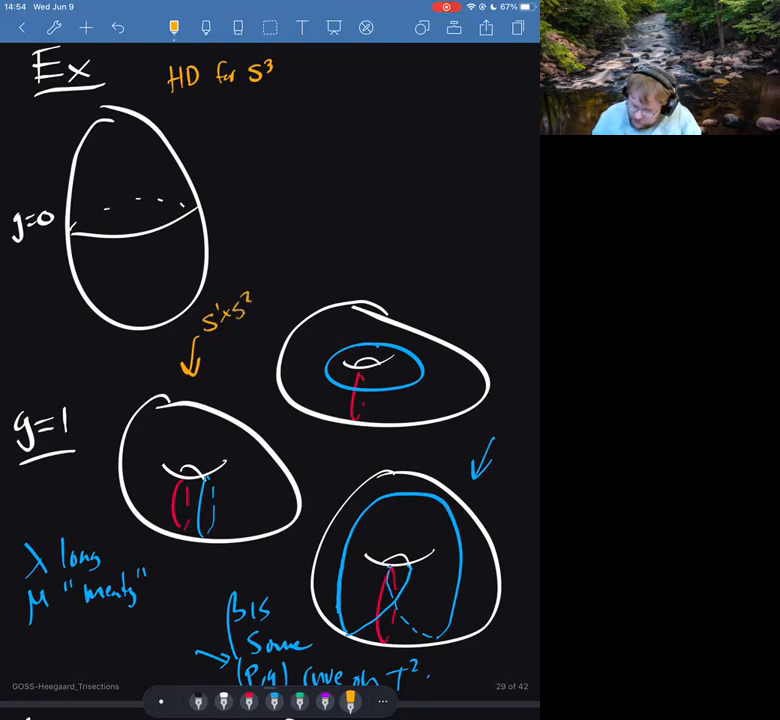
left_click_drag(380, 270, 420, 216)
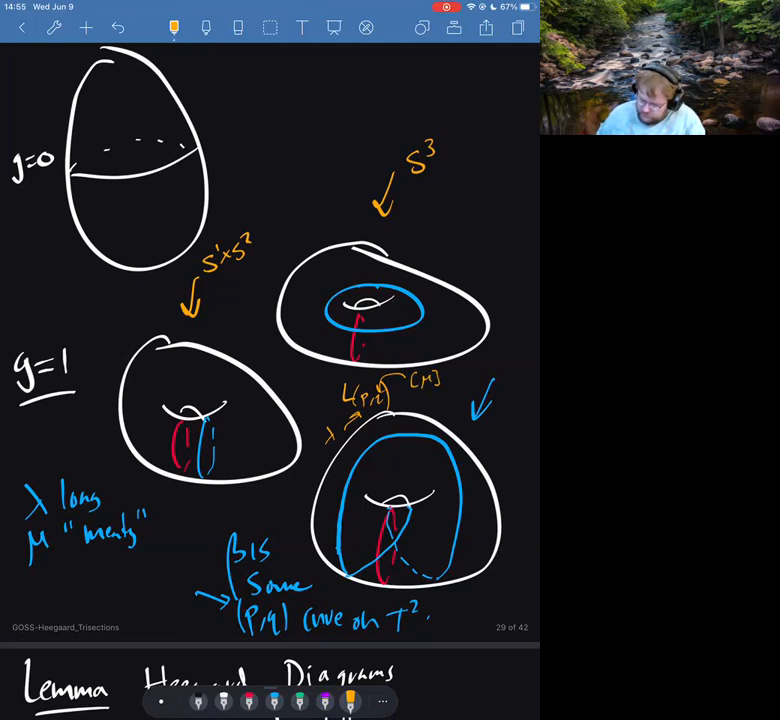
left_click_drag(400, 500, 420, 570)
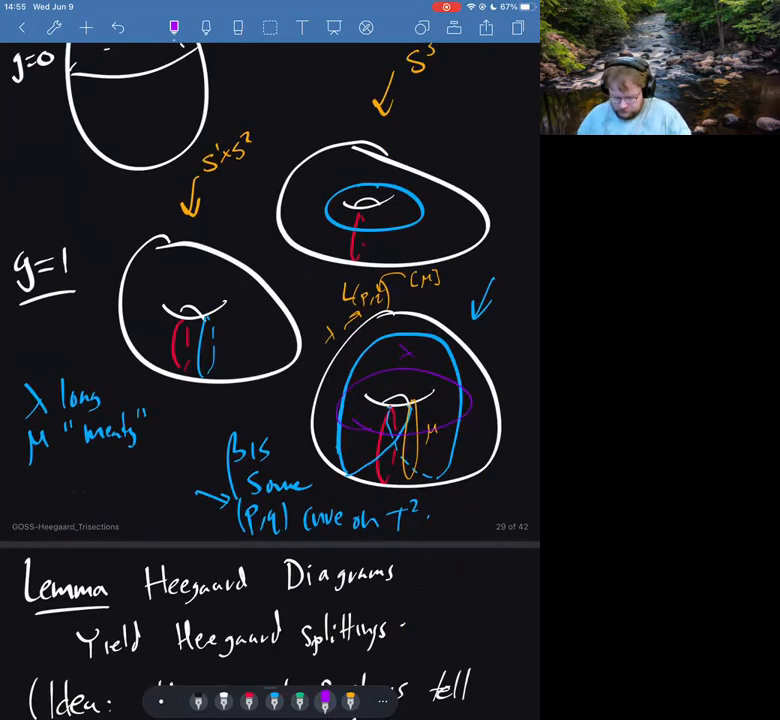
scroll("down", 3)
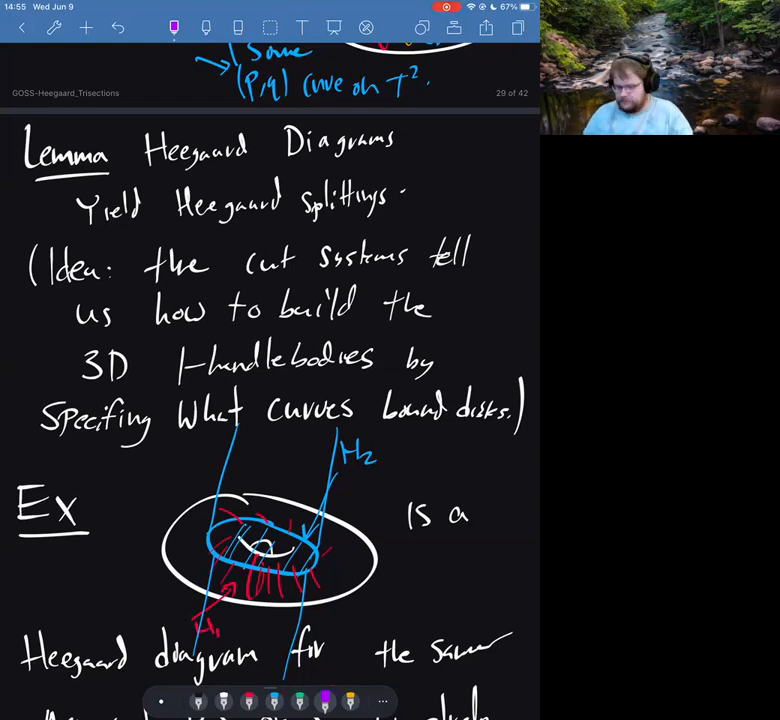
Scroll past the lemma to page 31 with the standard (g;k) Heegaard diagram definition
scroll("down", 3)
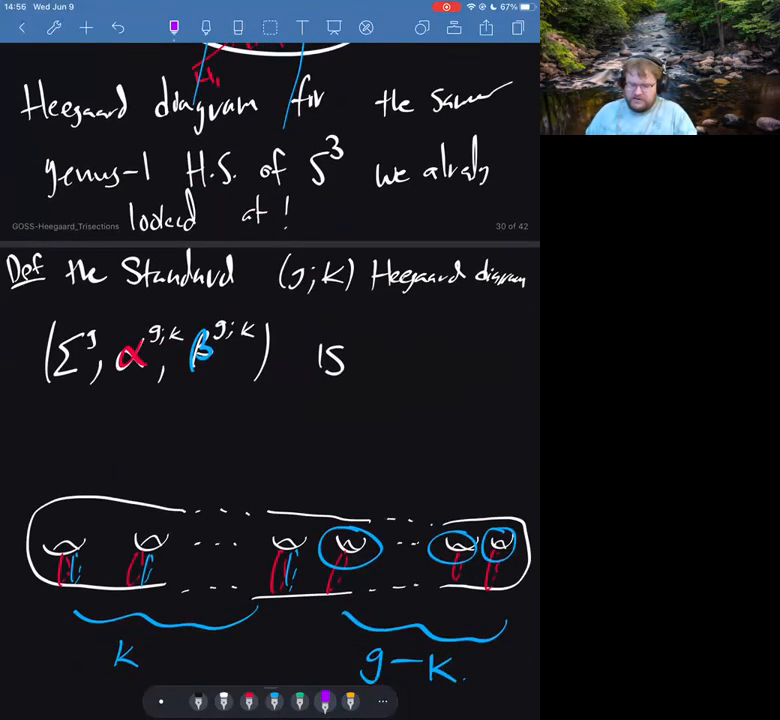
scroll("down", 3)
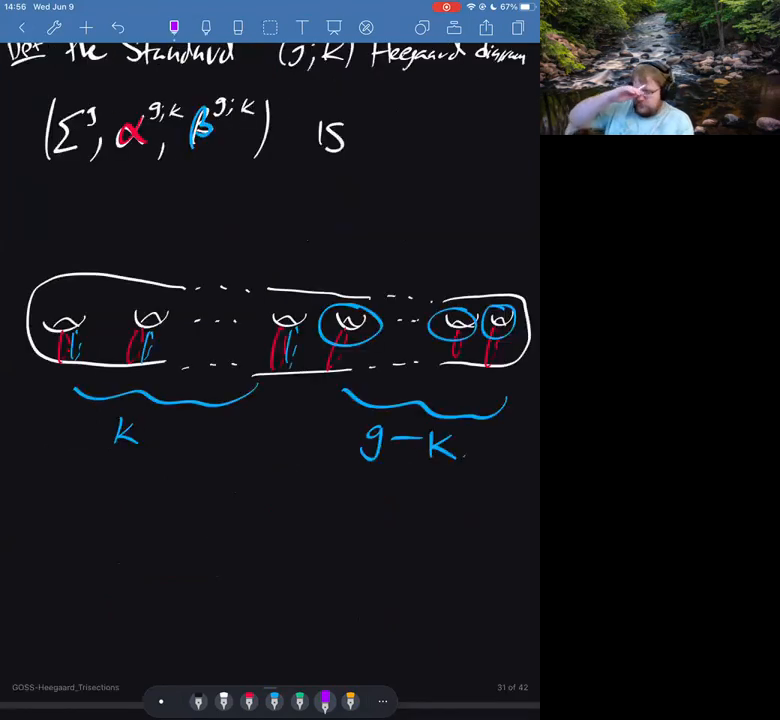
Underline α^{g,k} in purple and begin the line 'Ex' below the sketch
left_click_drag(116, 160, 150, 160)
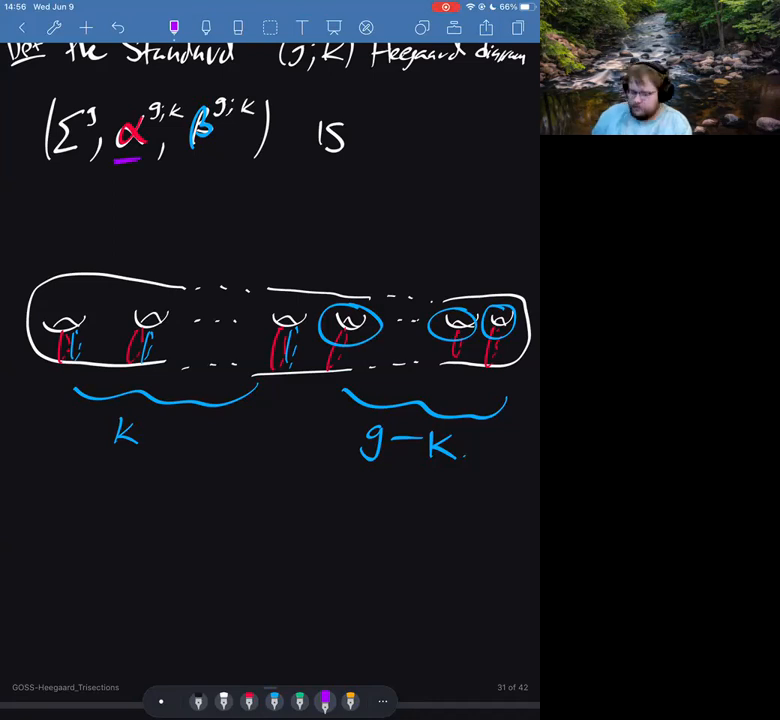
scroll("down", 3)
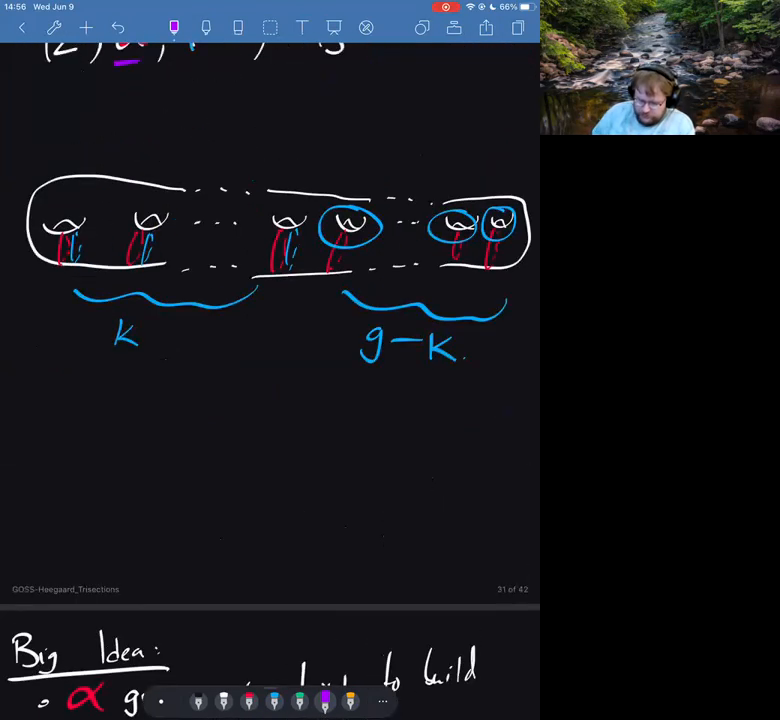
type("Ex: a (3,1) Std HD is")
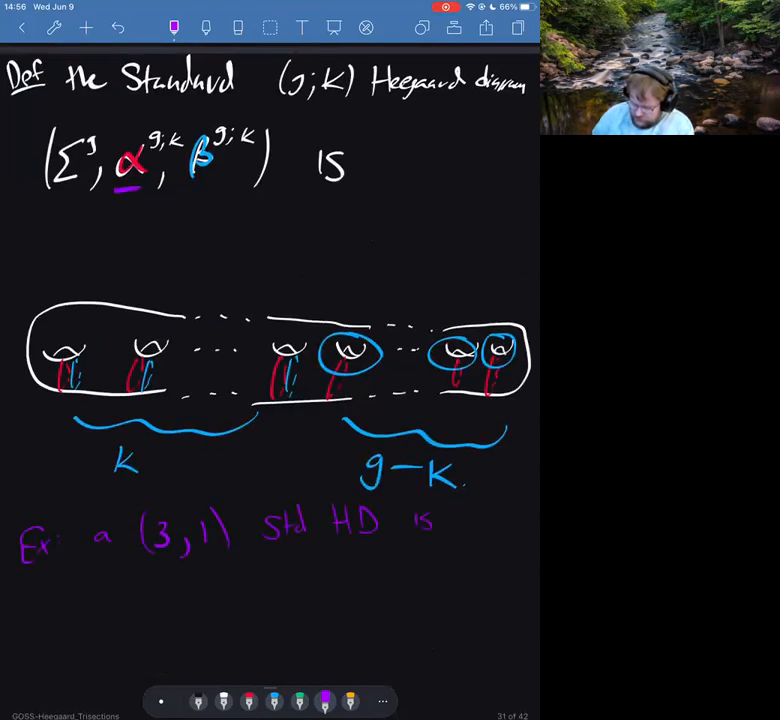
Draw the genus-3 example surface for the (3,1) standard Heegaard diagram with its red and blue curves
scroll("down", 3)
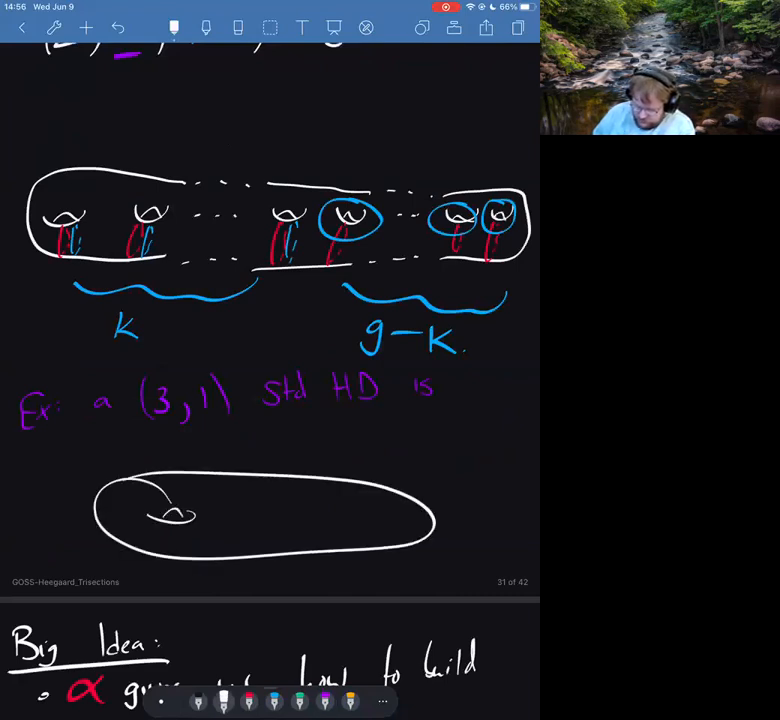
left_click_drag(250, 510, 360, 504)
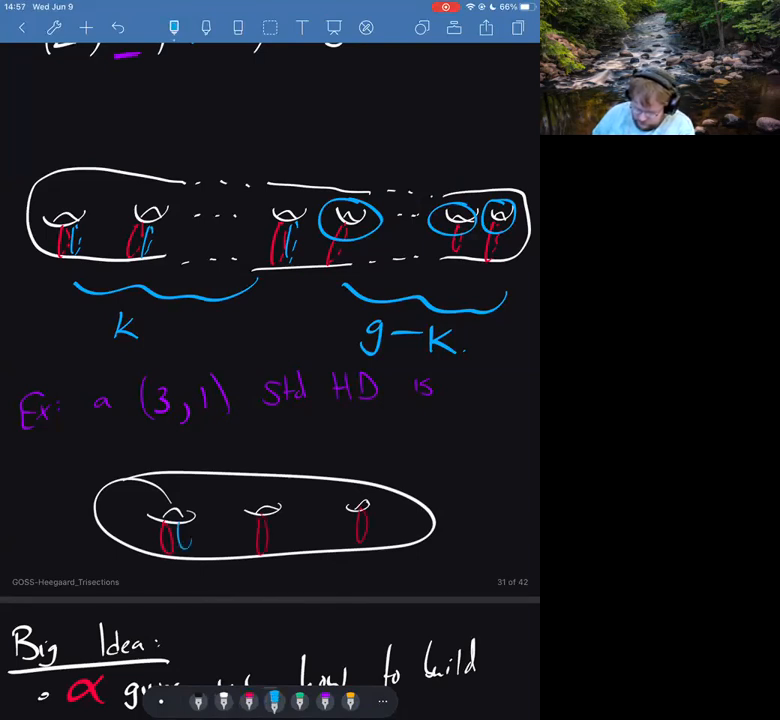
left_click_drag(250, 500, 360, 510)
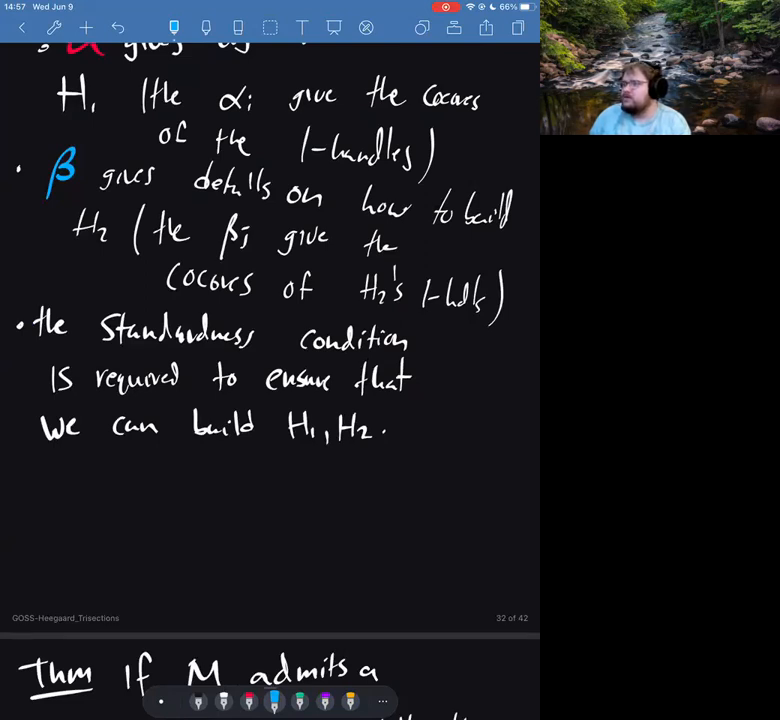
Scroll down to the bullet that standardness ensures H1, H2 can be built
scroll("down", 3)
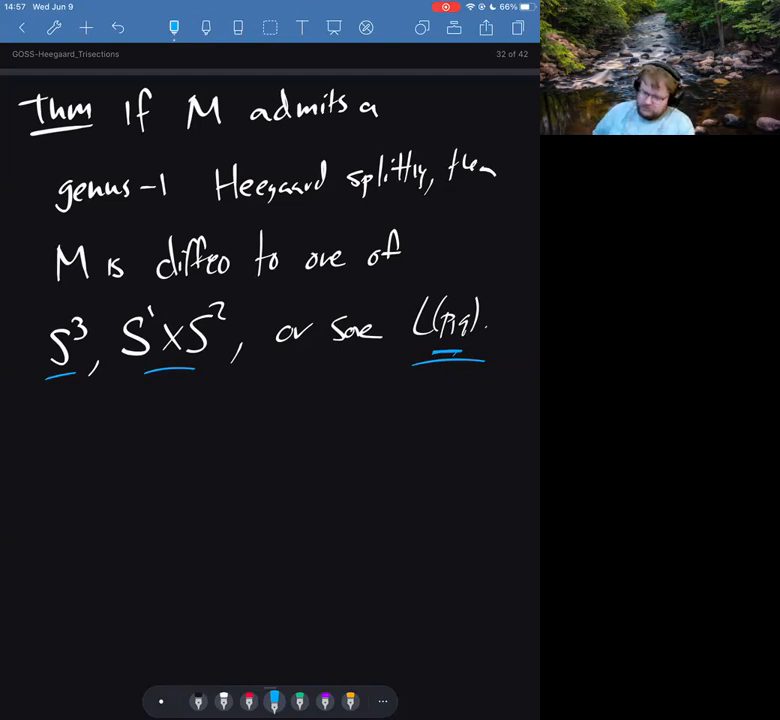
Scroll to the page stating the genus-1 Heegaard splitting theorem for S³, S¹×S², L(p,q)
scroll("down", 3)
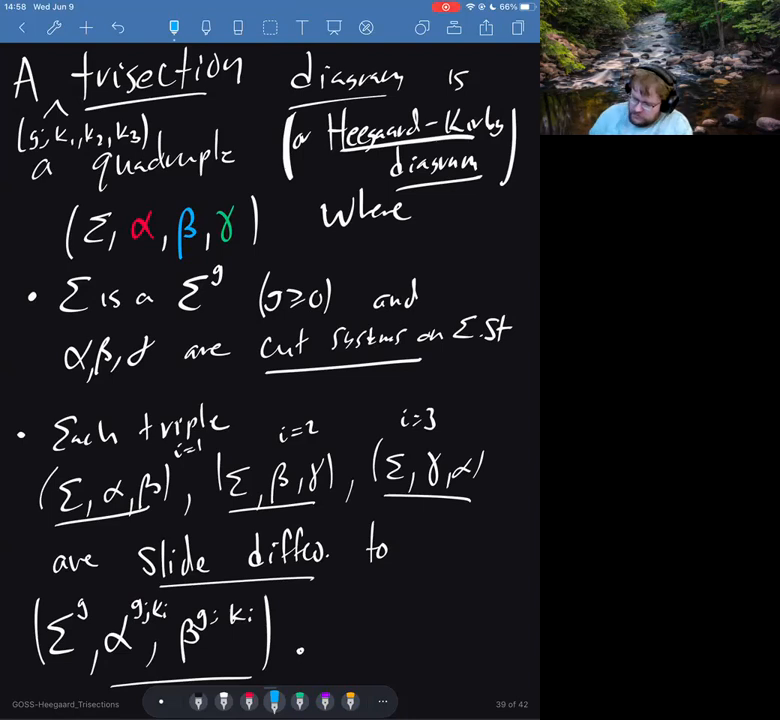
Add the blue (MSZ '16) citation beside "Where" and underline the (Σ, α, β) triple
type("(MSZ'18")
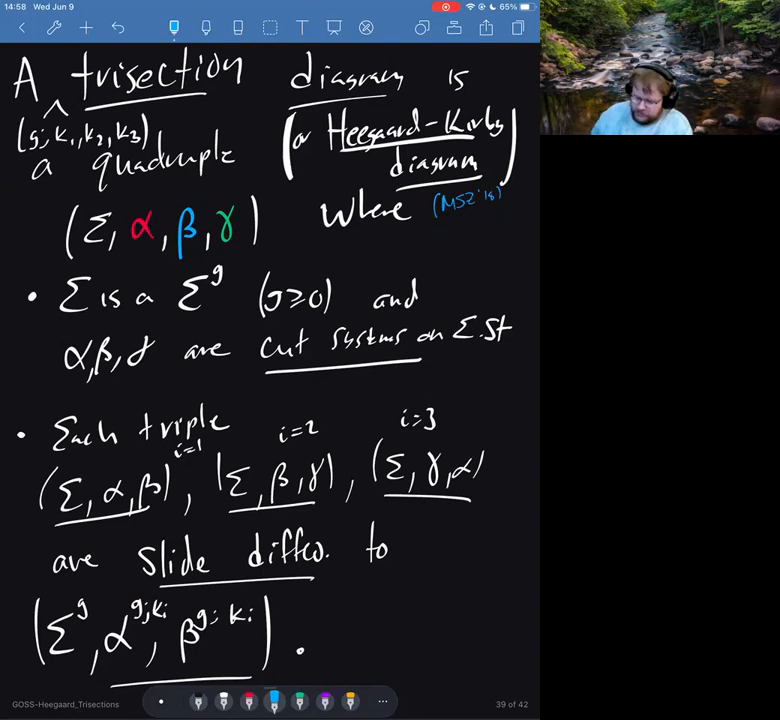
scroll("down", 3)
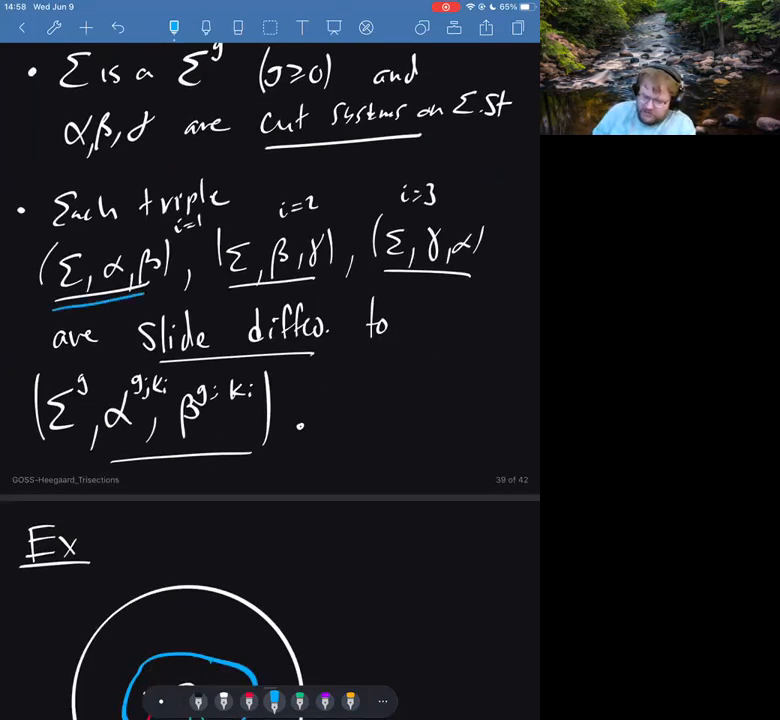
Underline the remaining triples in blue and move down to the example page
left_click_drag(236, 290, 480, 280)
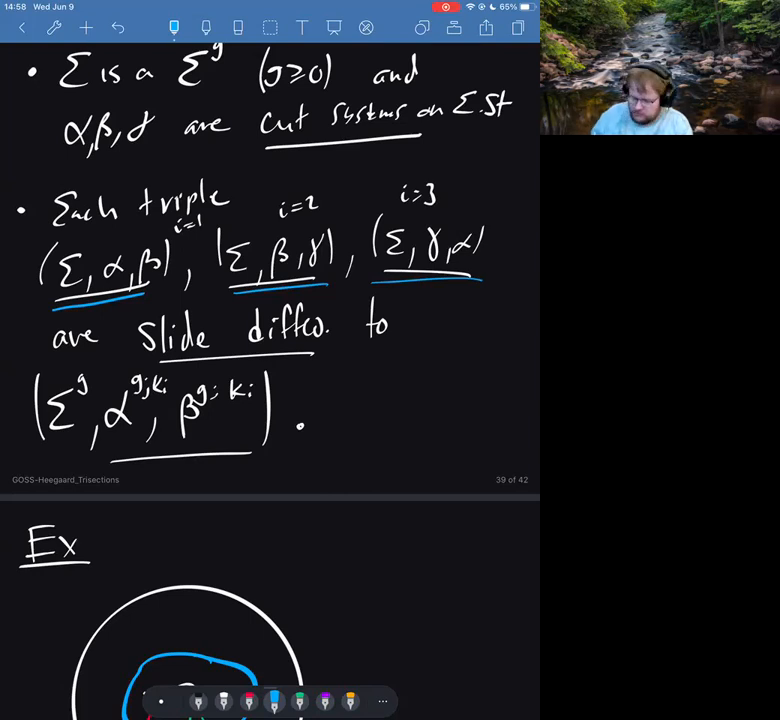
scroll("down", 3)
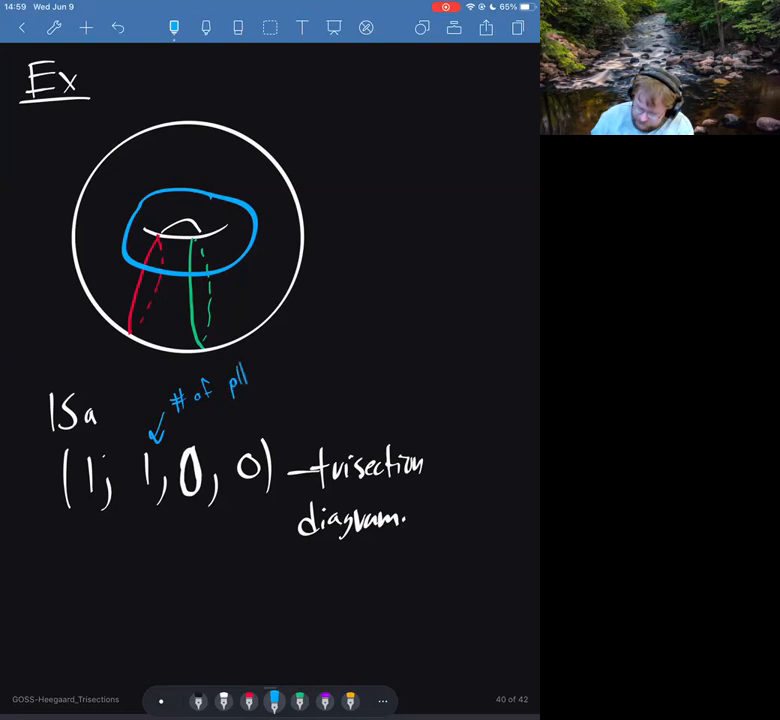
Label the entries as counts of parallel curves in X₁ and note the example is S⁴, 1-stabilized
type("curves")
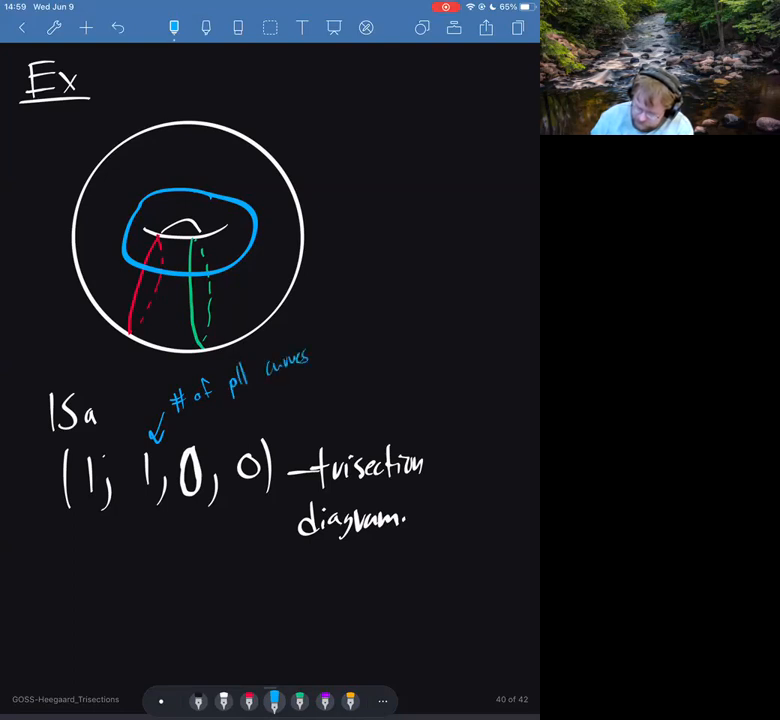
type("in X_1 ∩ X_3")
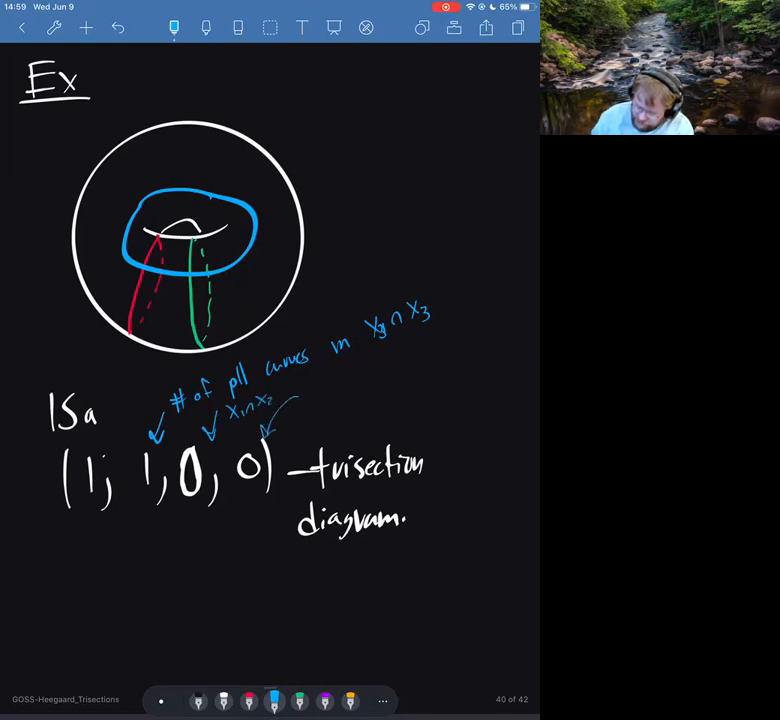
type("X₁")
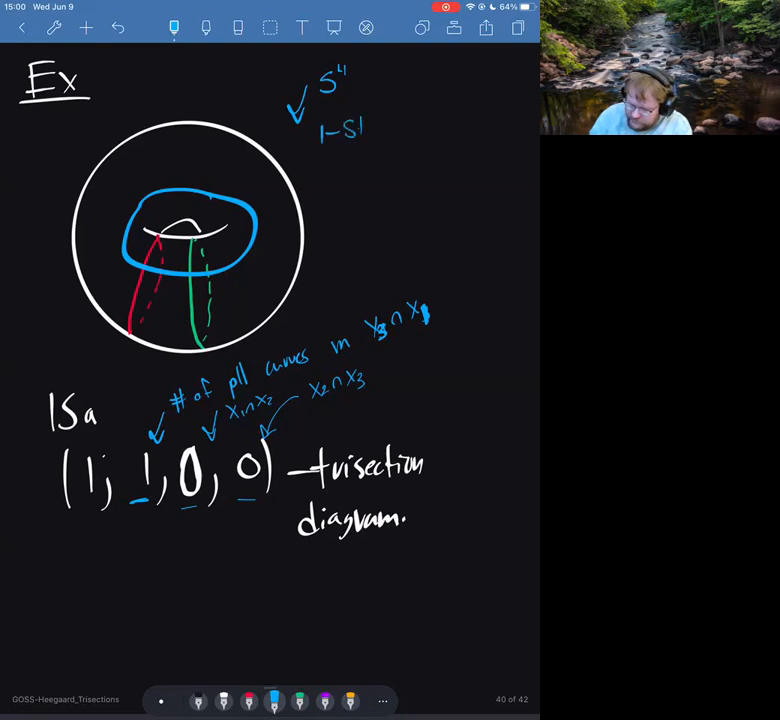
type("Stabilized")
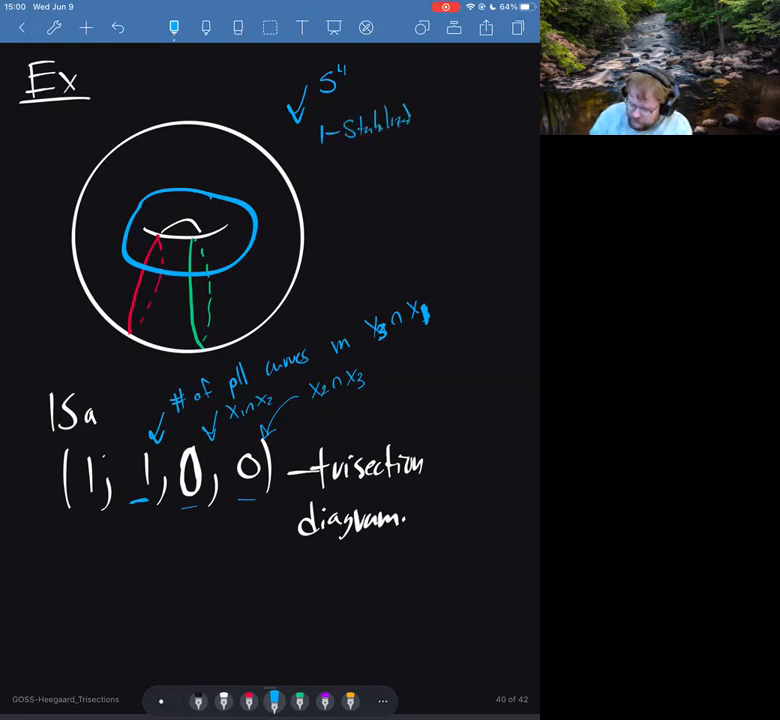
scroll("down", 3)
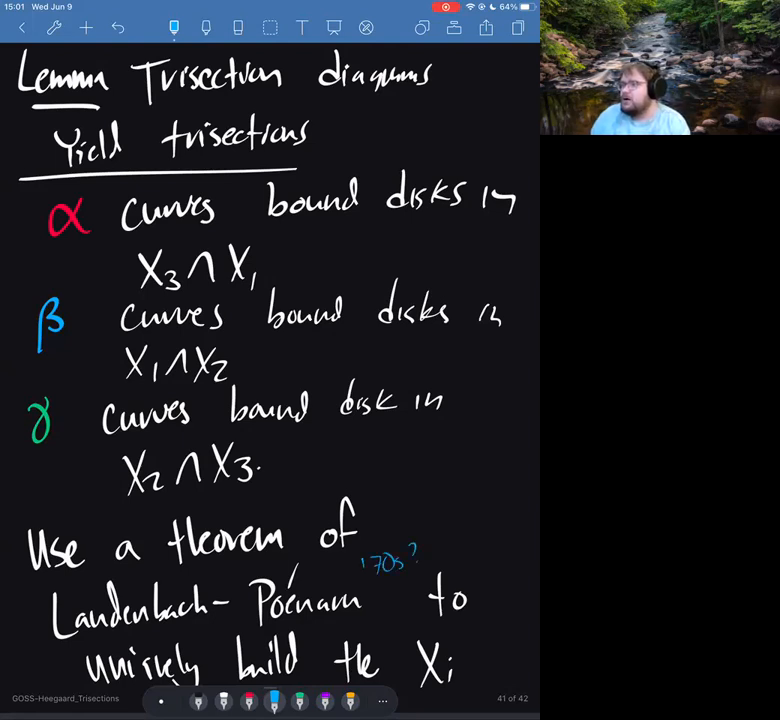
Move to a fresh page for the lemma and the theorem listing the S⁴, CP², S¹×S³ cases
scroll("down", 3)
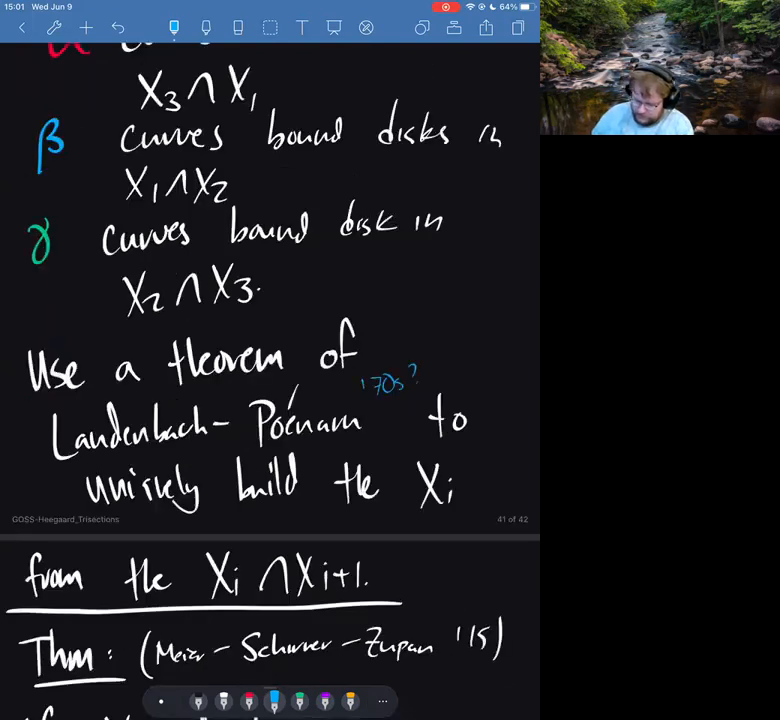
scroll("down", 3)
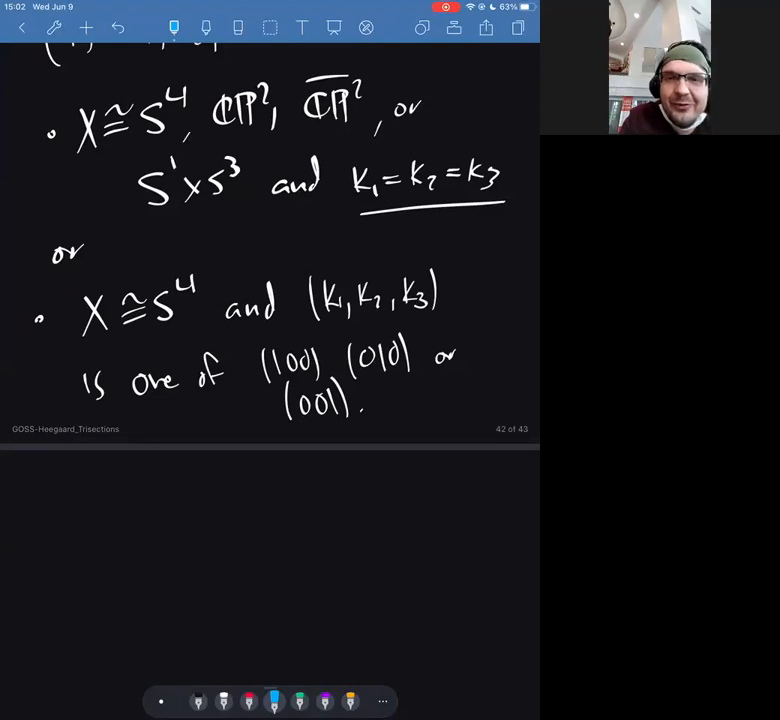
Scroll back through the notebook to the cut-system proof page with the punctured sphere
scroll("down", 3)
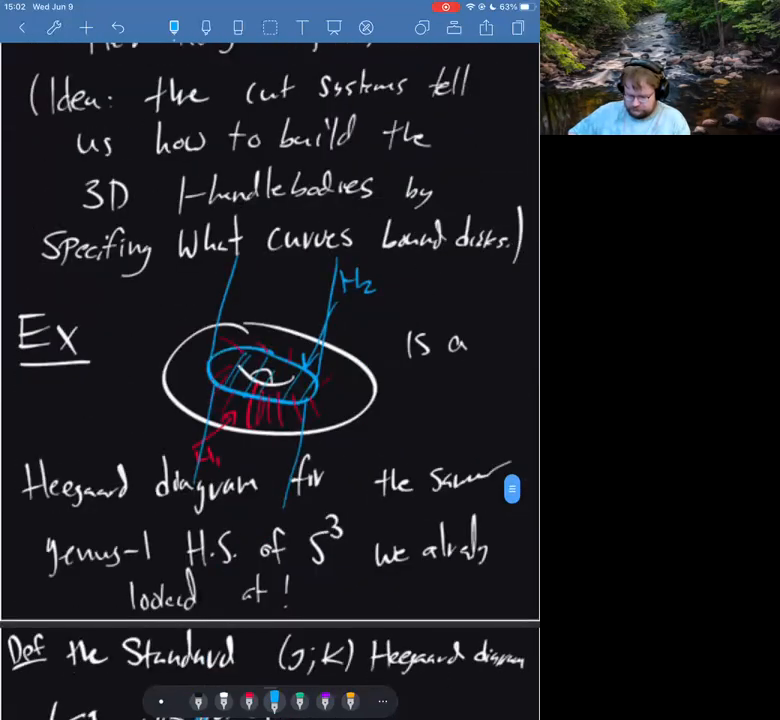
scroll("down", 3)
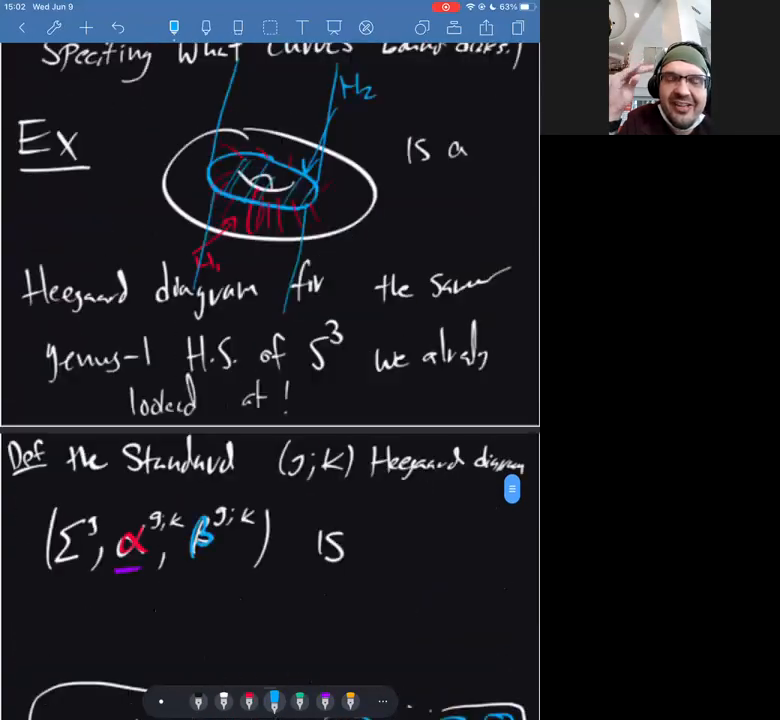
scroll("down", 3)
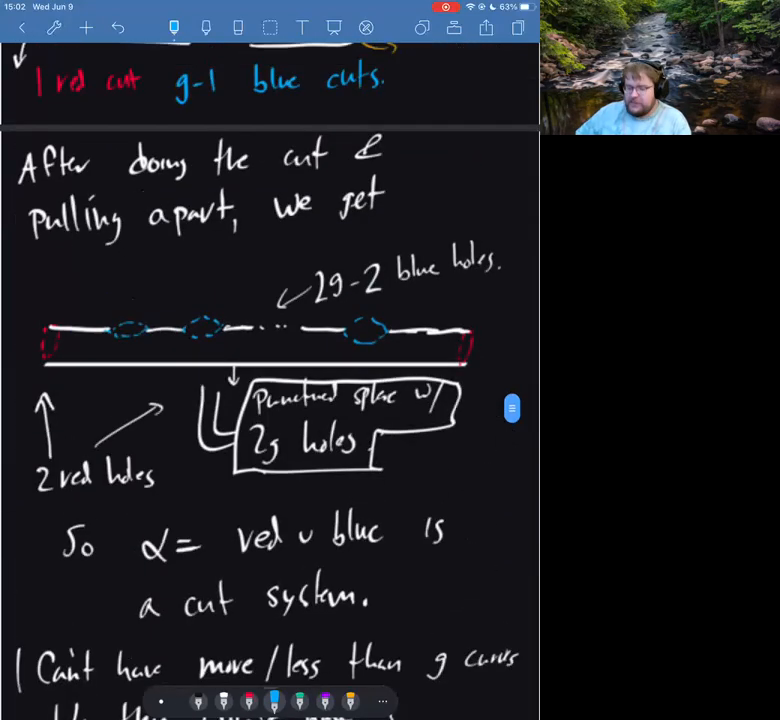
Scroll to show the supposed cut system drawing, then on to a blank page at the end
scroll("down", 3)
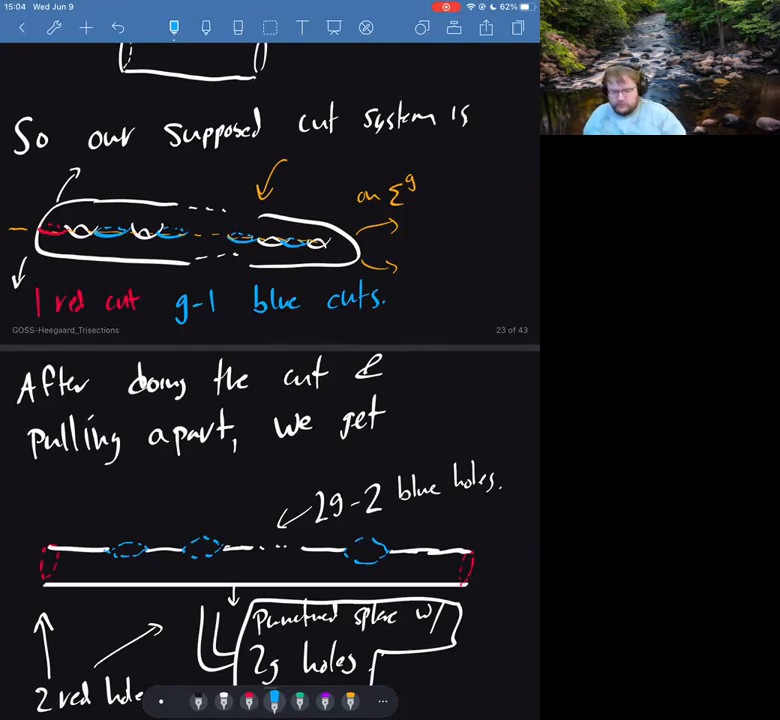
scroll("down", 3)
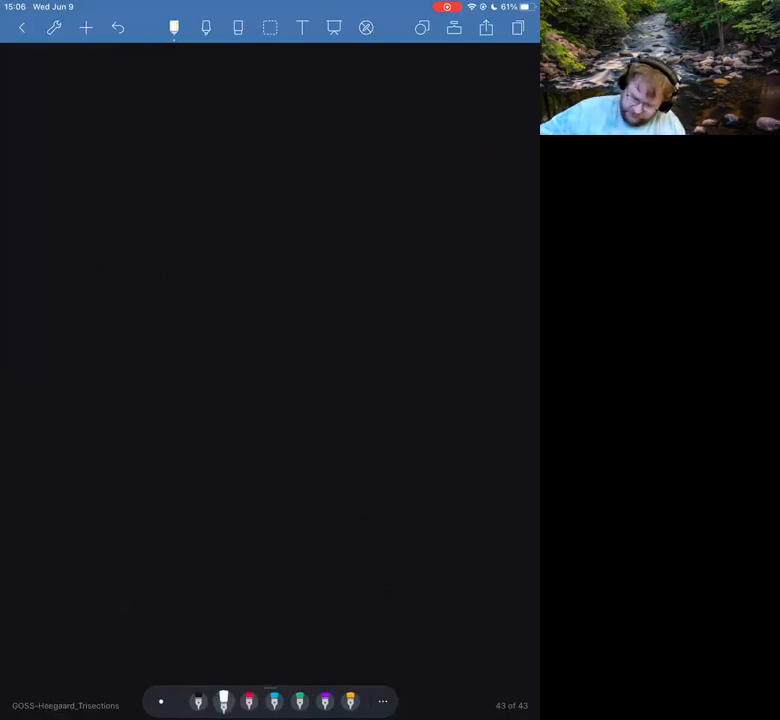
Draw the X⁴ box and write "X1 is a 4-d 1-handlebody" beneath it
left_click_drag(42, 110, 324, 104)
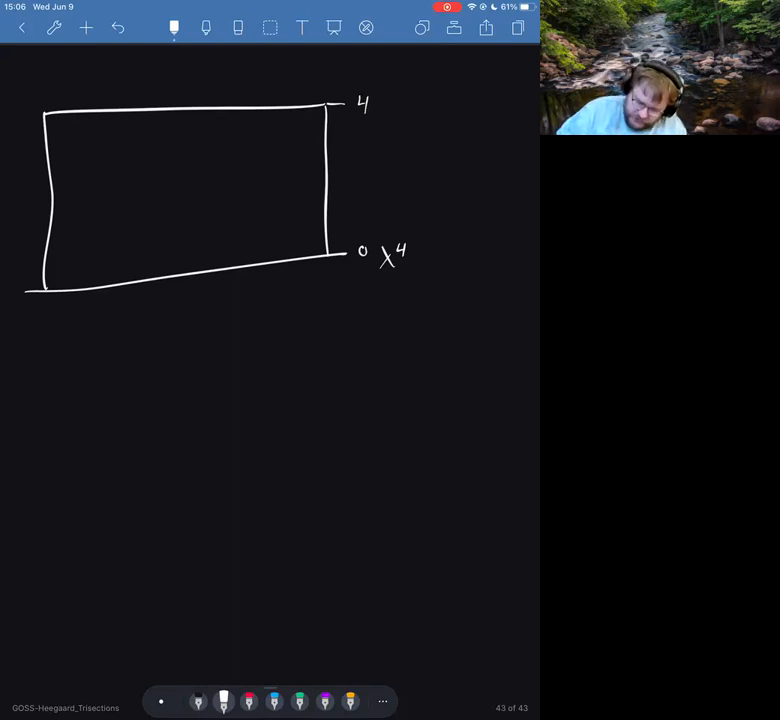
type("X1 is a")
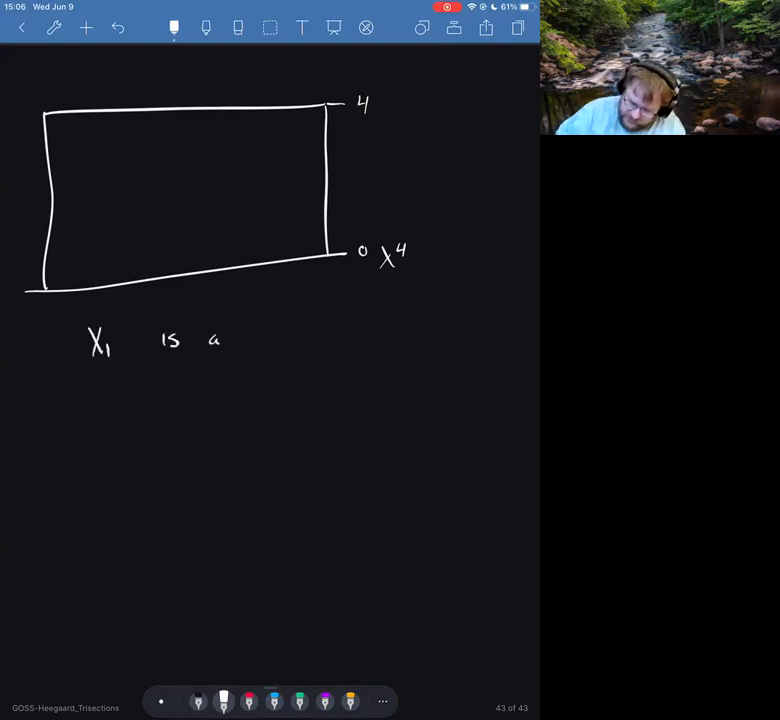
type("4-d 1-hdlbody.")
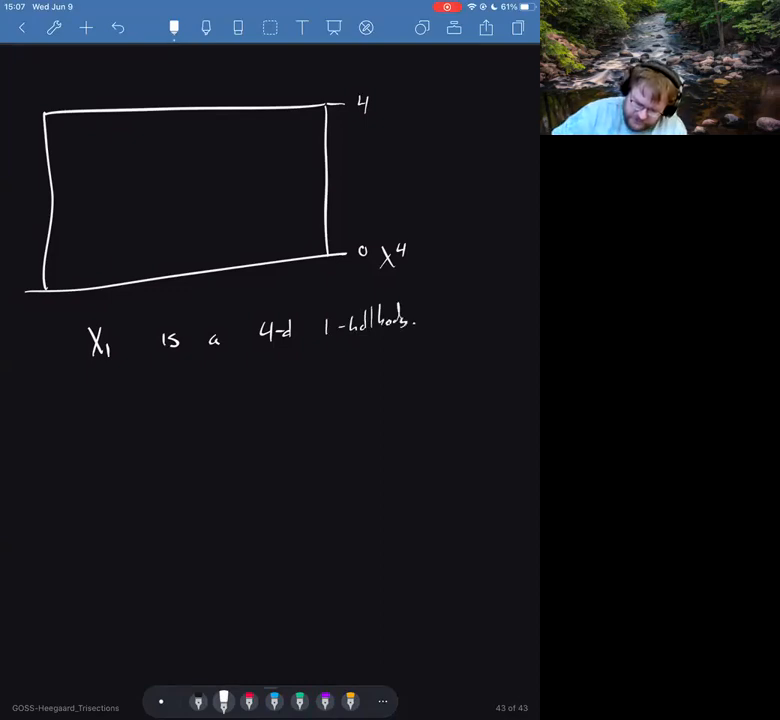
Split off the bottom layer of the box at level 1 and label it X1
left_click_drag(44, 228, 280, 218)
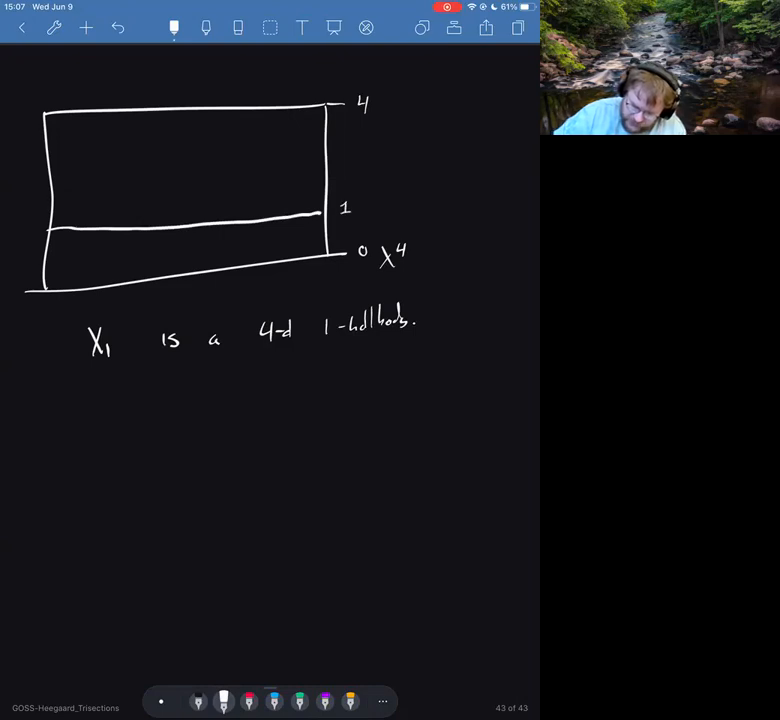
left_click_drag(148, 240, 160, 264)
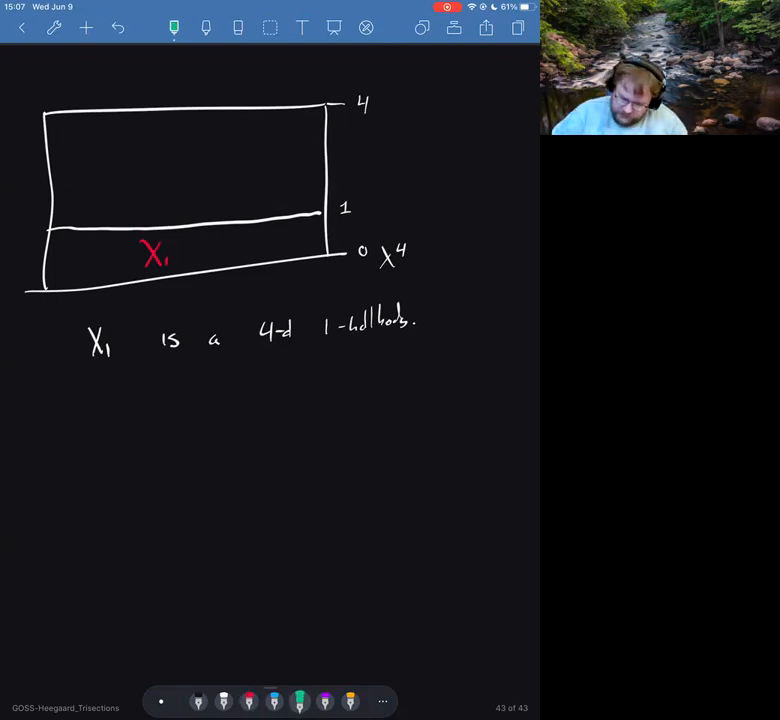
Write "X3 is 3, 4 -hdls" in green and label the top layer X3
type("X3 is")
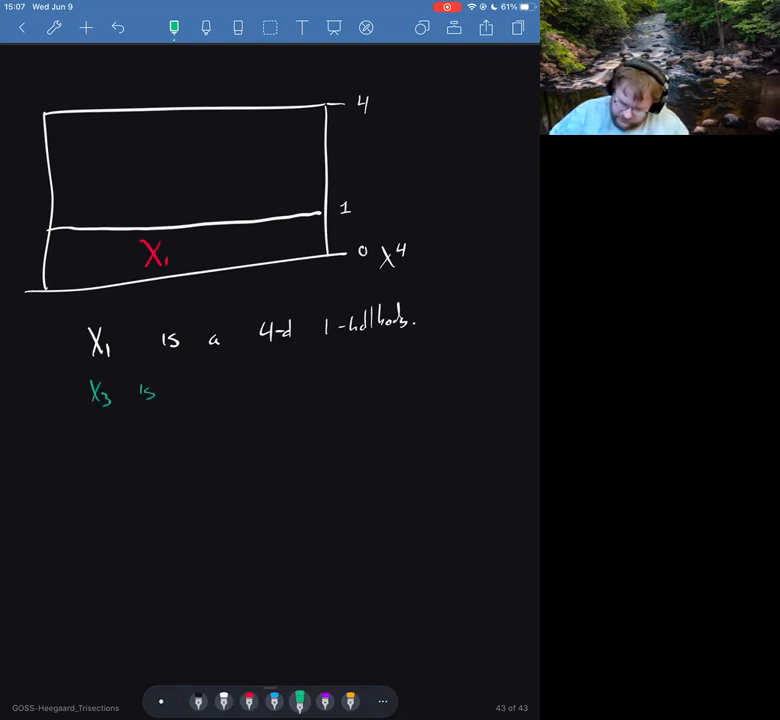
type("3, 4")
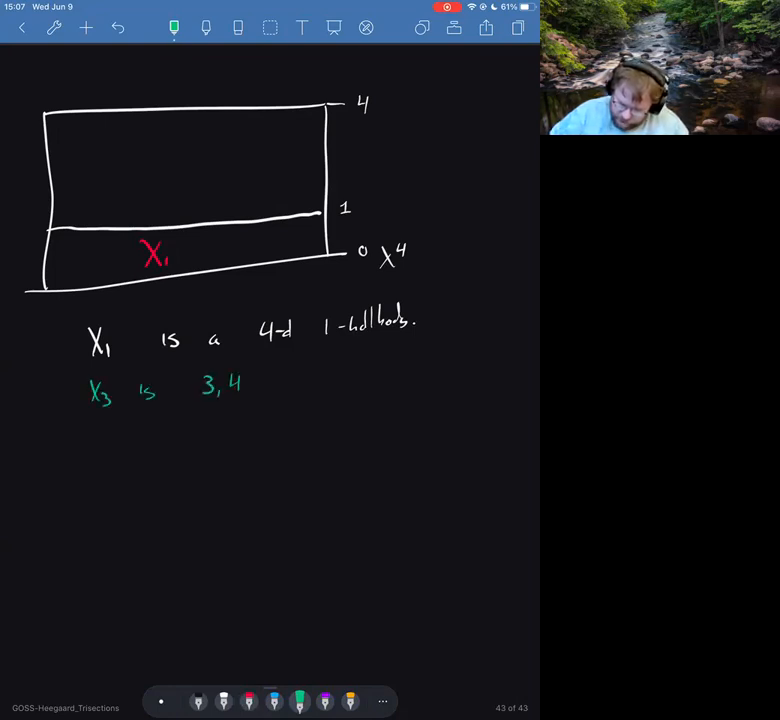
type("-hdls")
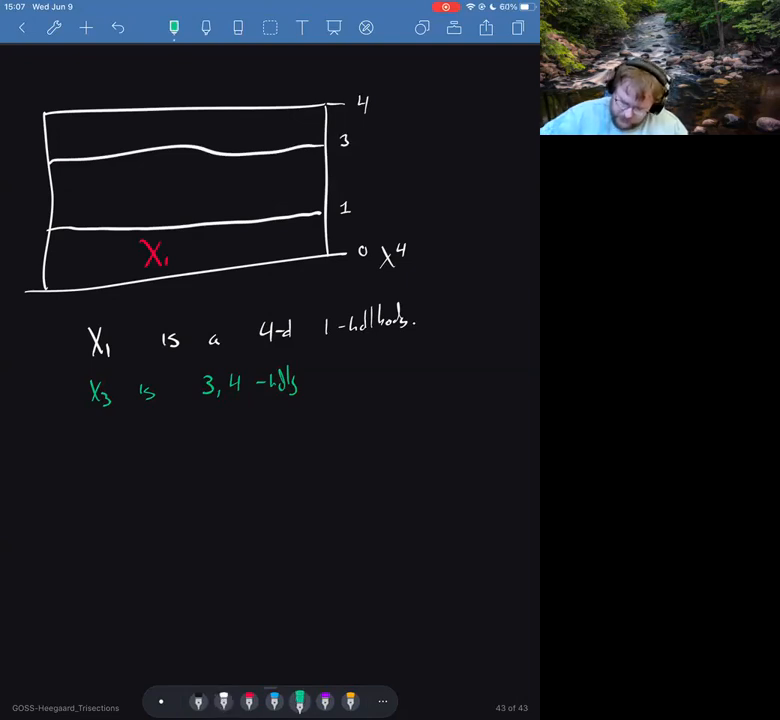
type("X3")
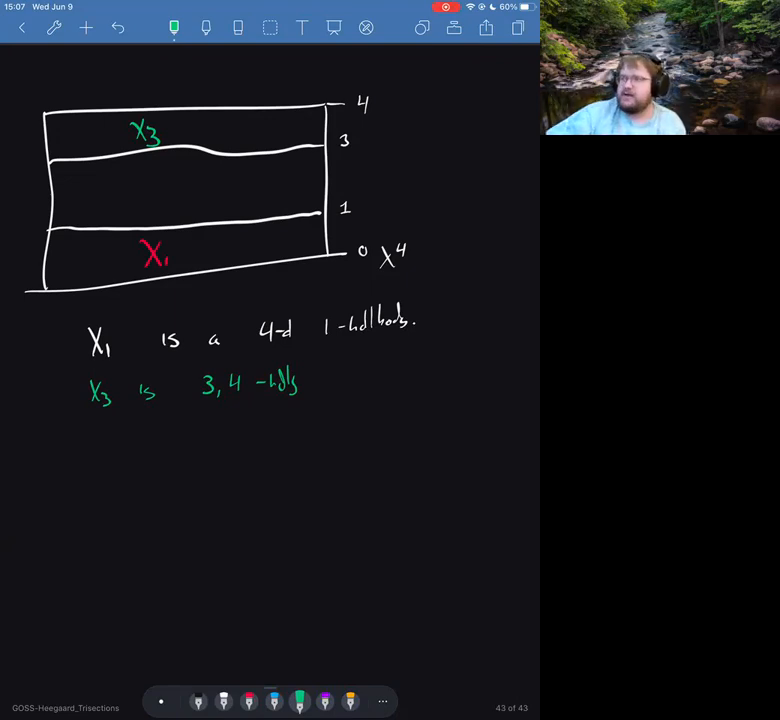
left_click(302, 28)
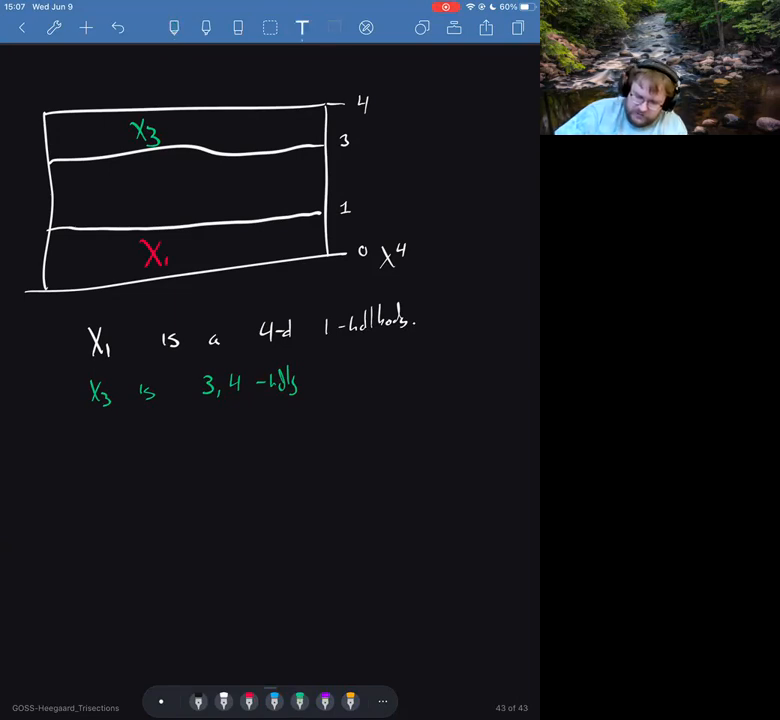
left_click_drag(56, 144, 350, 124)
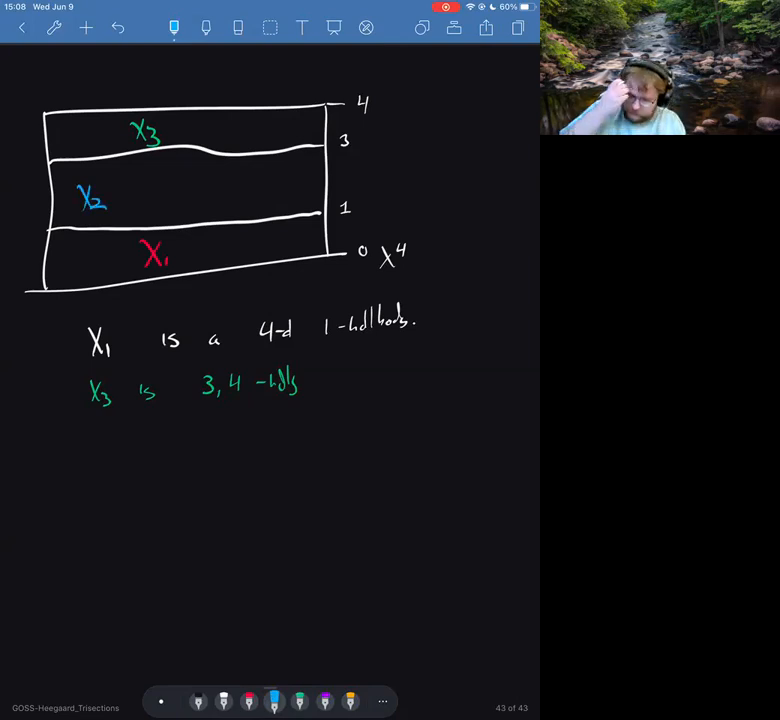
left_click(114, 200)
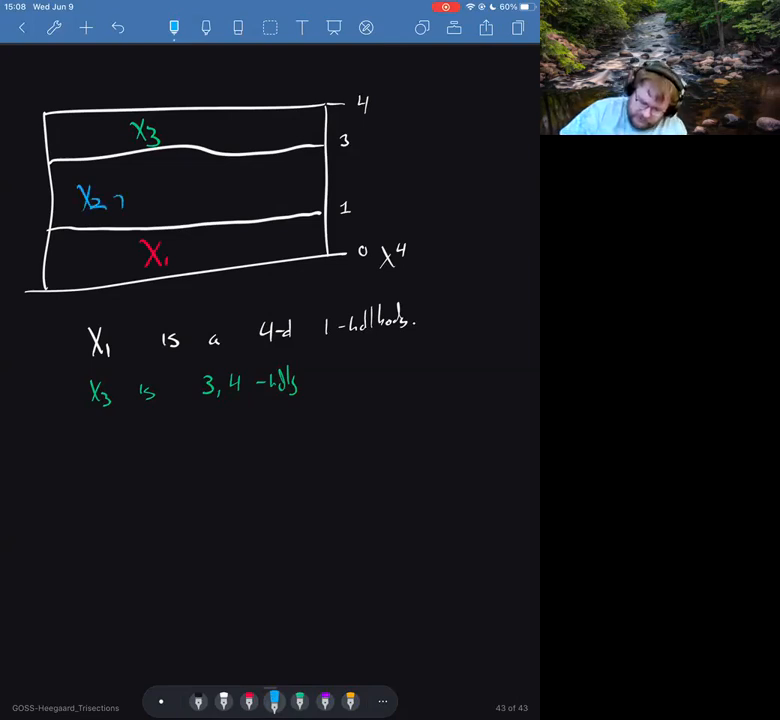
left_click_drag(110, 196, 118, 224)
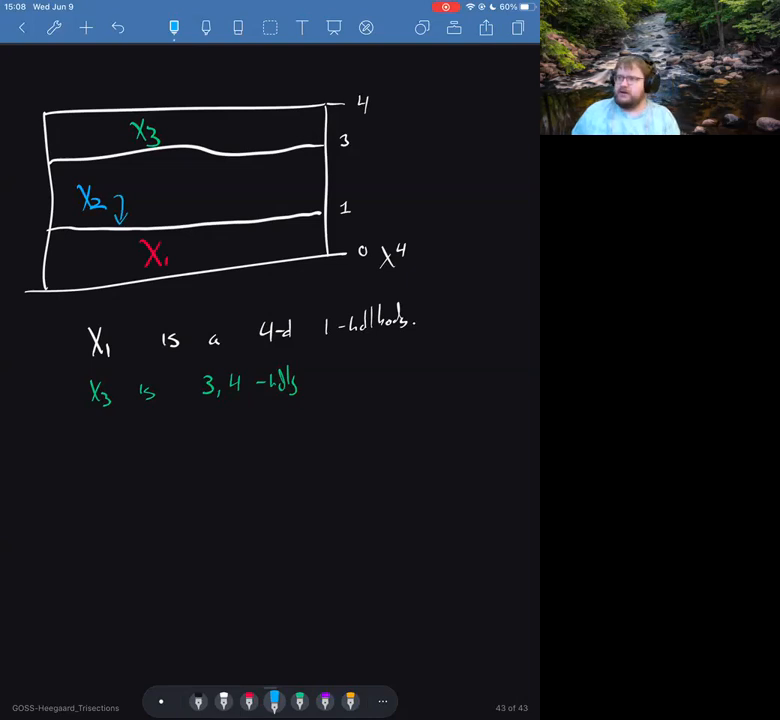
type("L")
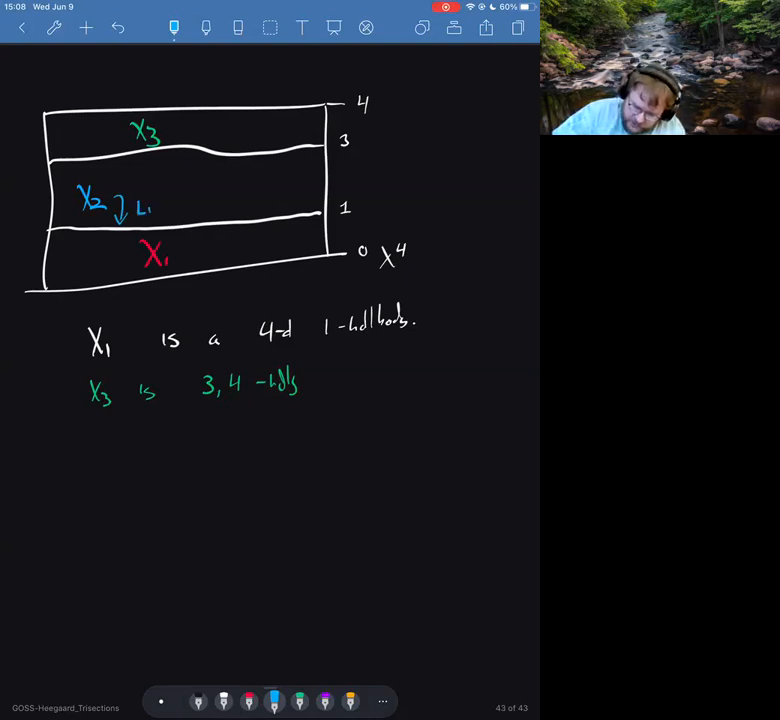
type("Link w/")
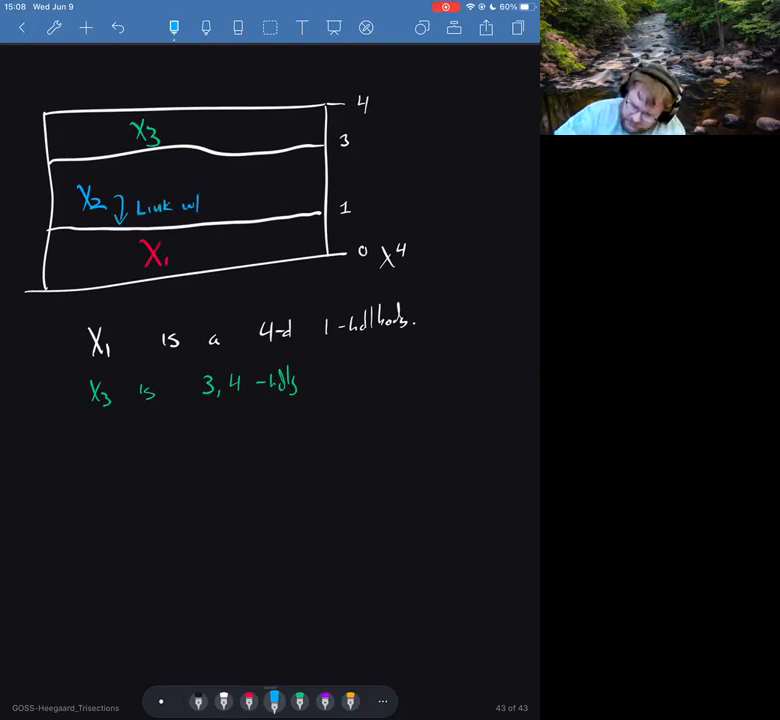
type("frame")
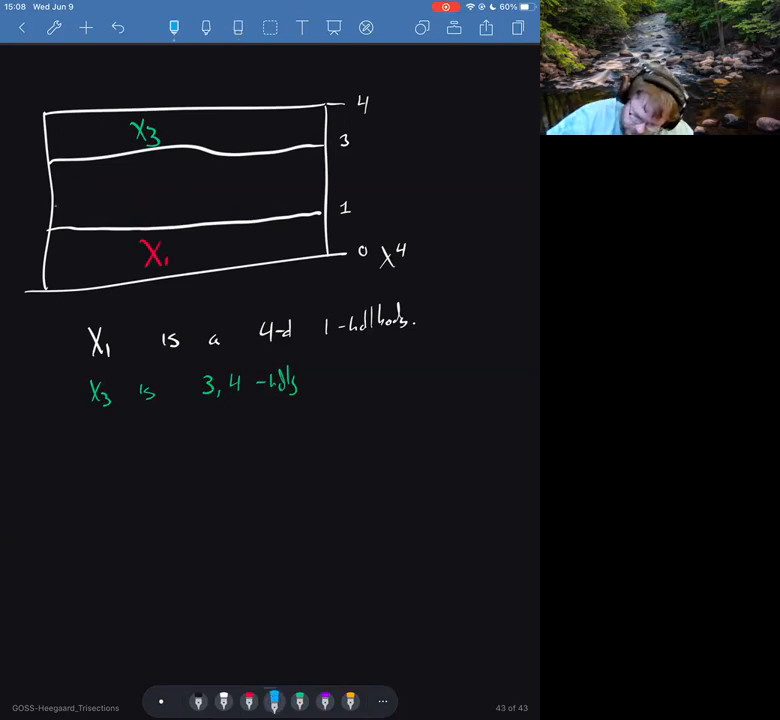
Label the middle layer X2 in blue and draw a vertical line from level 1 to level 3
left_click_drag(56, 230, 150, 204)
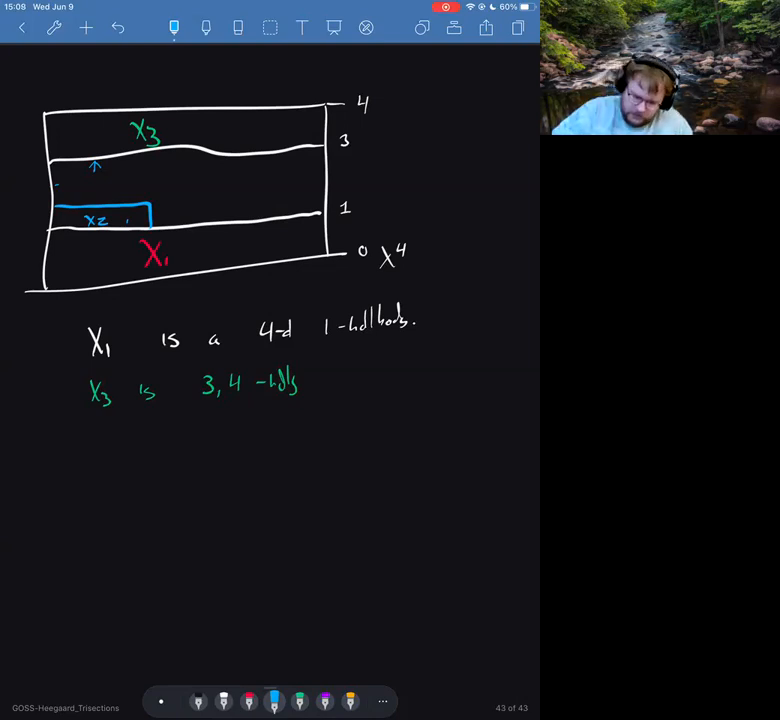
left_click(238, 28)
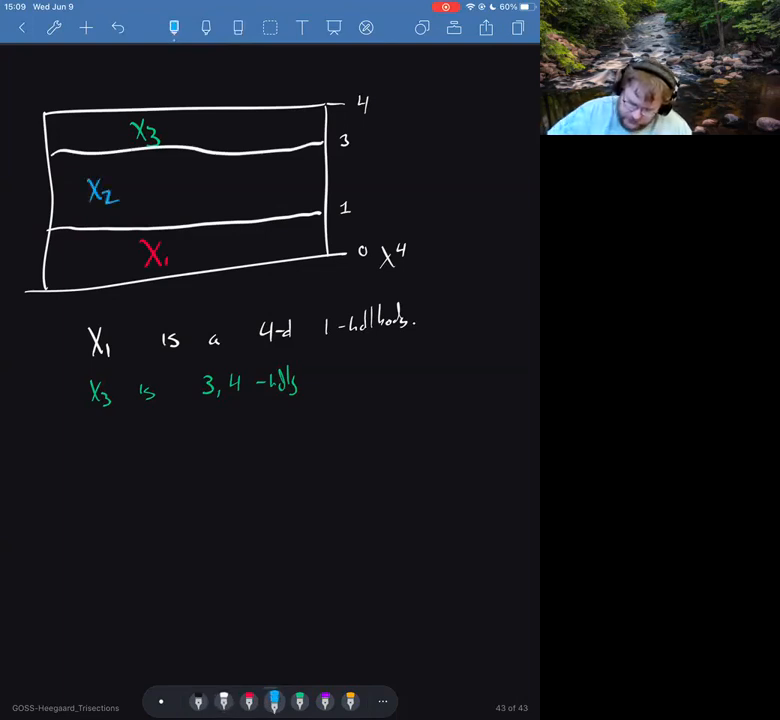
left_click_drag(176, 158, 176, 236)
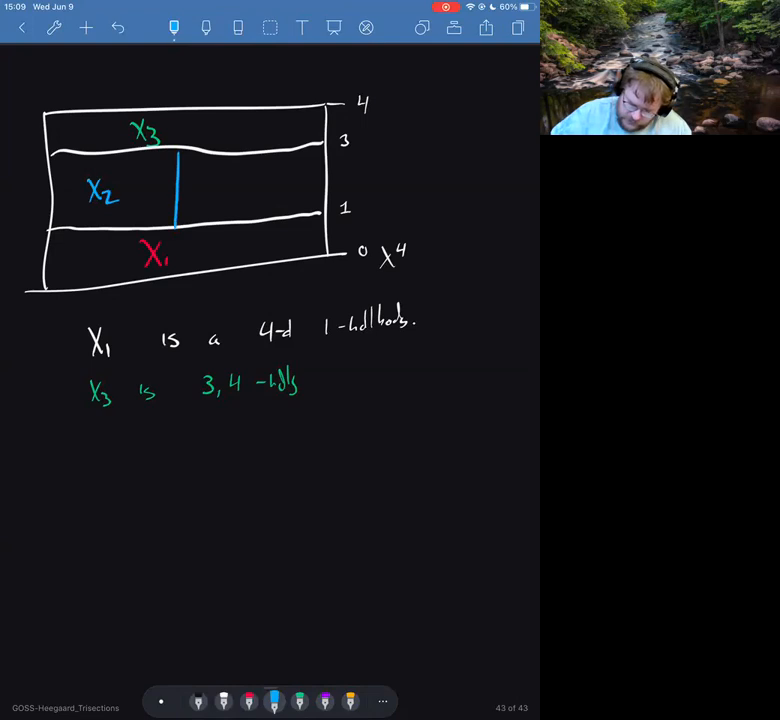